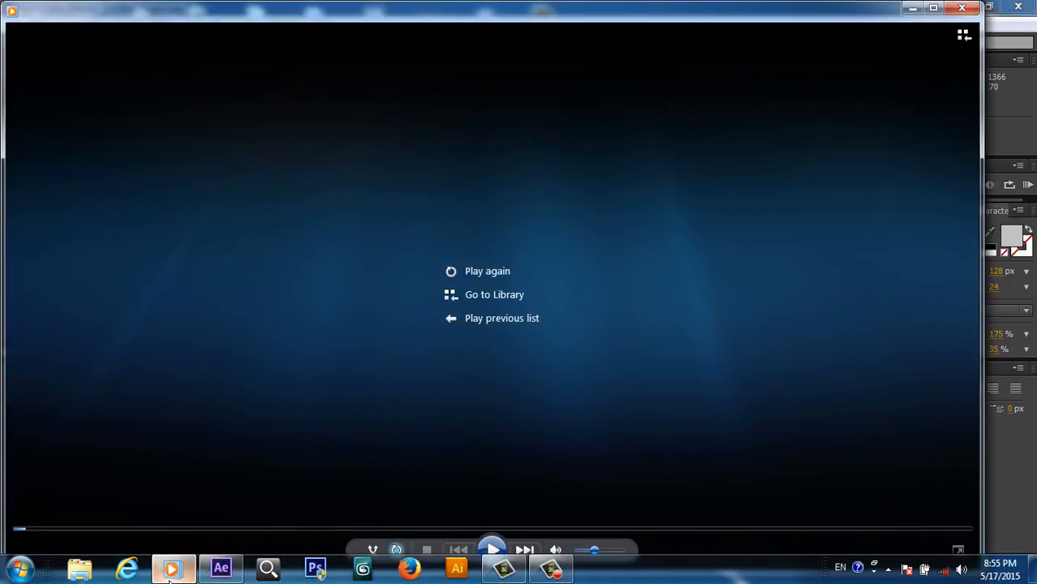
{"action": "mouse_move", "coordinate": [484, 510]}
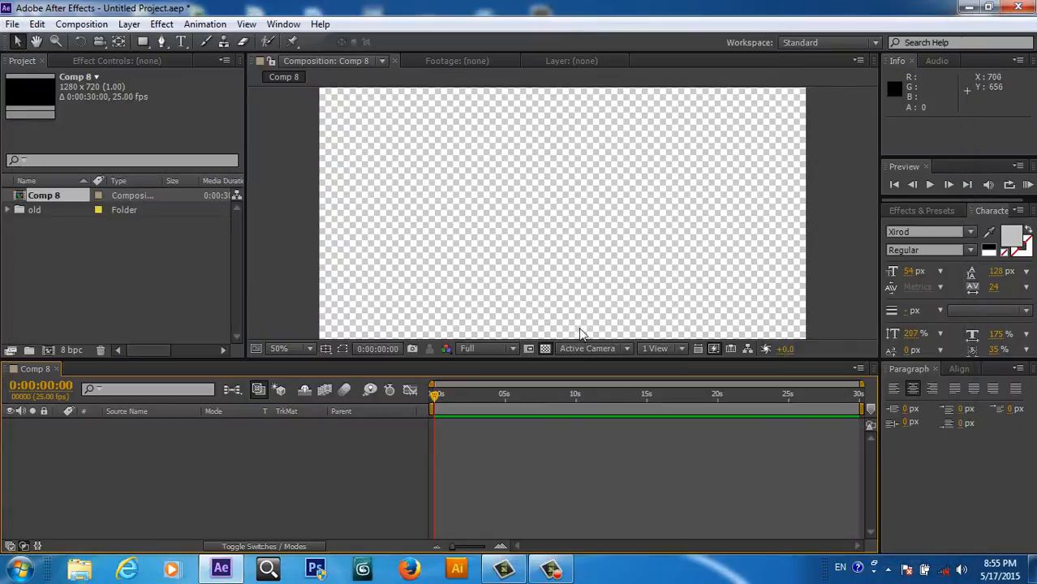
{"action": "mouse_move", "coordinate": [474, 198]}
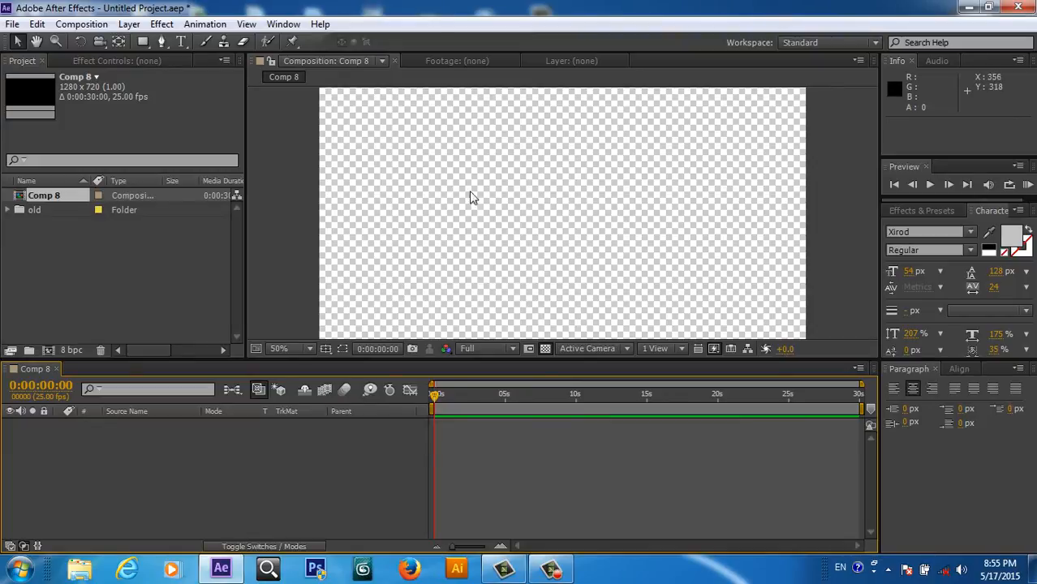
{"action": "mouse_move", "coordinate": [500, 256]}
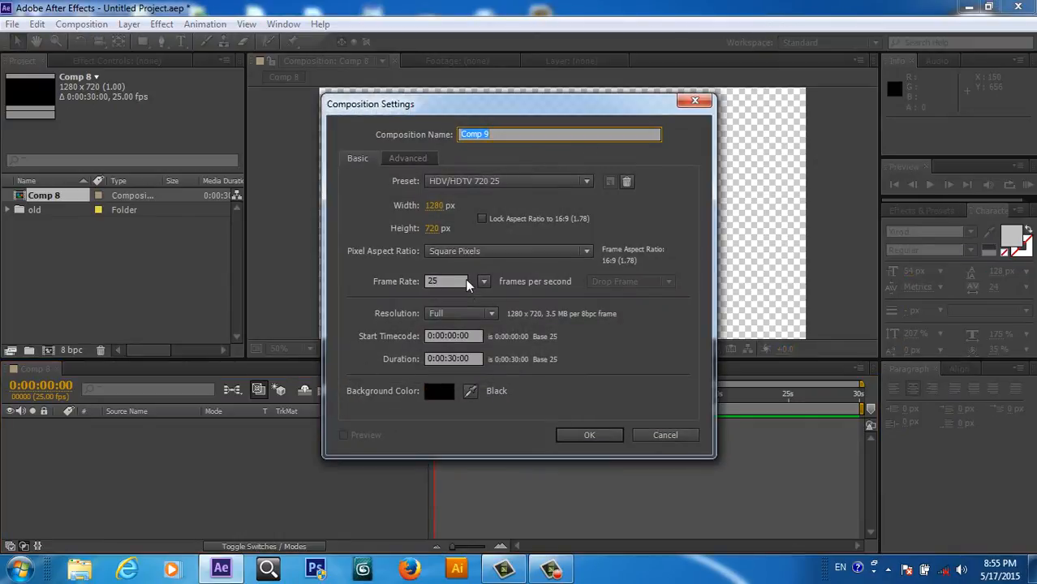
Step: Set Composition Settings width 500 and height 500 and confirm Comp 9
{"action": "left_click", "coordinate": [444, 204]}
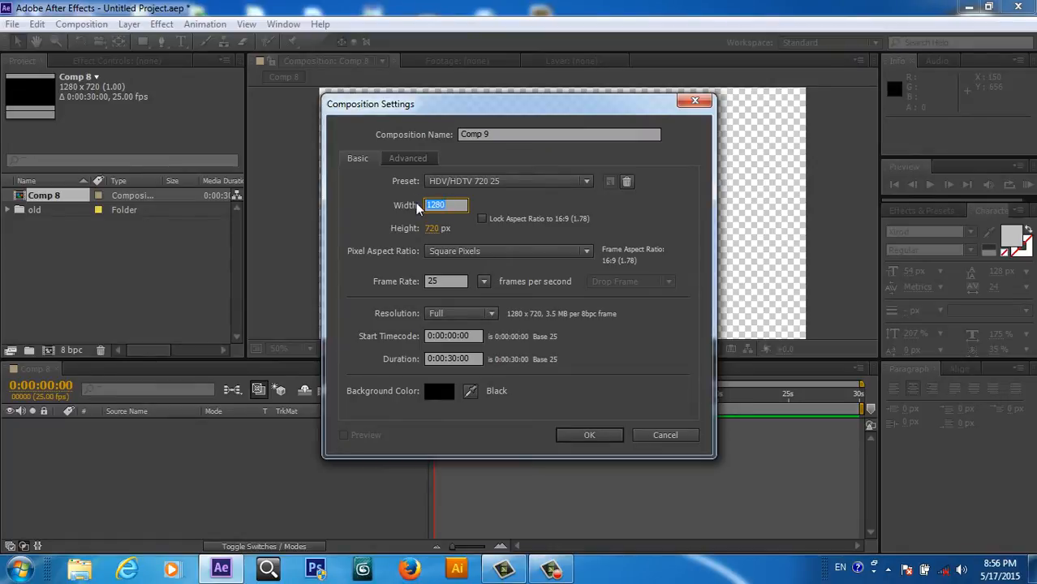
{"action": "type", "text": "500"}
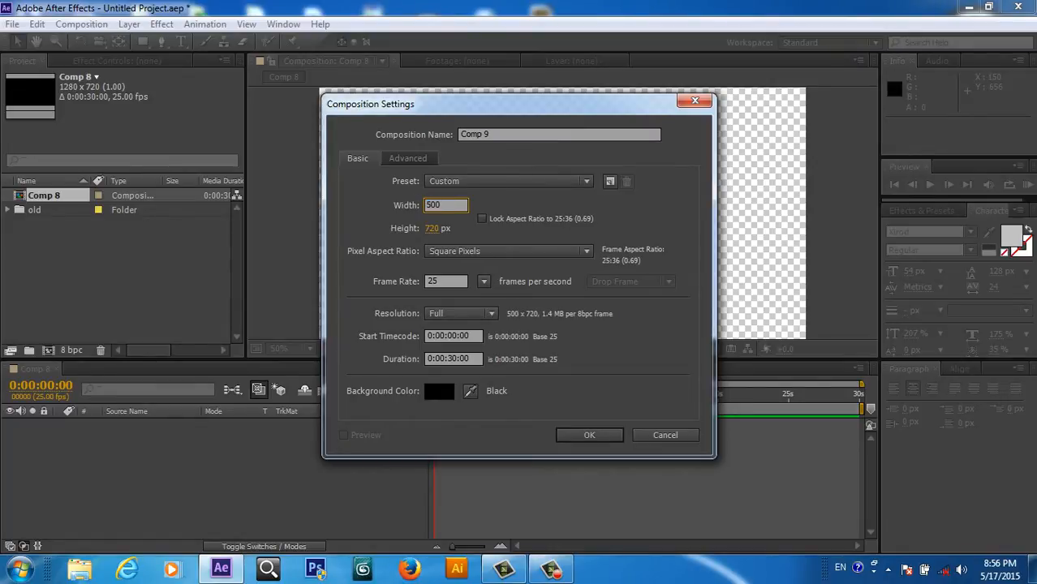
{"action": "left_click", "coordinate": [444, 227]}
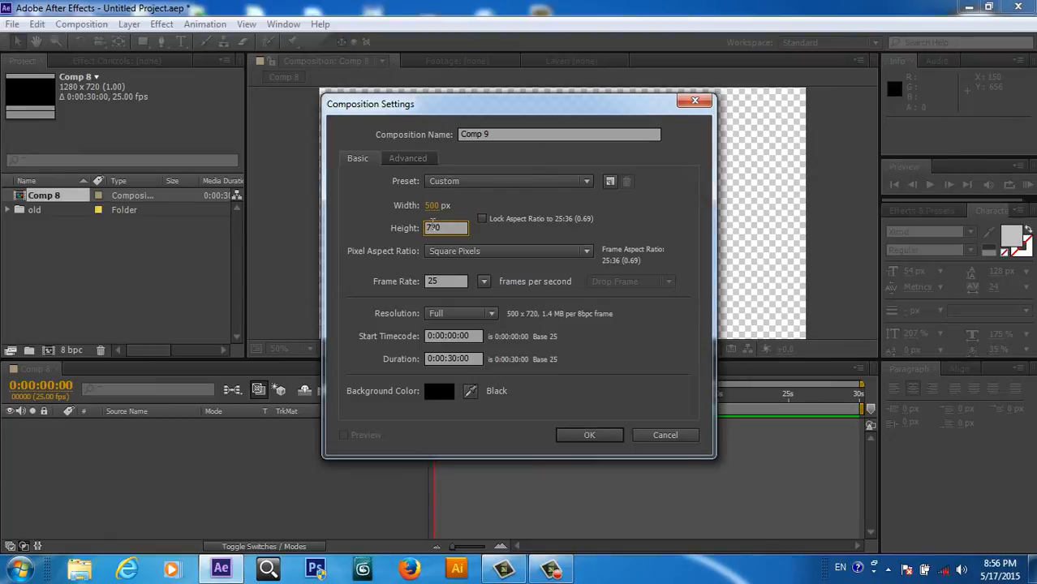
{"action": "type", "text": "5"}
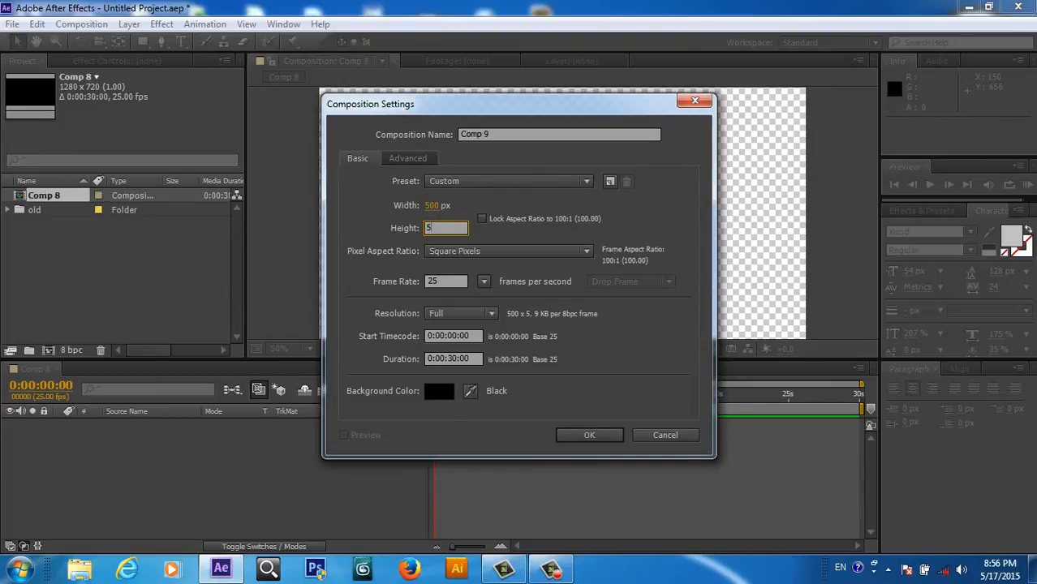
{"action": "type", "text": "00"}
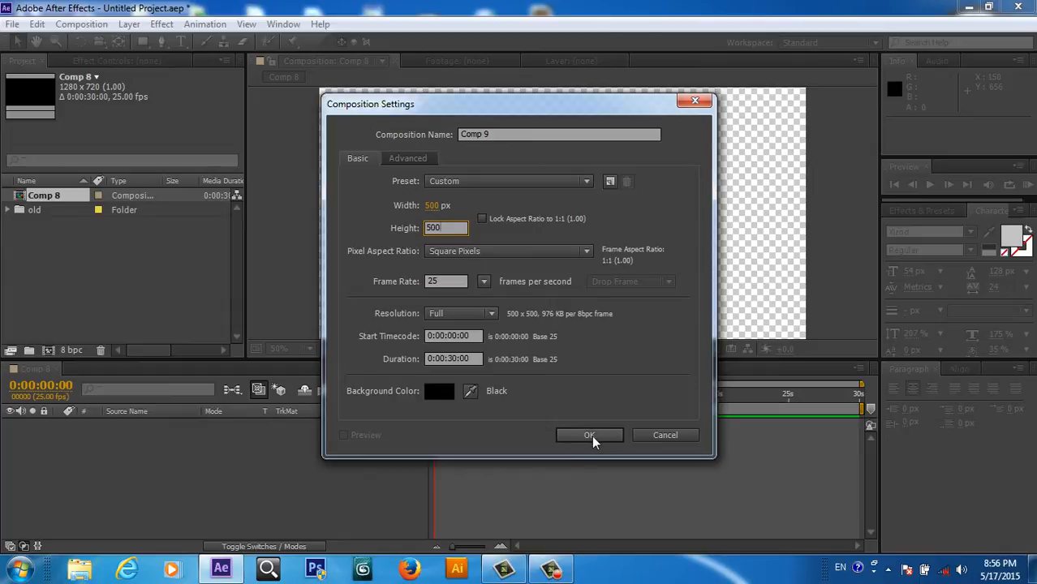
{"action": "left_click", "coordinate": [589, 435]}
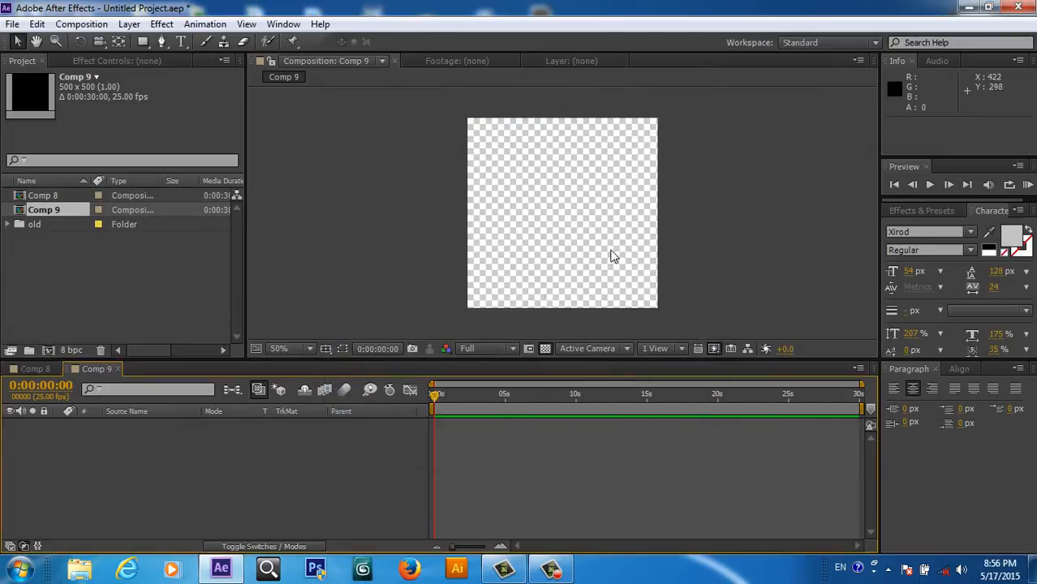
Step: Create a white 500x500 solid layer, White Solid 5, from the timeline's New > Solid
{"action": "right_click", "coordinate": [182, 451]}
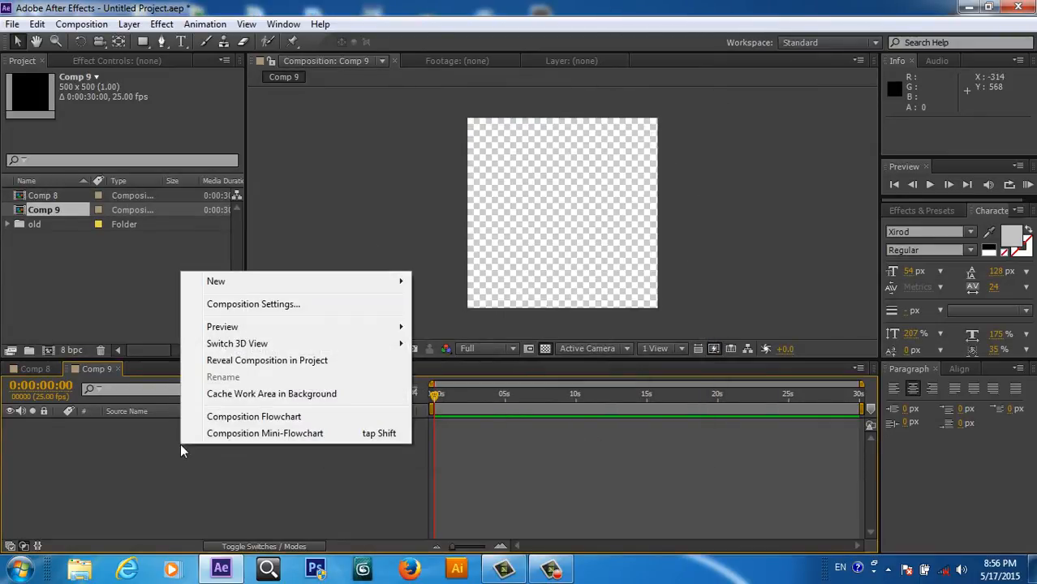
{"action": "mouse_move", "coordinate": [216, 280]}
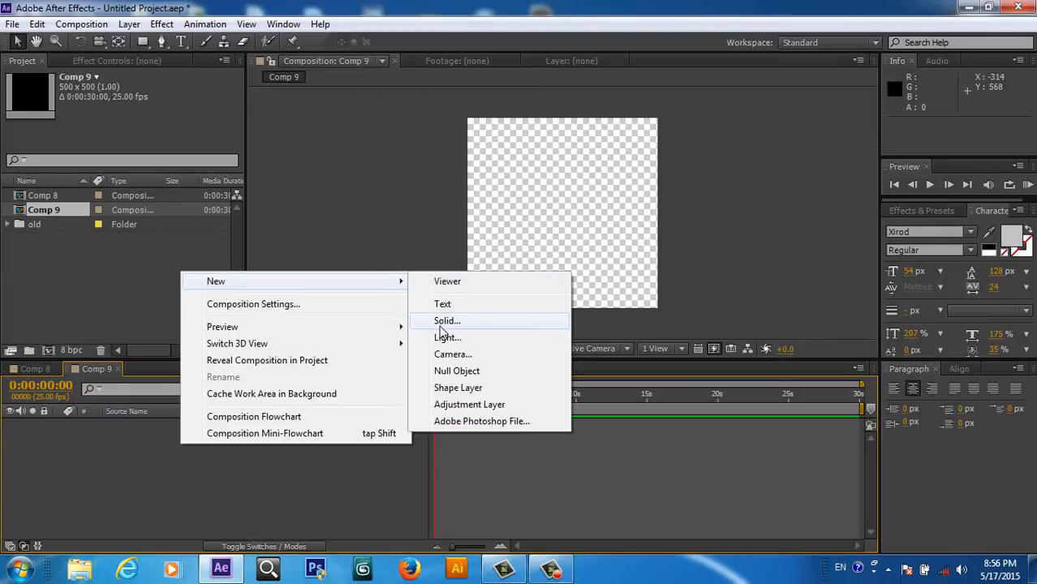
{"action": "left_click", "coordinate": [446, 321]}
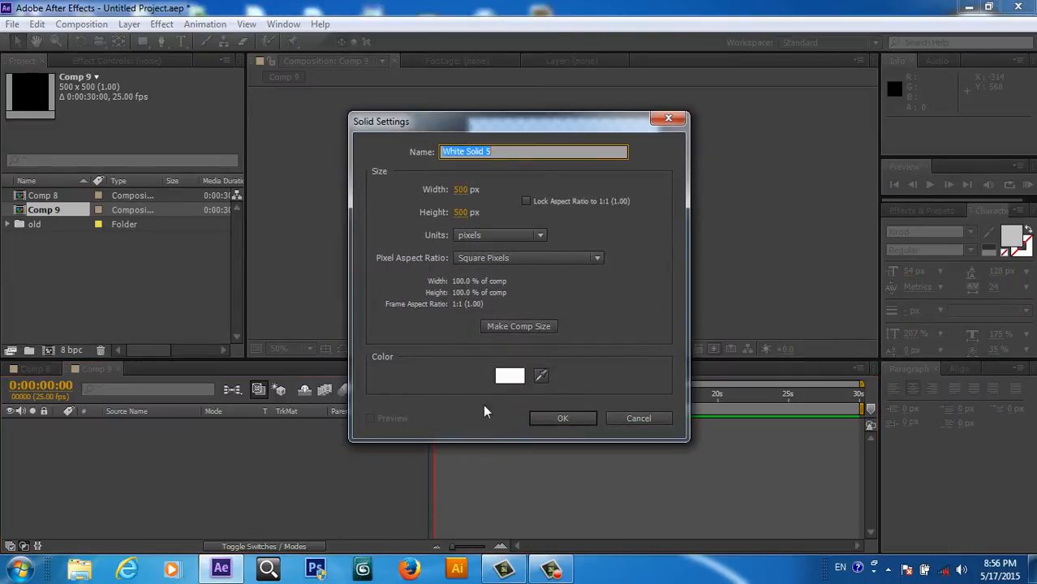
{"action": "left_click", "coordinate": [563, 419]}
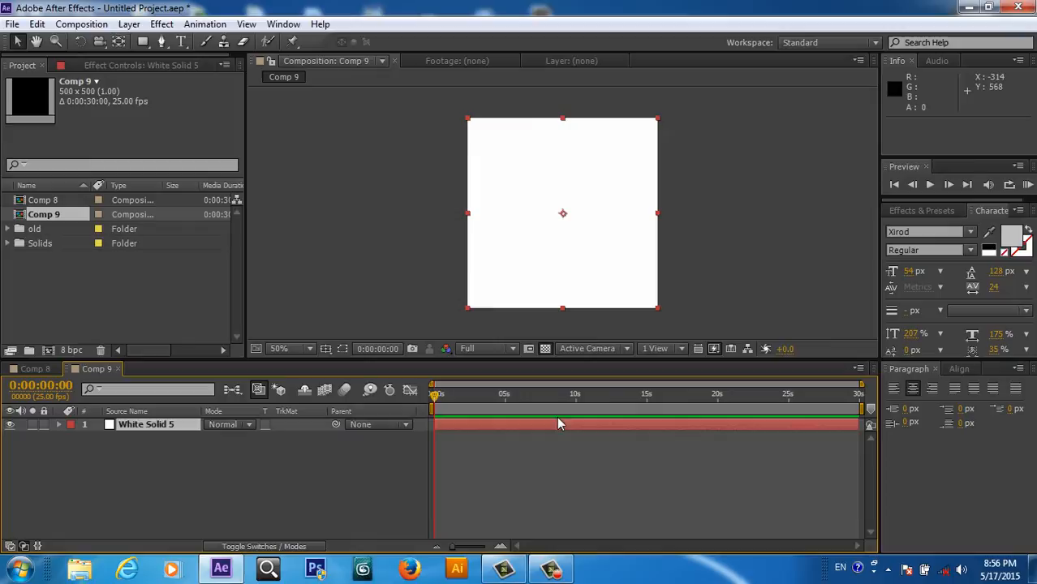
{"action": "right_click", "coordinate": [560, 424]}
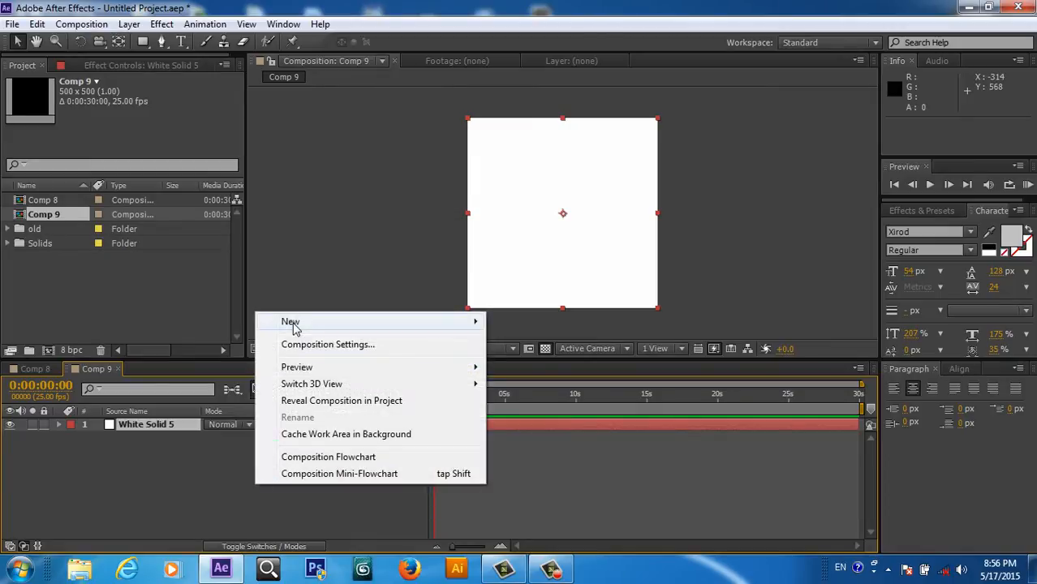
{"action": "mouse_move", "coordinate": [169, 310]}
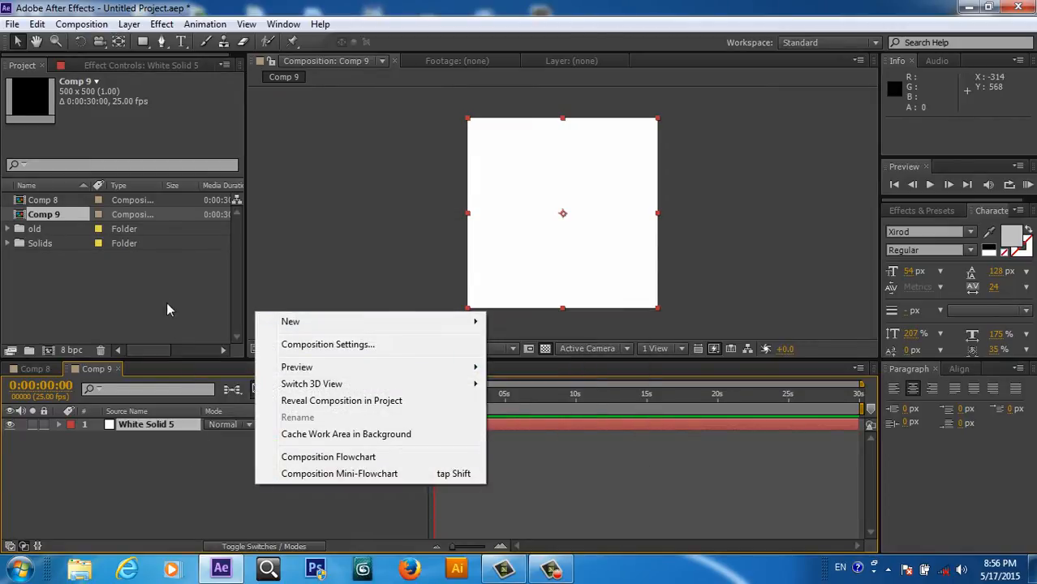
Step: Apply a Ramp effect, set it to Radial Ramp and centre its dark start point on the layer
{"action": "left_click", "coordinate": [163, 25]}
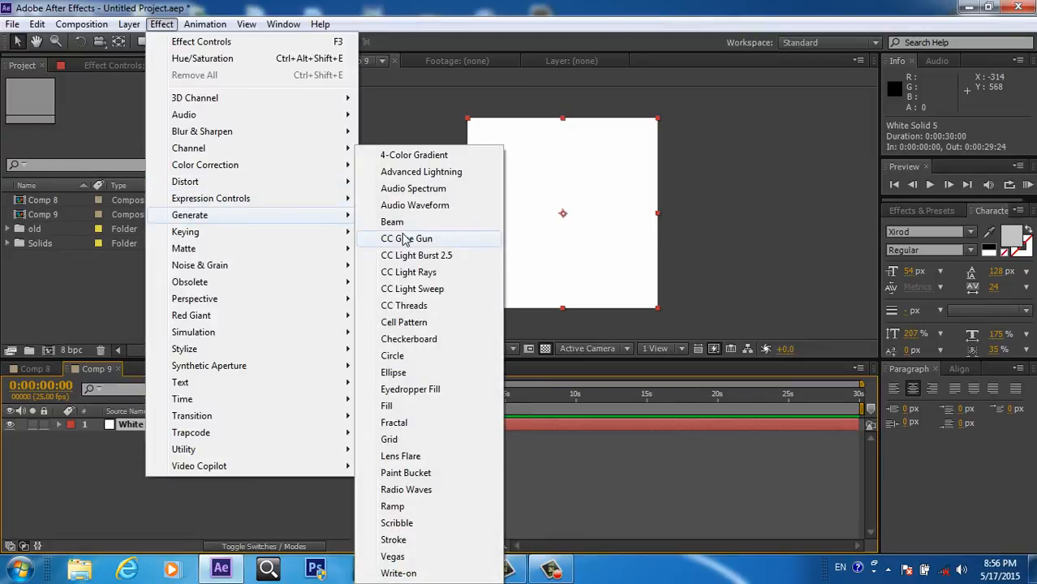
{"action": "mouse_move", "coordinate": [392, 506]}
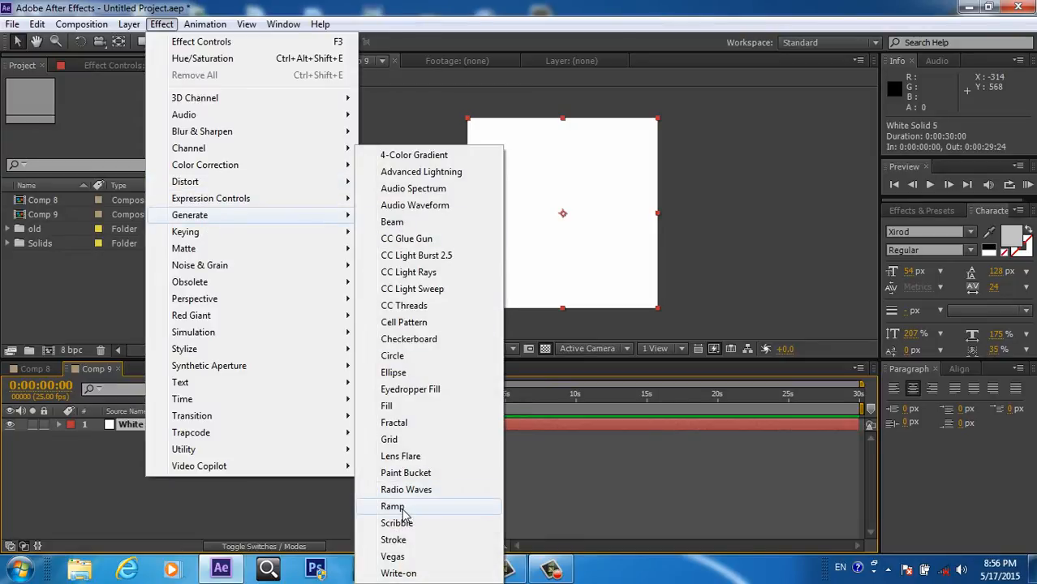
{"action": "left_click", "coordinate": [393, 507]}
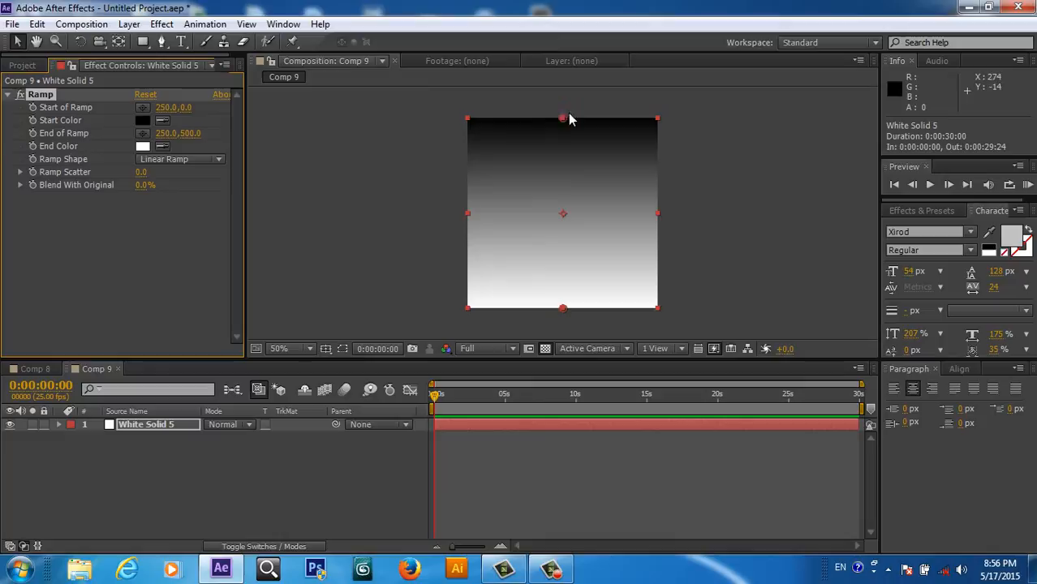
{"action": "left_click", "coordinate": [178, 159]}
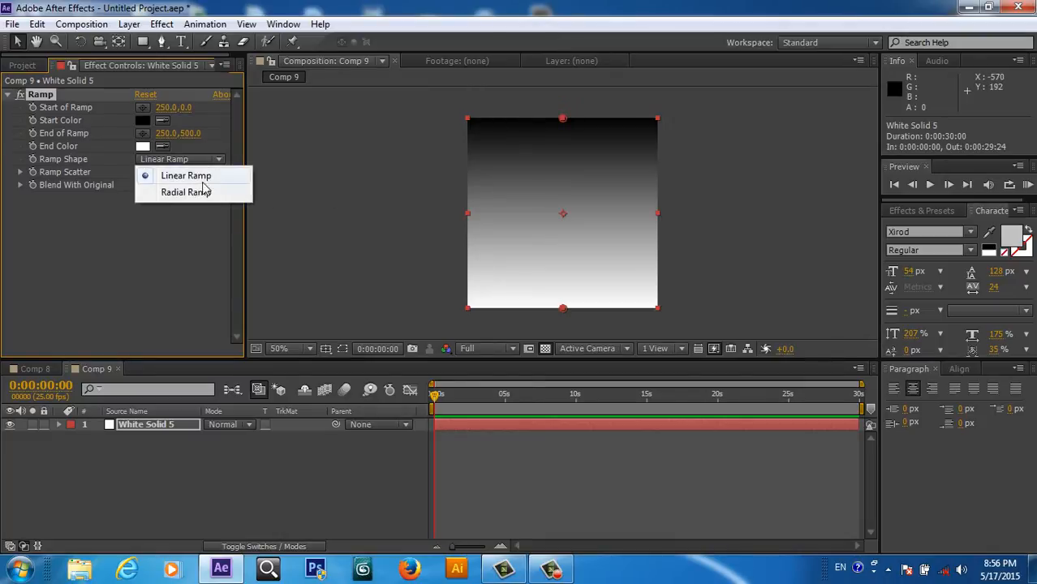
{"action": "left_click", "coordinate": [185, 191]}
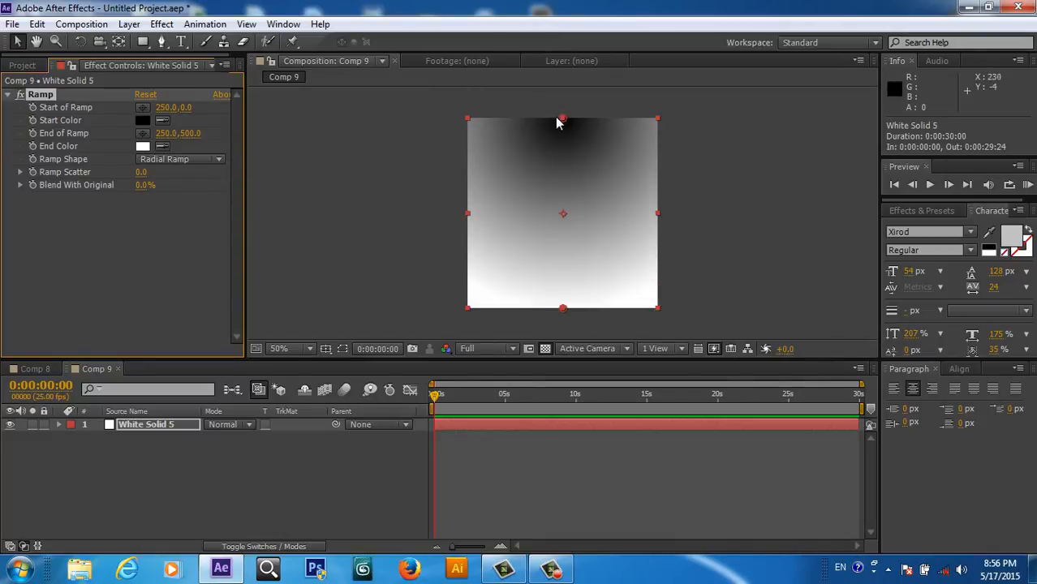
{"action": "left_click_drag", "start_coordinate": [562, 120], "coordinate": [563, 212]}
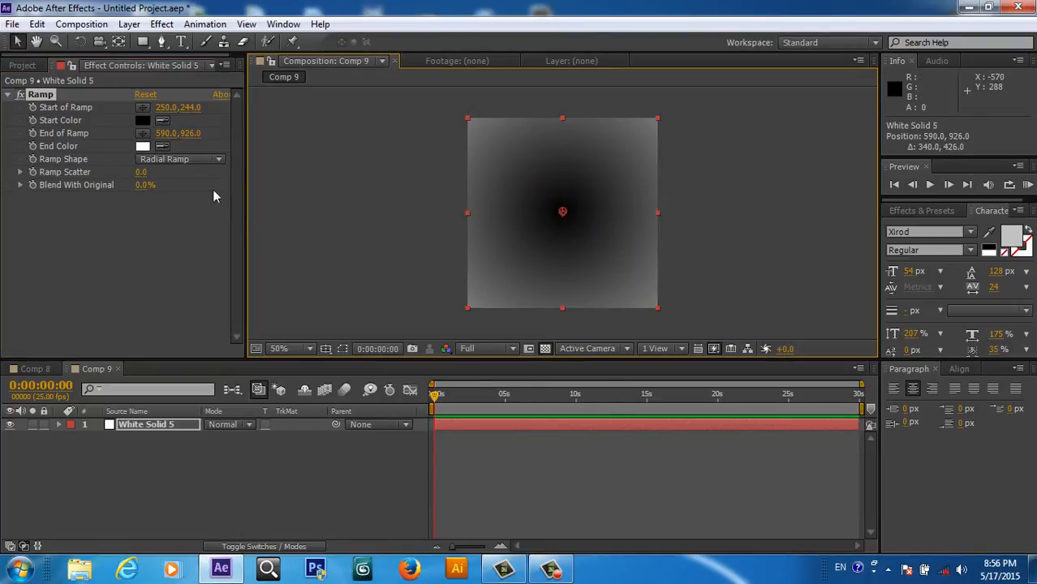
Step: Set the Ramp start colour to orange and end colour to dark brown
{"action": "left_click", "coordinate": [143, 121]}
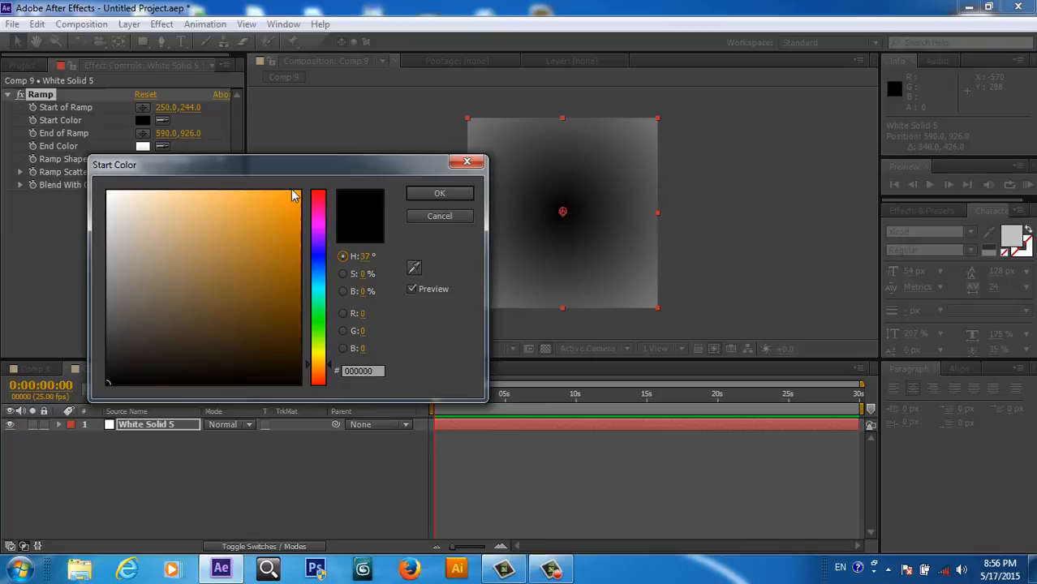
{"action": "left_click", "coordinate": [299, 194]}
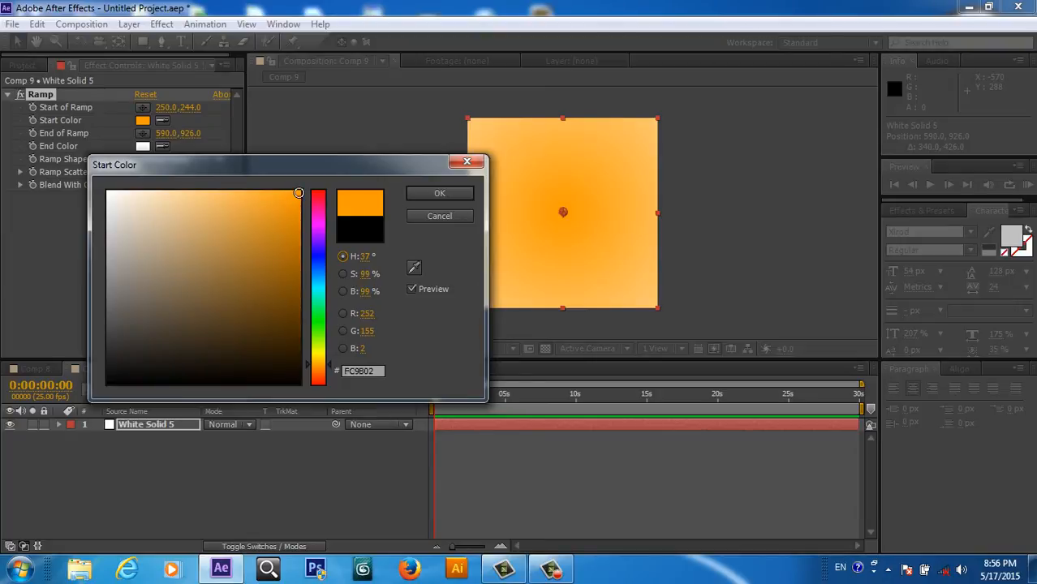
{"action": "left_click", "coordinate": [438, 193]}
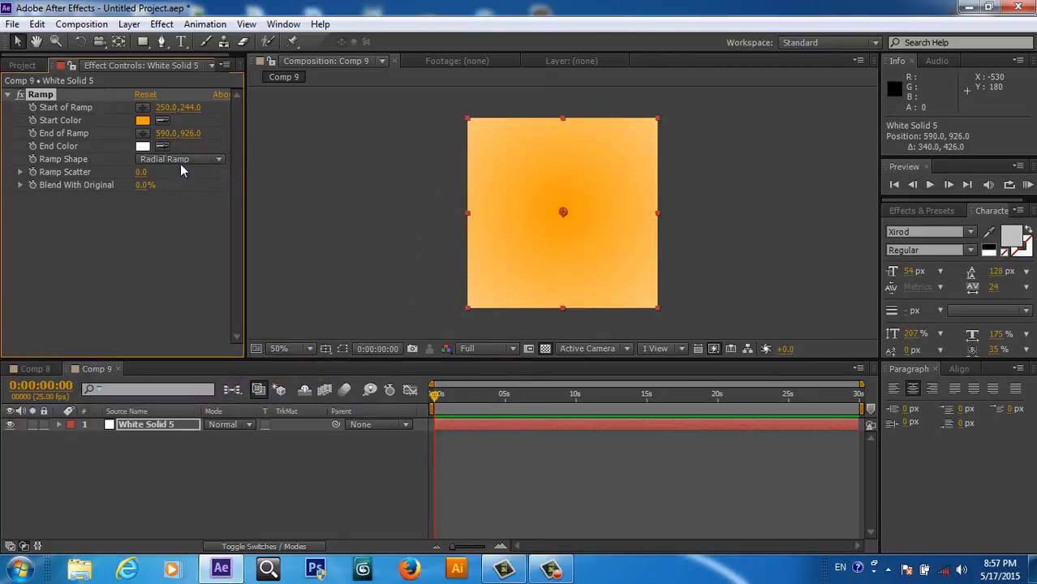
{"action": "left_click", "coordinate": [143, 146]}
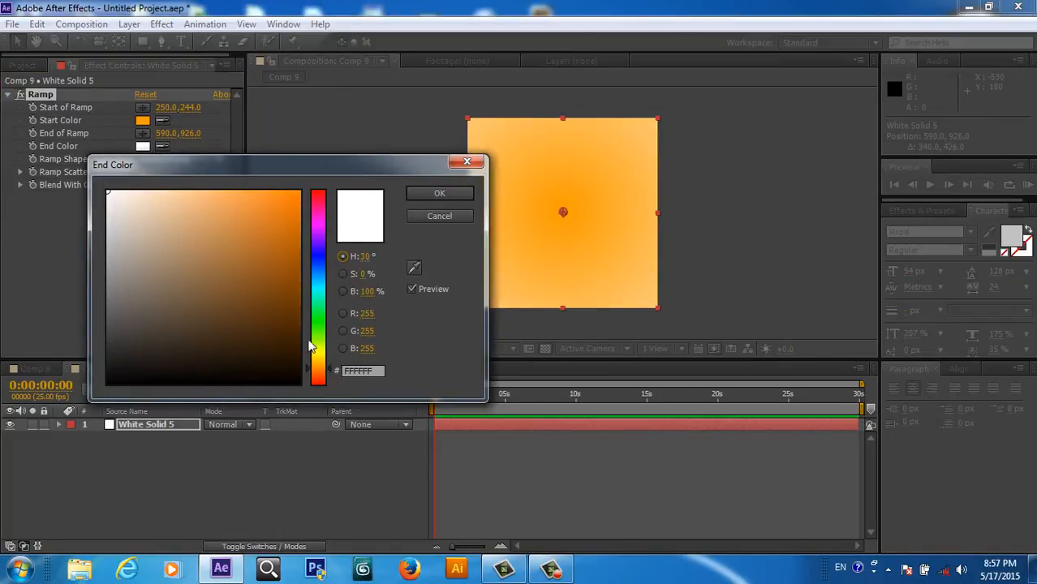
{"action": "left_click", "coordinate": [299, 317]}
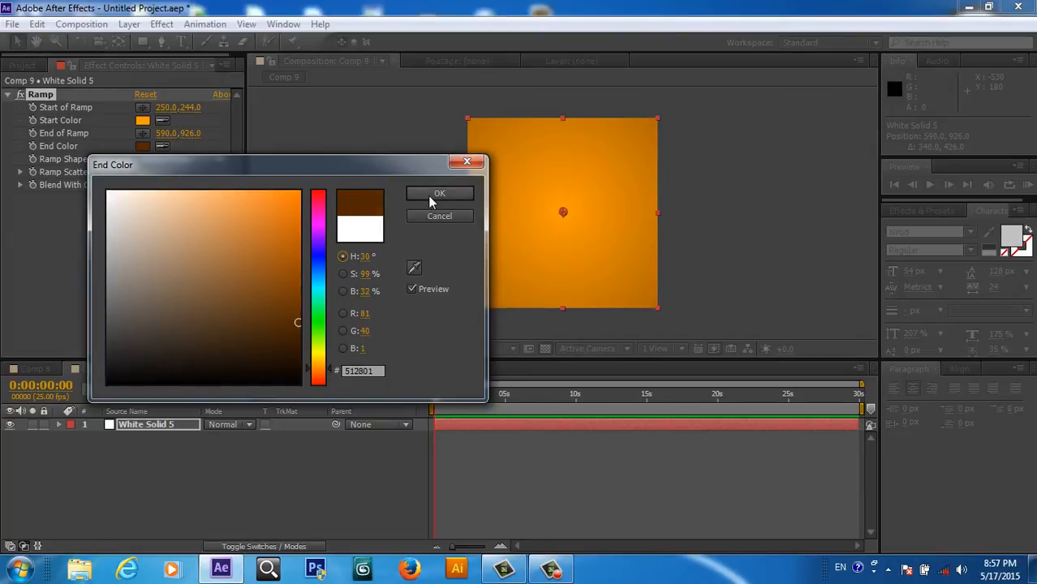
{"action": "left_click", "coordinate": [438, 194]}
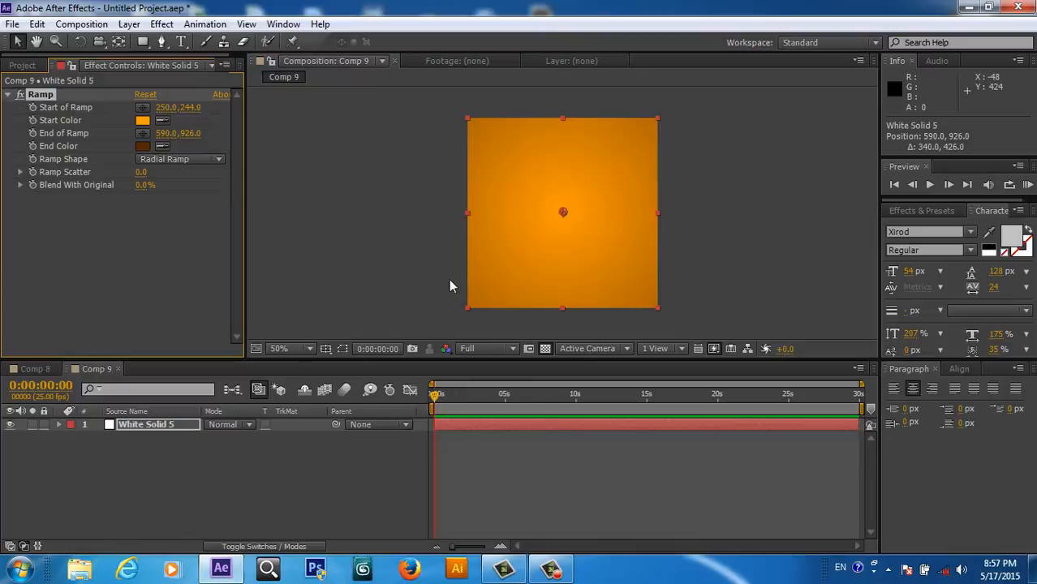
{"action": "mouse_move", "coordinate": [149, 463]}
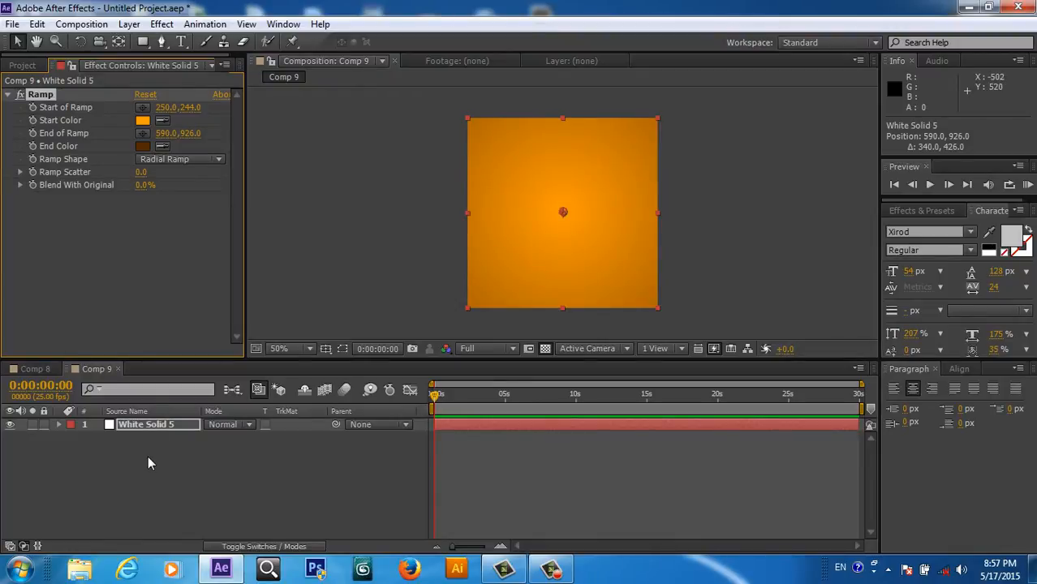
{"action": "mouse_move", "coordinate": [478, 253]}
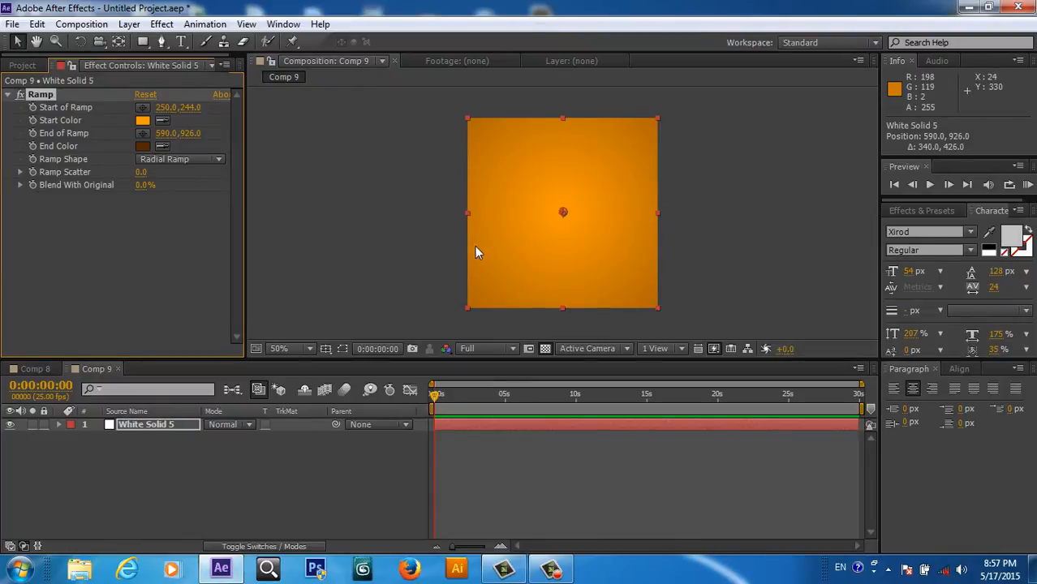
{"action": "mouse_move", "coordinate": [398, 282]}
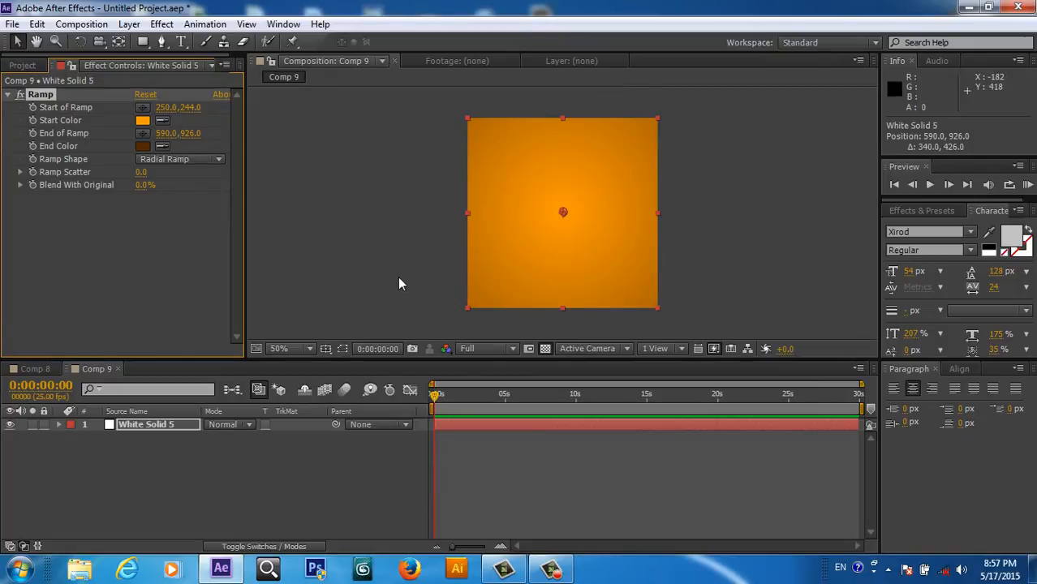
Step: Create a second white 500x500 solid, White Solid 6, above the gradient layer
{"action": "right_click", "coordinate": [205, 444]}
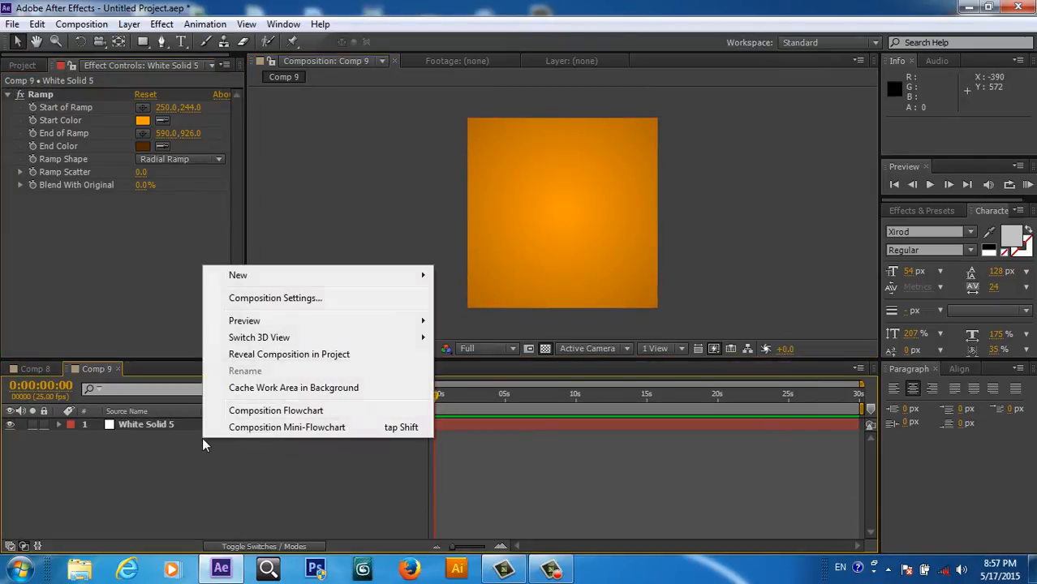
{"action": "mouse_move", "coordinate": [237, 276]}
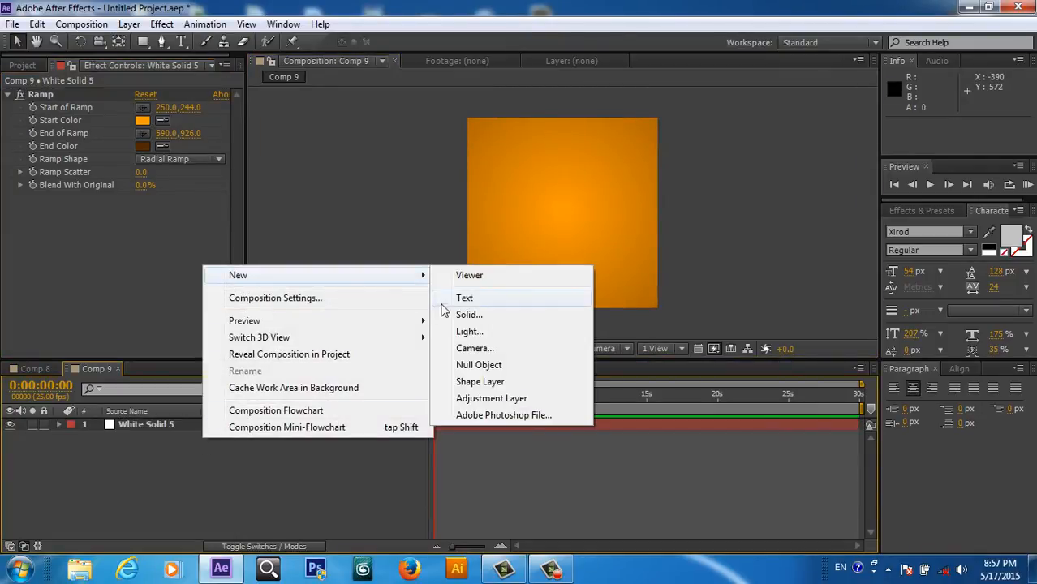
{"action": "left_click", "coordinate": [469, 315]}
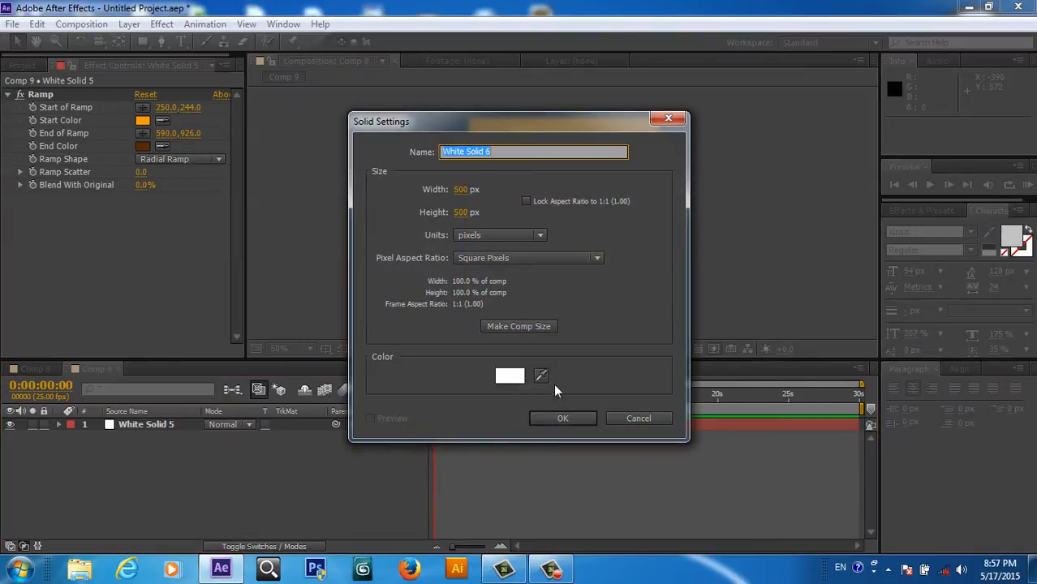
{"action": "left_click", "coordinate": [563, 419]}
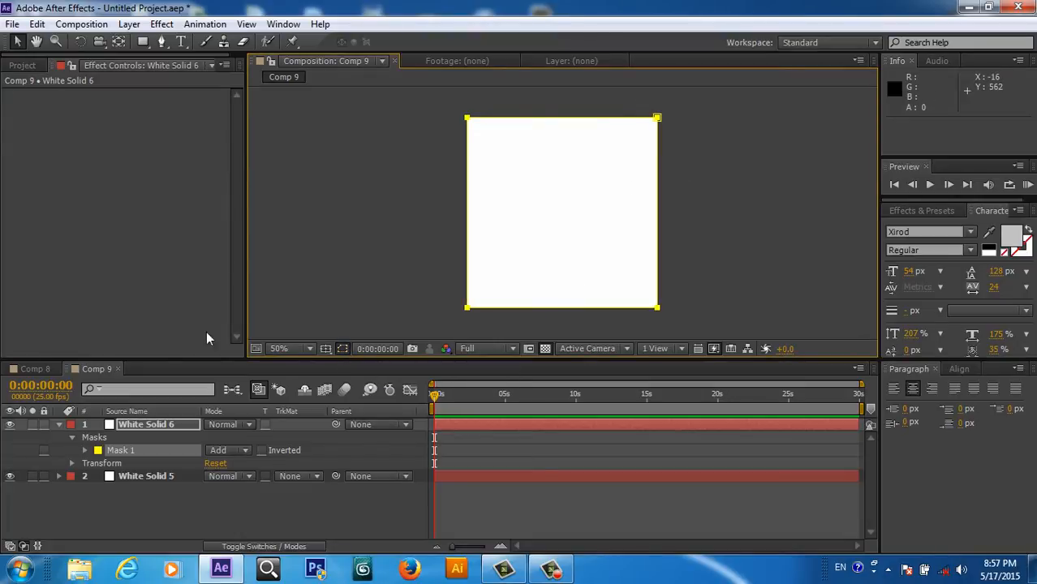
{"action": "mouse_move", "coordinate": [469, 123]}
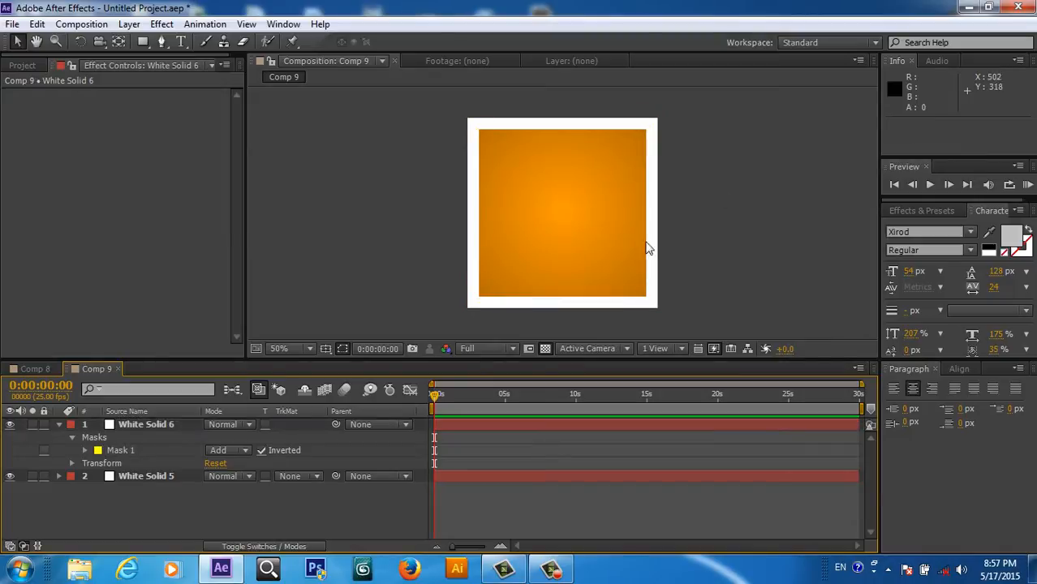
{"action": "mouse_move", "coordinate": [263, 334]}
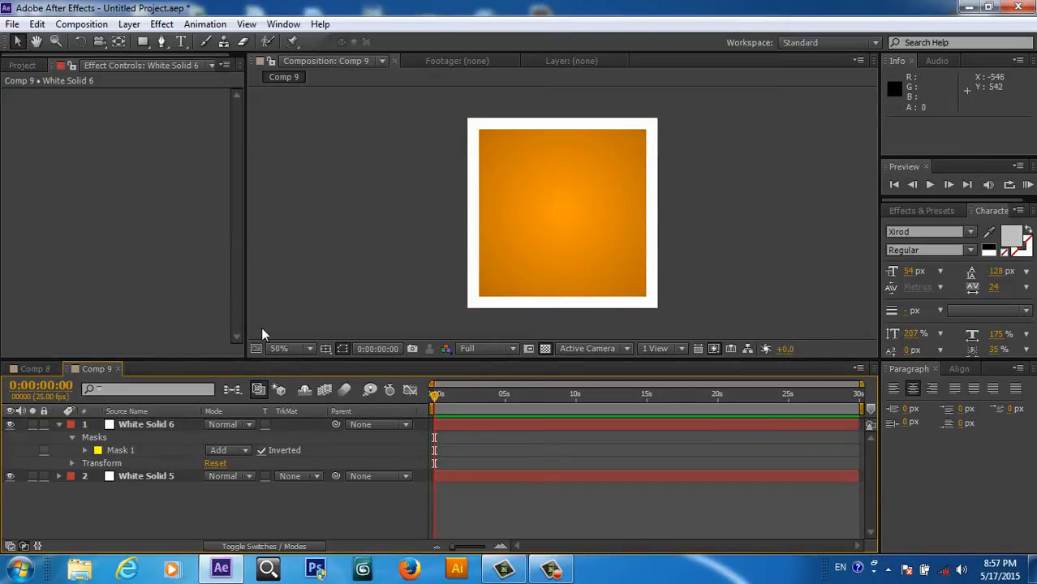
{"action": "mouse_move", "coordinate": [295, 274]}
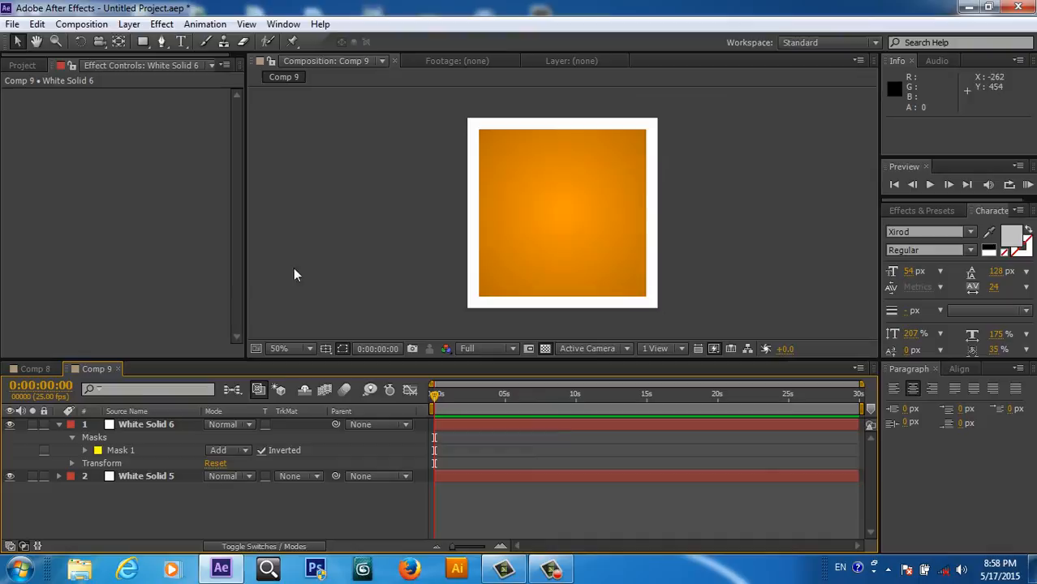
Step: Apply a radial Ramp to White Solid 6 so the border reads as grey-to-white metal
{"action": "left_click", "coordinate": [162, 24]}
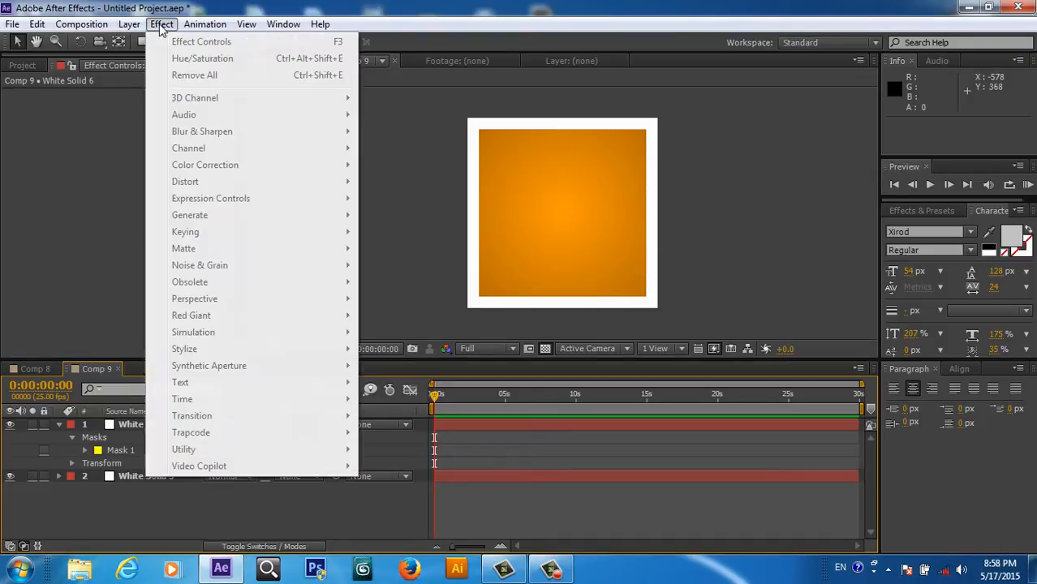
{"action": "mouse_move", "coordinate": [136, 428]}
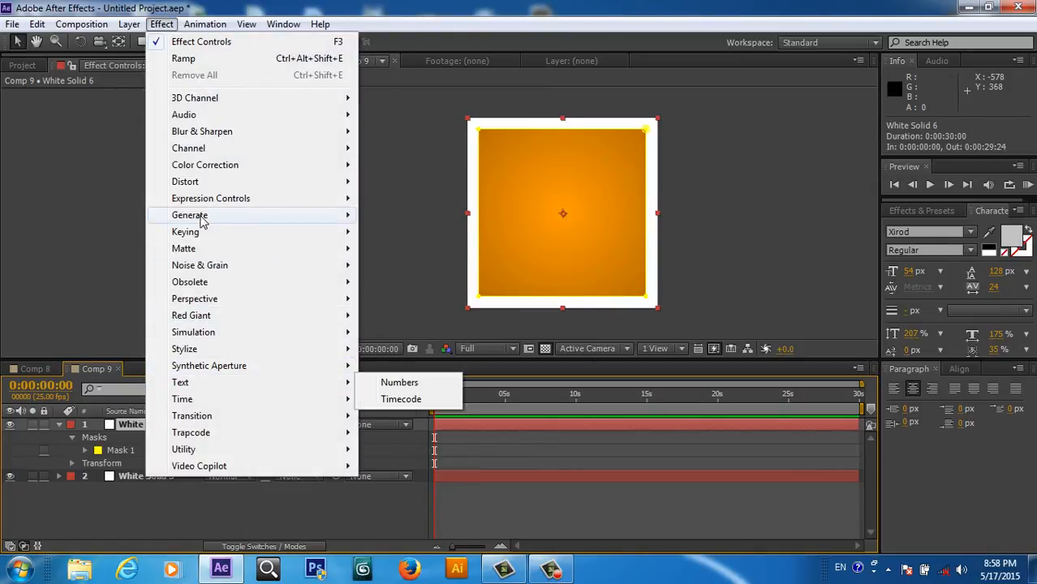
{"action": "mouse_move", "coordinate": [188, 214]}
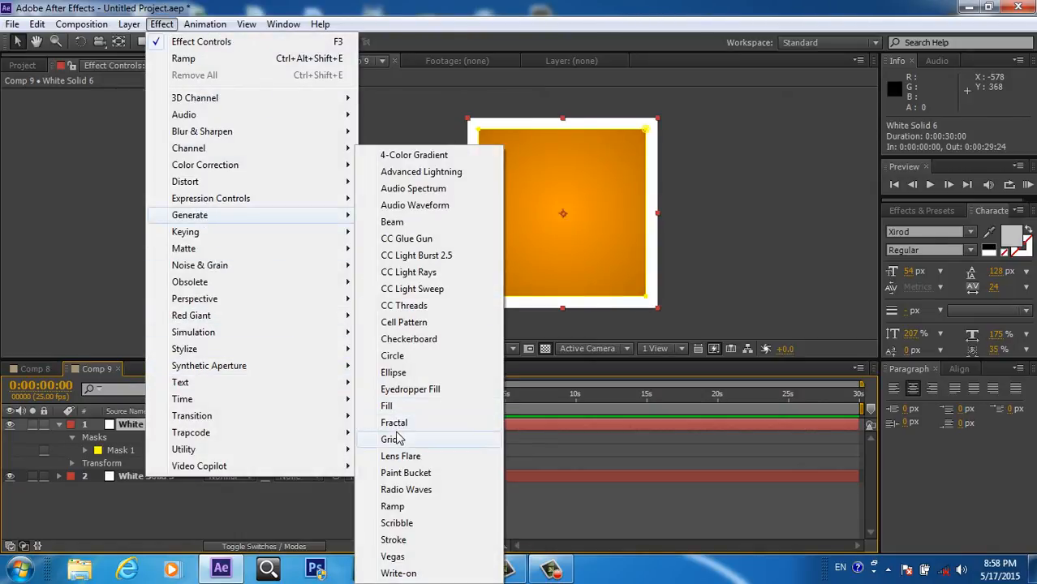
{"action": "left_click", "coordinate": [392, 506]}
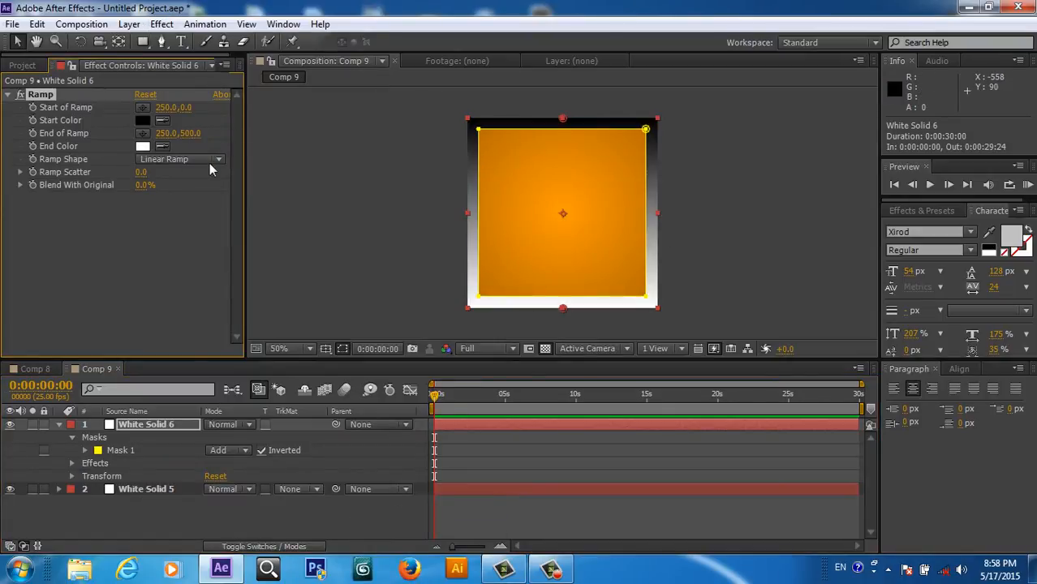
{"action": "left_click", "coordinate": [179, 159]}
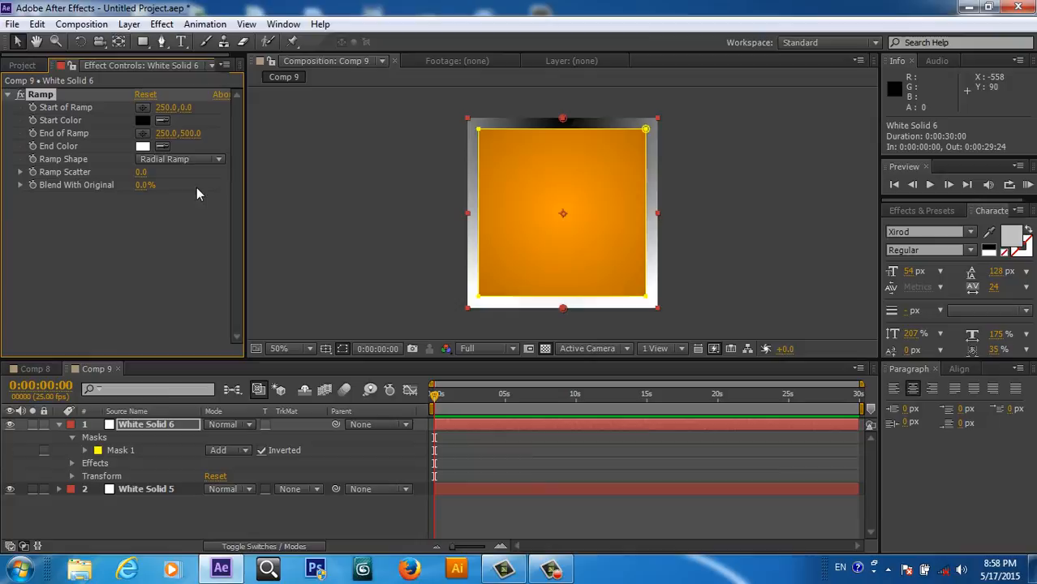
{"action": "mouse_move", "coordinate": [567, 123]}
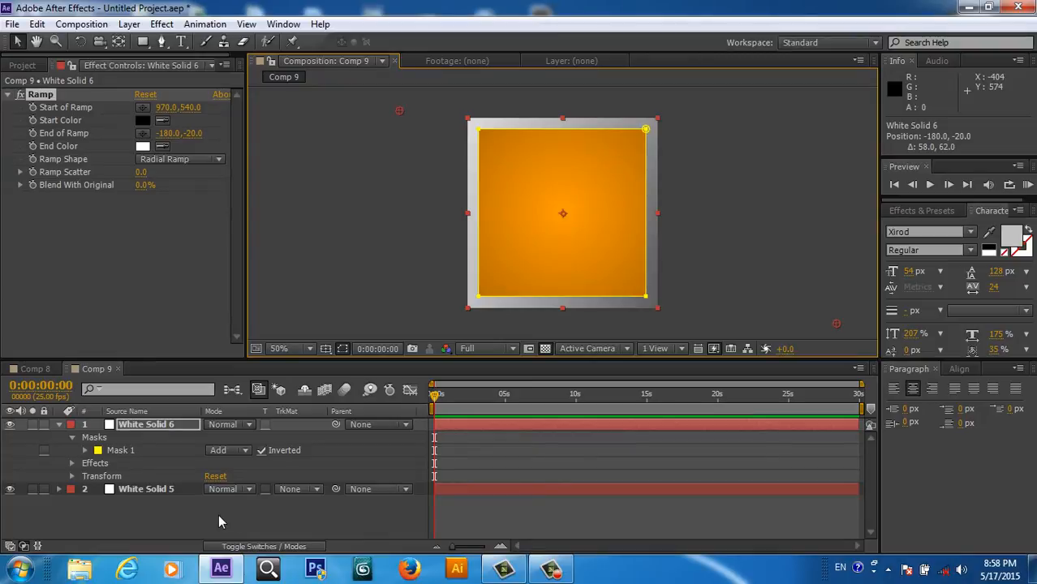
{"action": "left_click", "coordinate": [58, 426]}
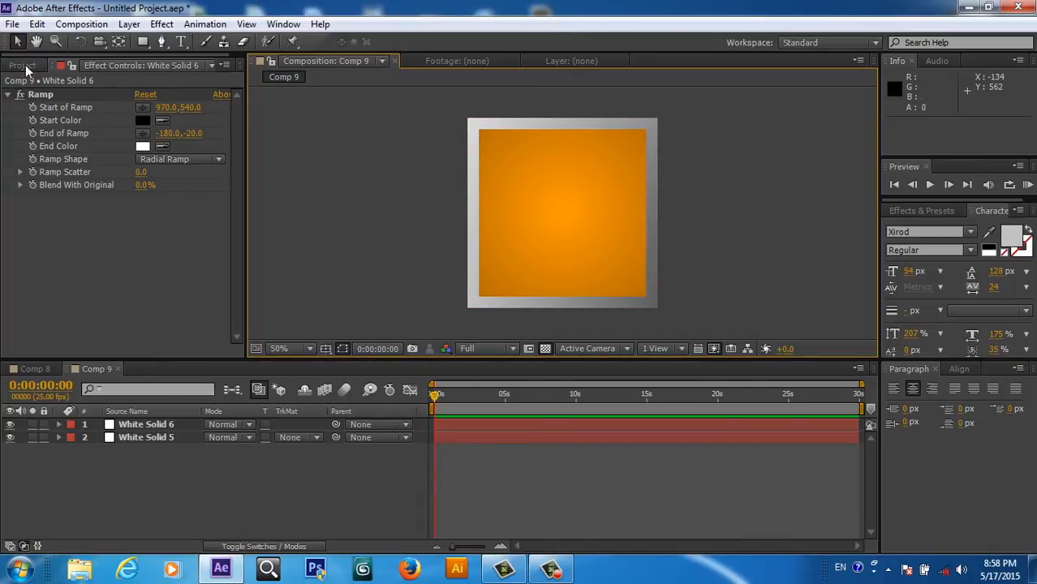
Step: Make a 500x500 comp holding Comp 9, rename it main 3d cube and select Comp 8 for removal
{"action": "left_click", "coordinate": [22, 65]}
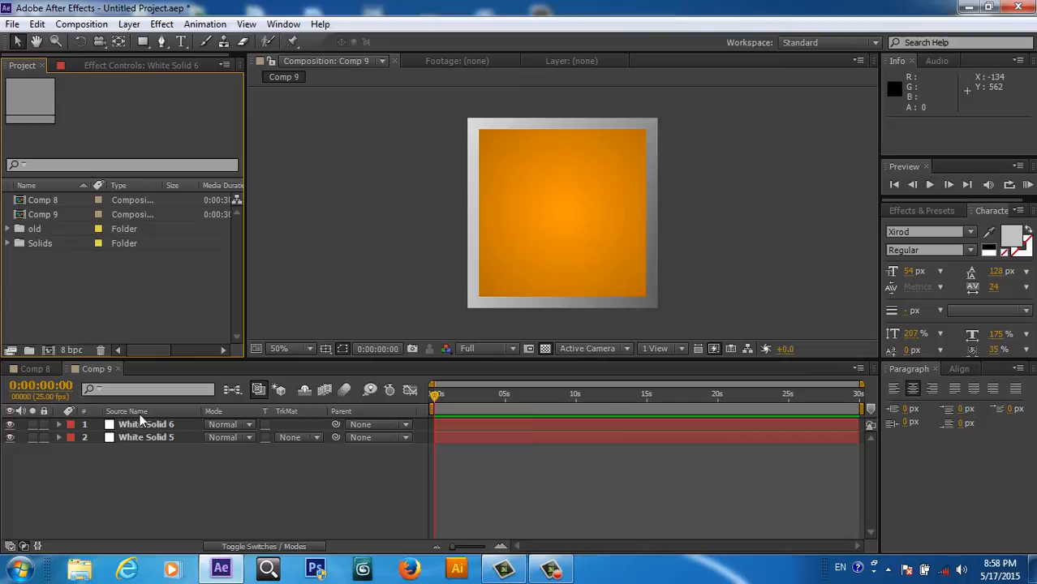
{"action": "mouse_move", "coordinate": [224, 542]}
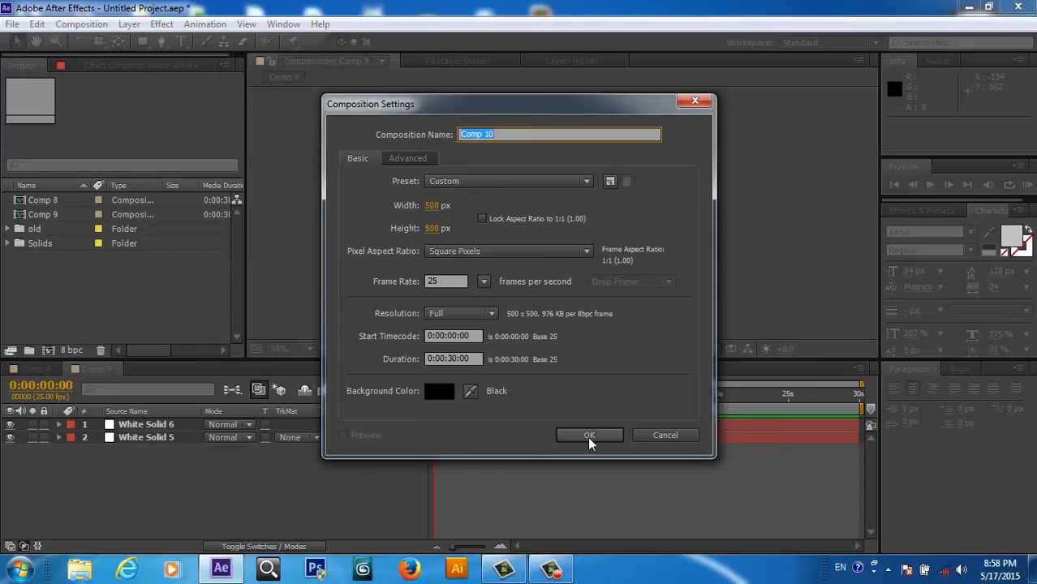
{"action": "left_click", "coordinate": [589, 435]}
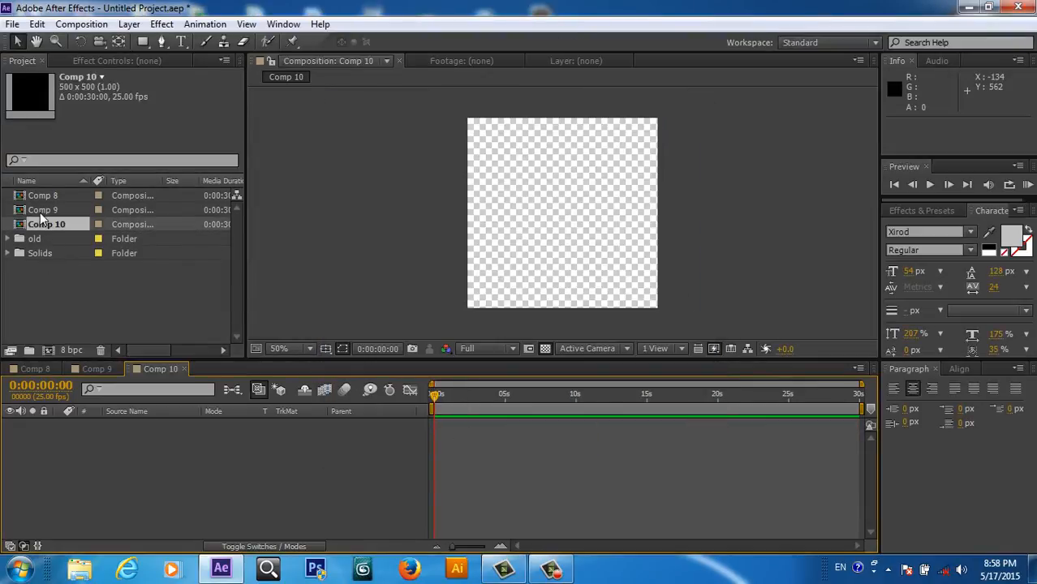
{"action": "left_click", "coordinate": [44, 209]}
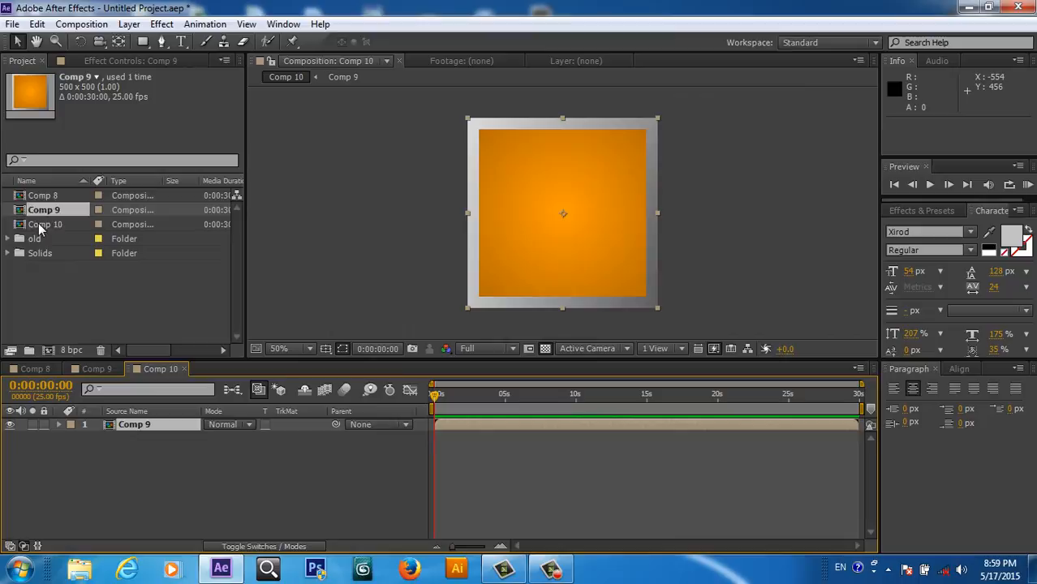
{"action": "double_click", "coordinate": [43, 224]}
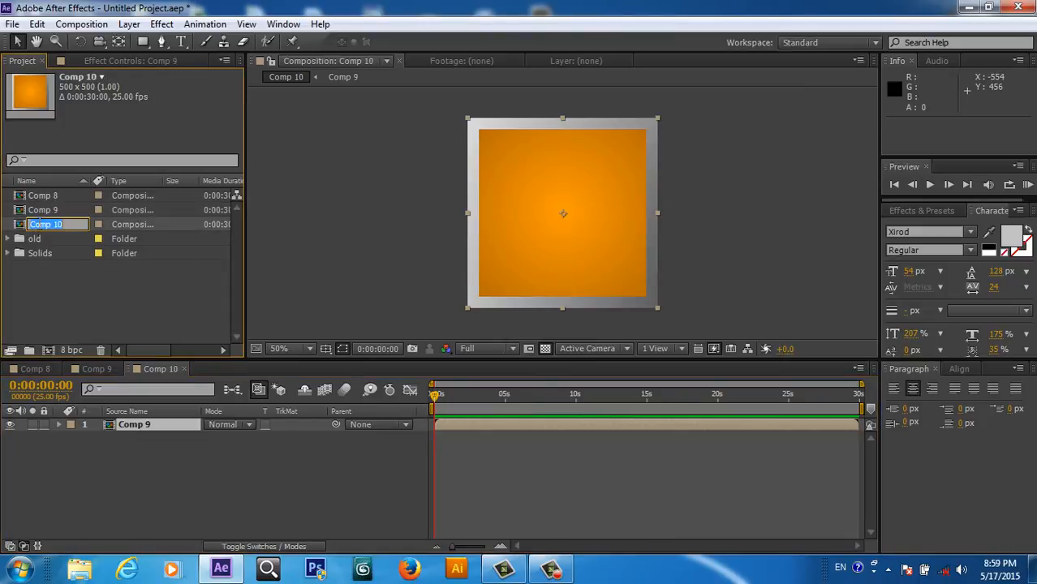
{"action": "type", "text": "main 3d cube"}
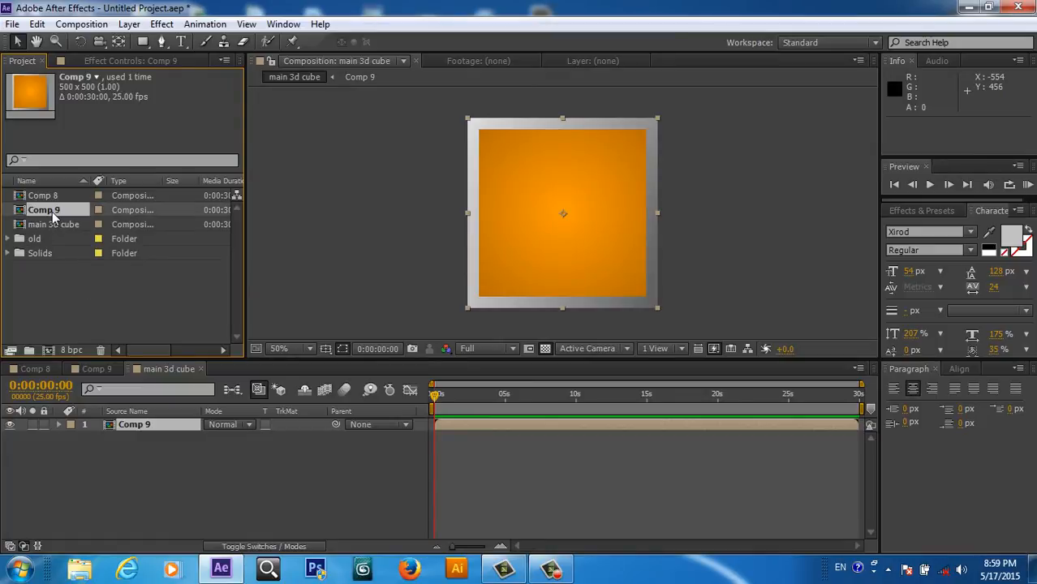
{"action": "left_click", "coordinate": [42, 194]}
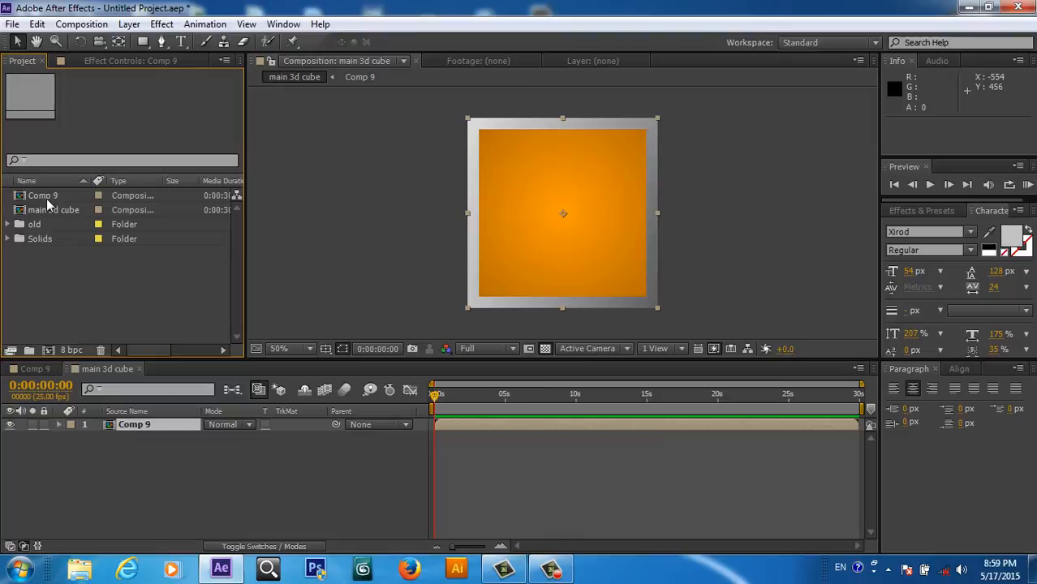
Step: Select Comp 9 in the Project panel for nesting into main 3d cube
{"action": "left_click", "coordinate": [42, 195]}
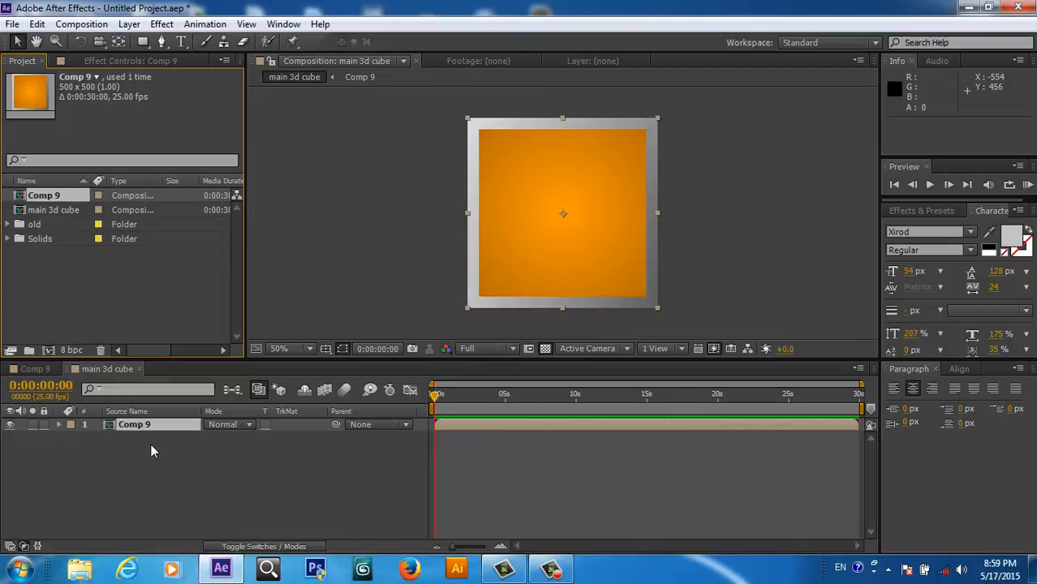
{"action": "mouse_move", "coordinate": [193, 467]}
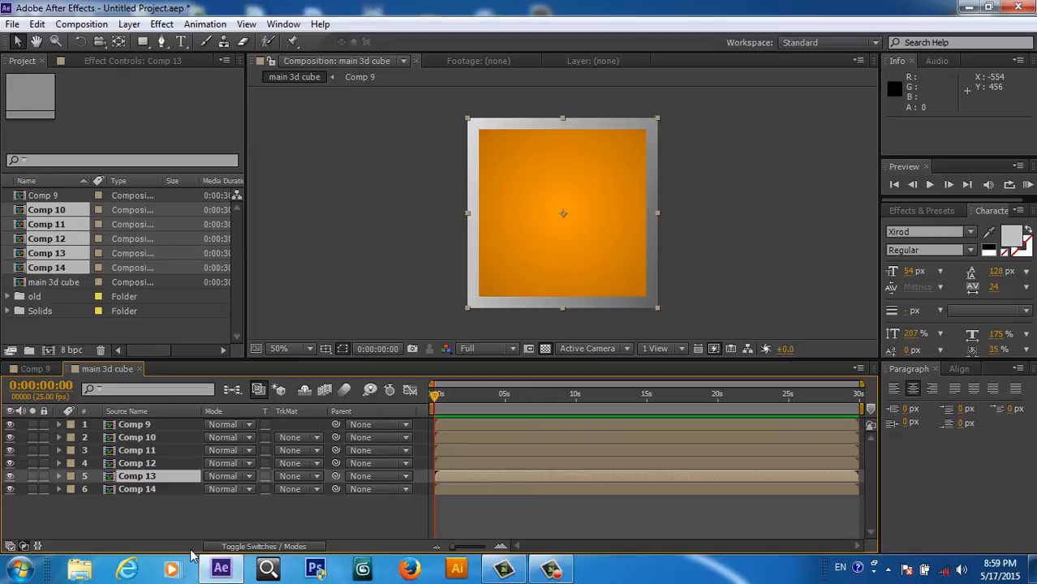
{"action": "mouse_move", "coordinate": [133, 519]}
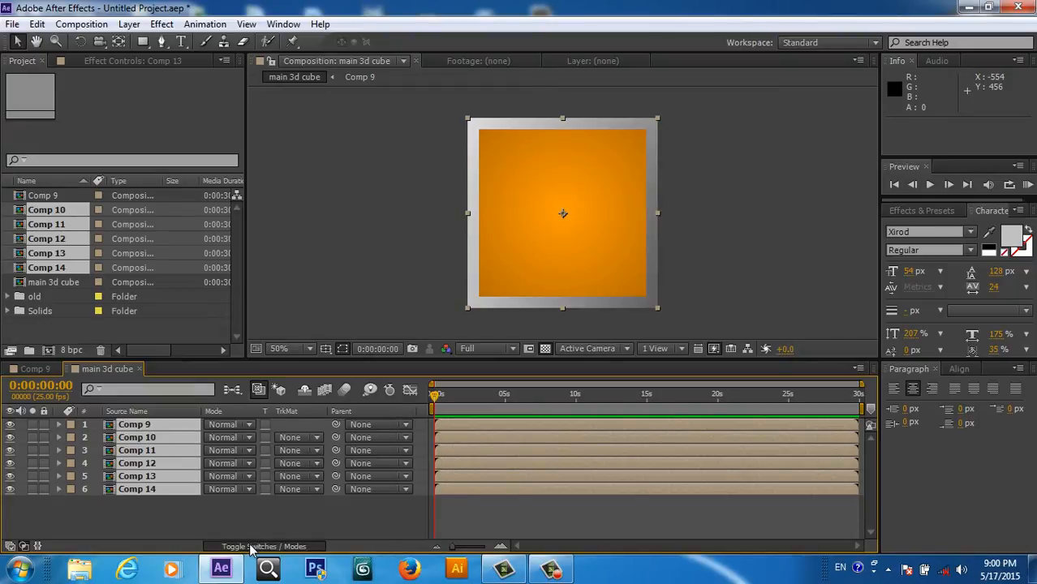
Step: Reveal the 3D Layer switches and enter 250 anchor-point values for the comp layers
{"action": "left_click", "coordinate": [254, 545]}
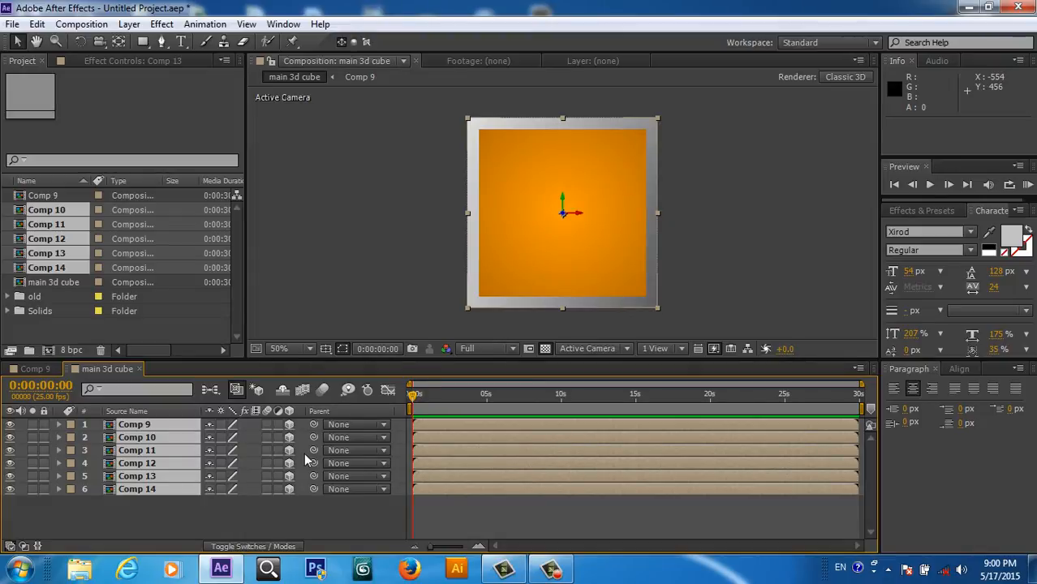
{"action": "mouse_move", "coordinate": [279, 487]}
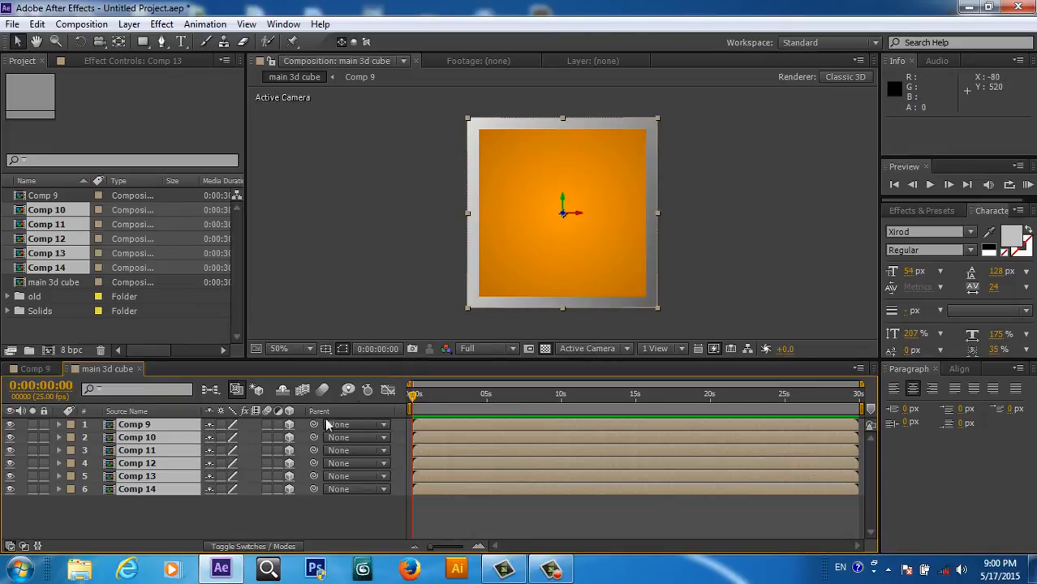
{"action": "mouse_move", "coordinate": [179, 544]}
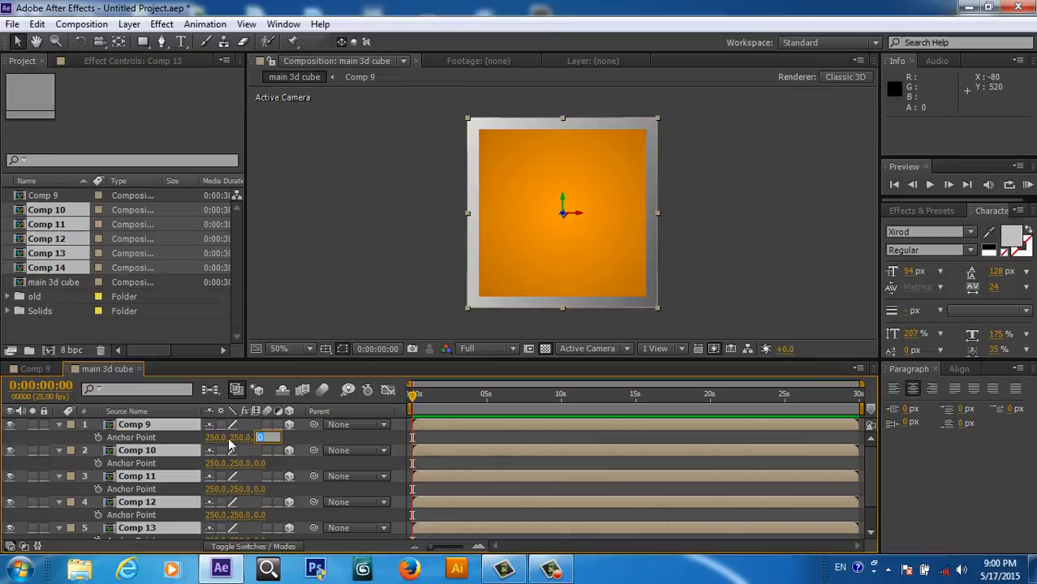
{"action": "mouse_move", "coordinate": [291, 506]}
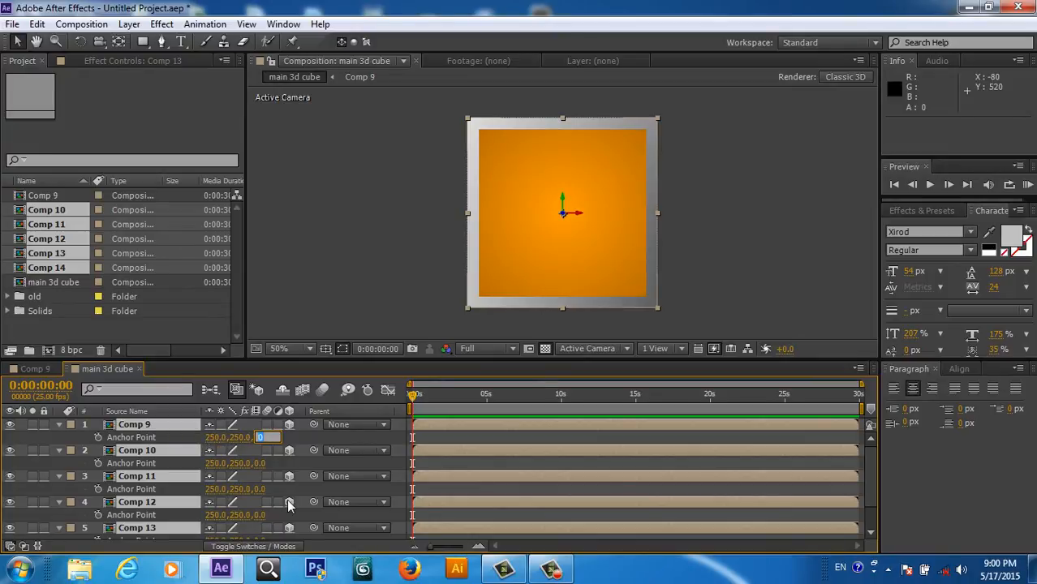
{"action": "type", "text": "250.0"}
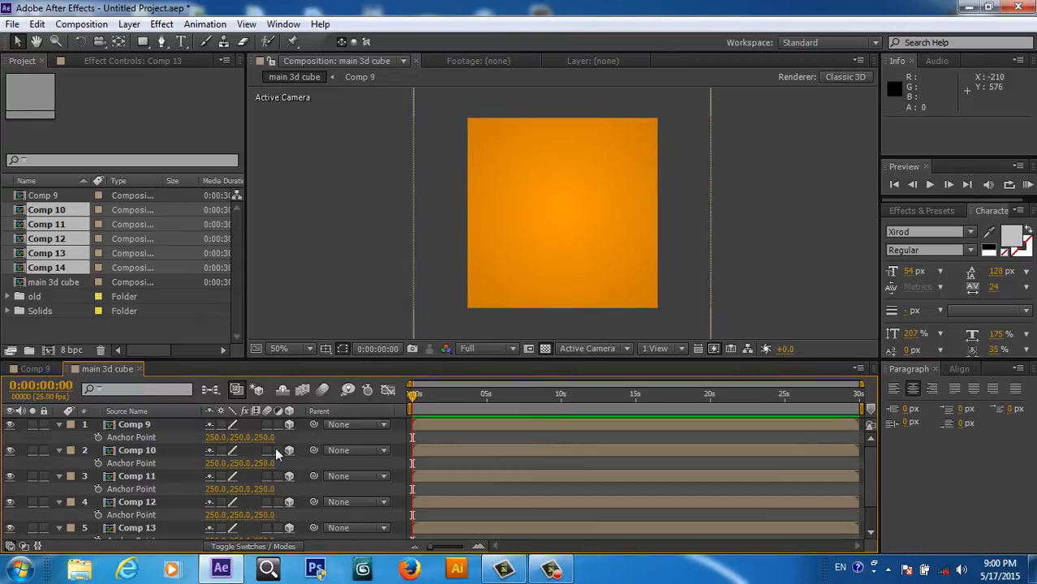
{"action": "mouse_move", "coordinate": [290, 441]}
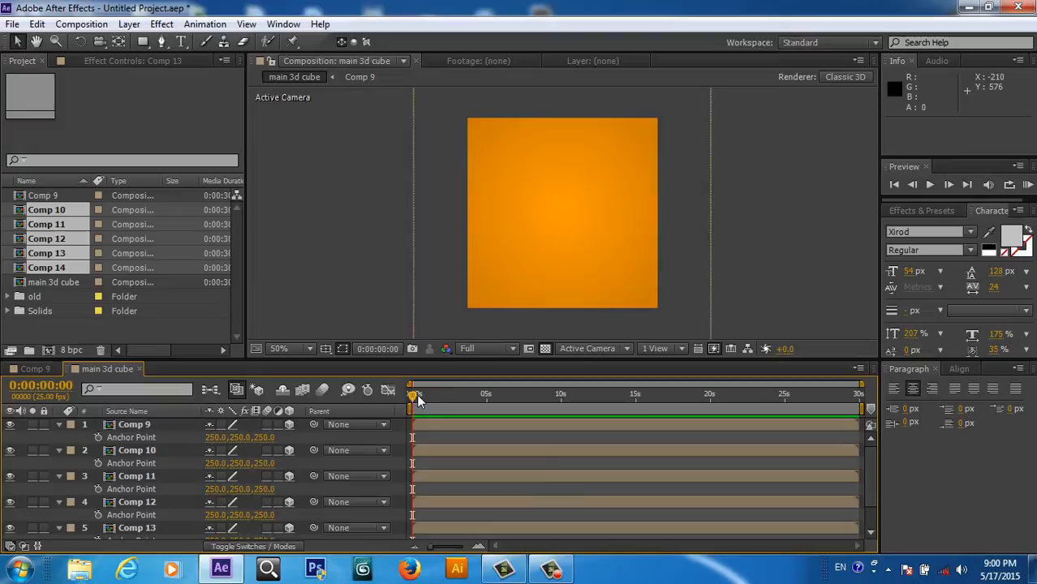
{"action": "mouse_move", "coordinate": [354, 437]}
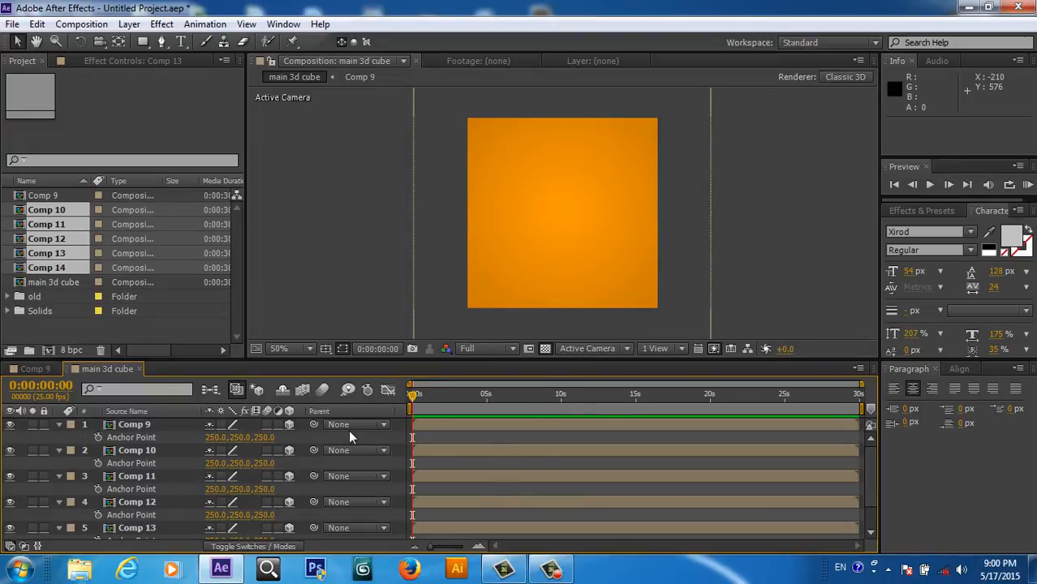
{"action": "mouse_move", "coordinate": [626, 347]}
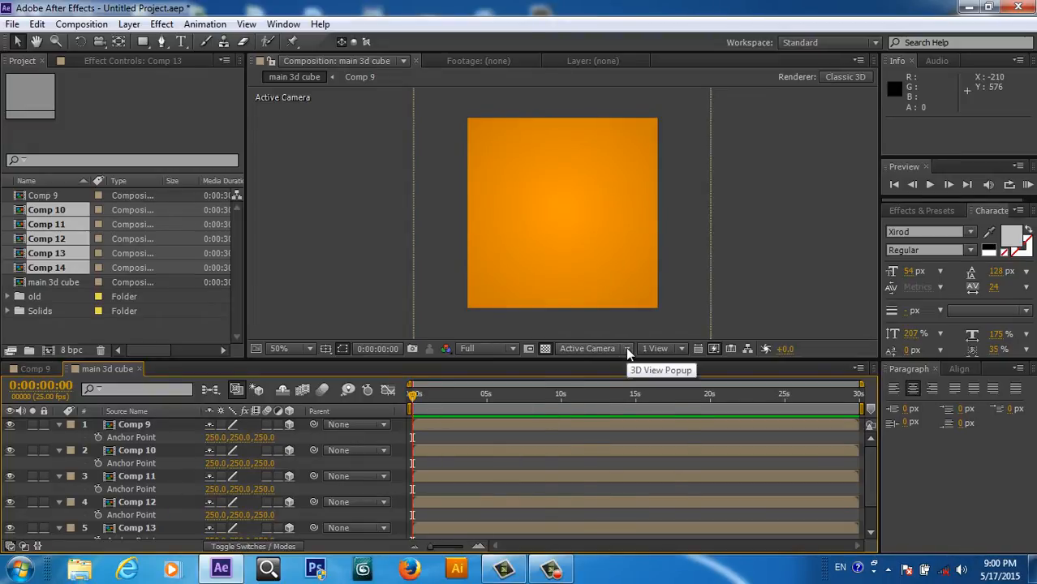
Step: Switch the Composition panel's 3D view to Custom View 1
{"action": "left_click", "coordinate": [586, 348]}
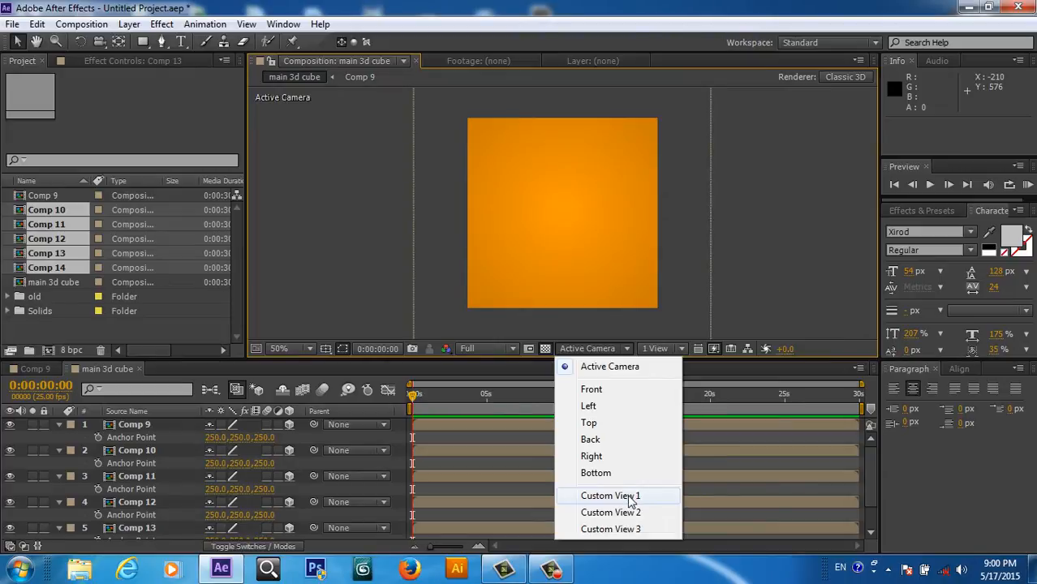
{"action": "left_click", "coordinate": [611, 497]}
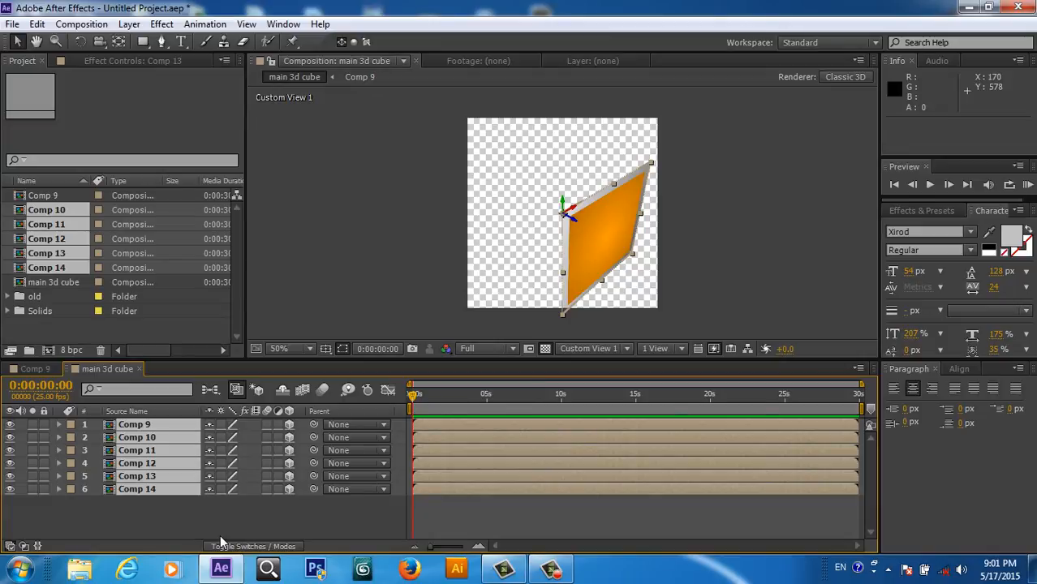
Step: Select all face layers Comp 9 to Comp 14 and reveal their rotation properties
{"action": "left_click", "coordinate": [59, 426]}
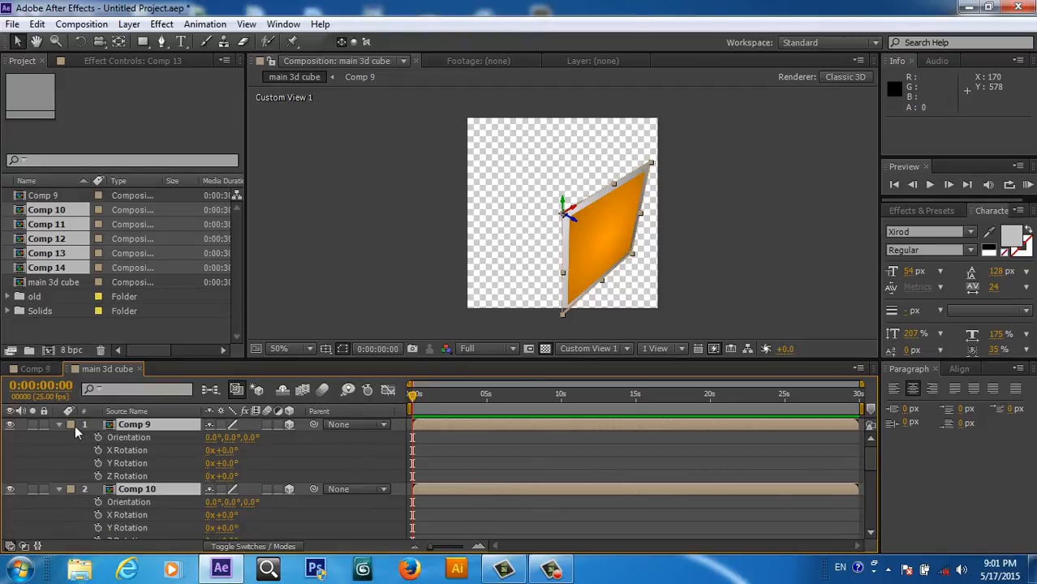
{"action": "left_click", "coordinate": [58, 425]}
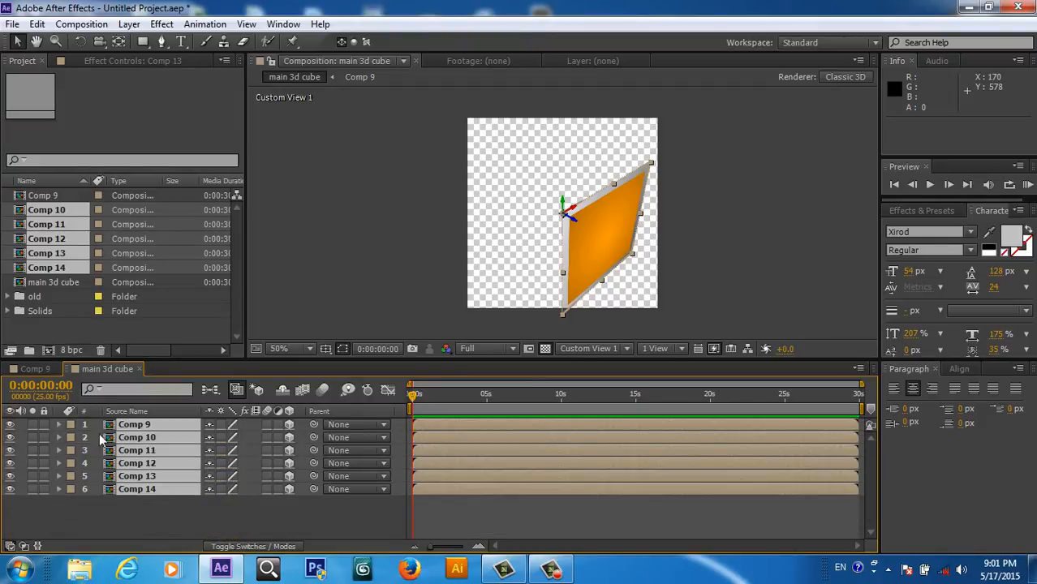
{"action": "left_click", "coordinate": [59, 426]}
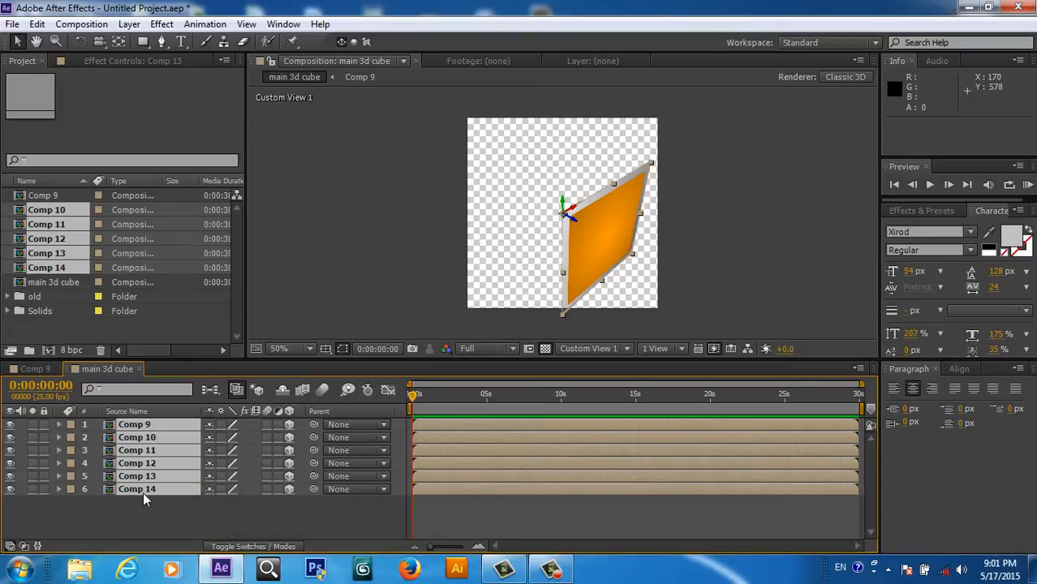
{"action": "left_click", "coordinate": [59, 425]}
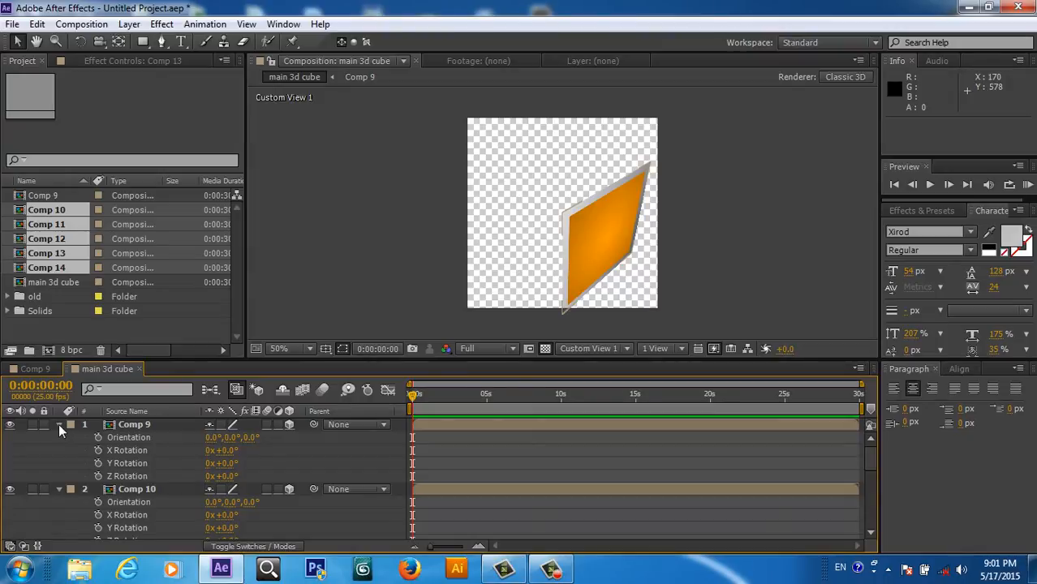
{"action": "left_click", "coordinate": [58, 425]}
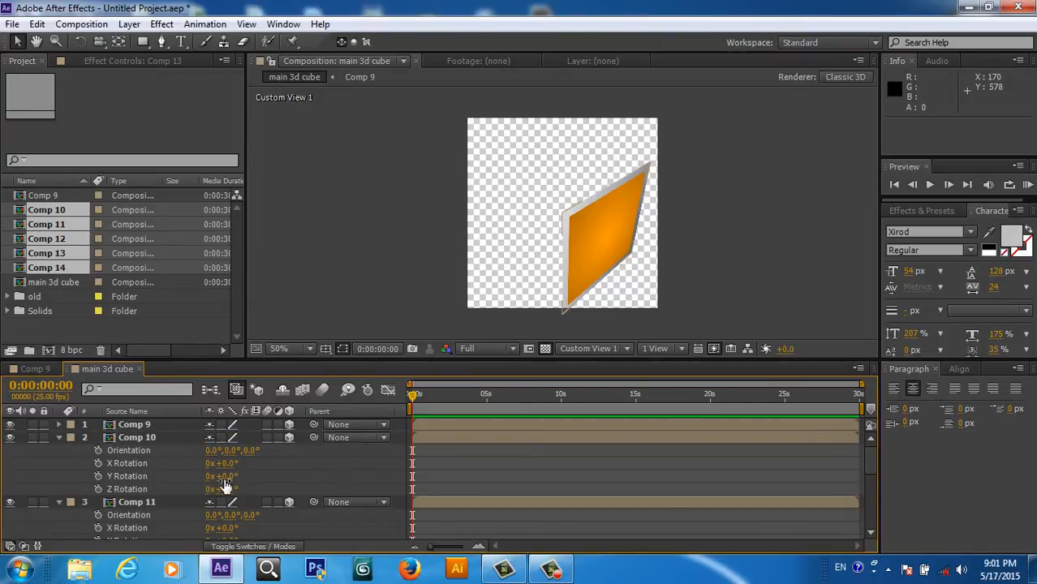
Step: Set Comp 10 and Comp 11 Y Rotation values (e.g. 90 and 180) to fold the panels into walls
{"action": "double_click", "coordinate": [221, 476]}
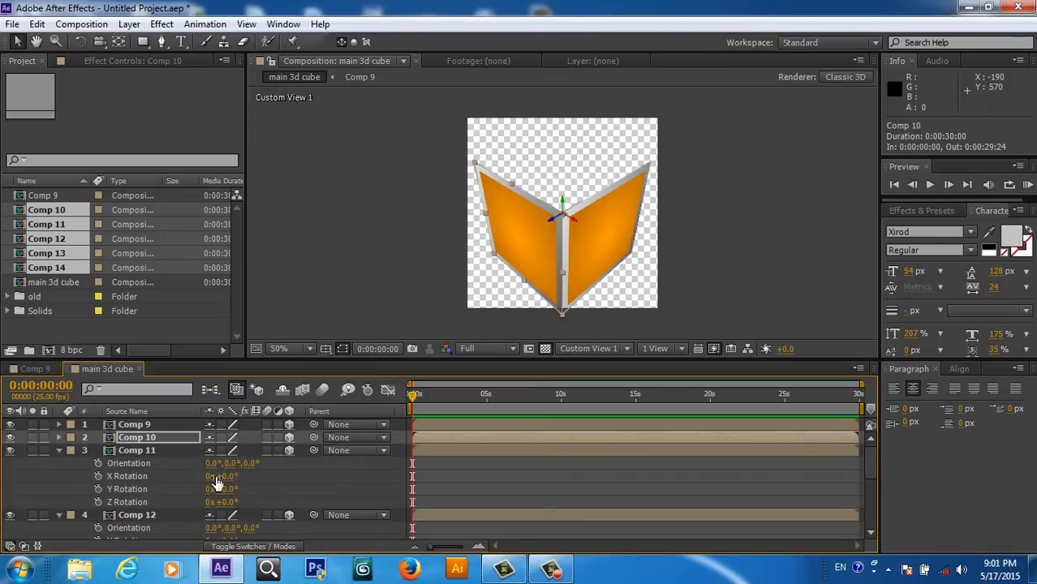
{"action": "mouse_move", "coordinate": [231, 495]}
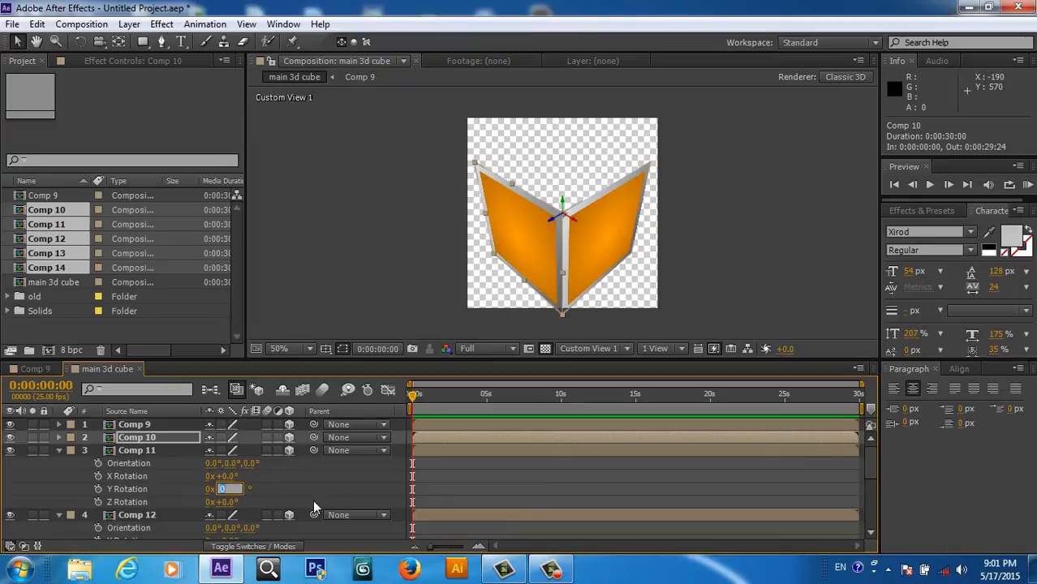
{"action": "type", "text": "18"}
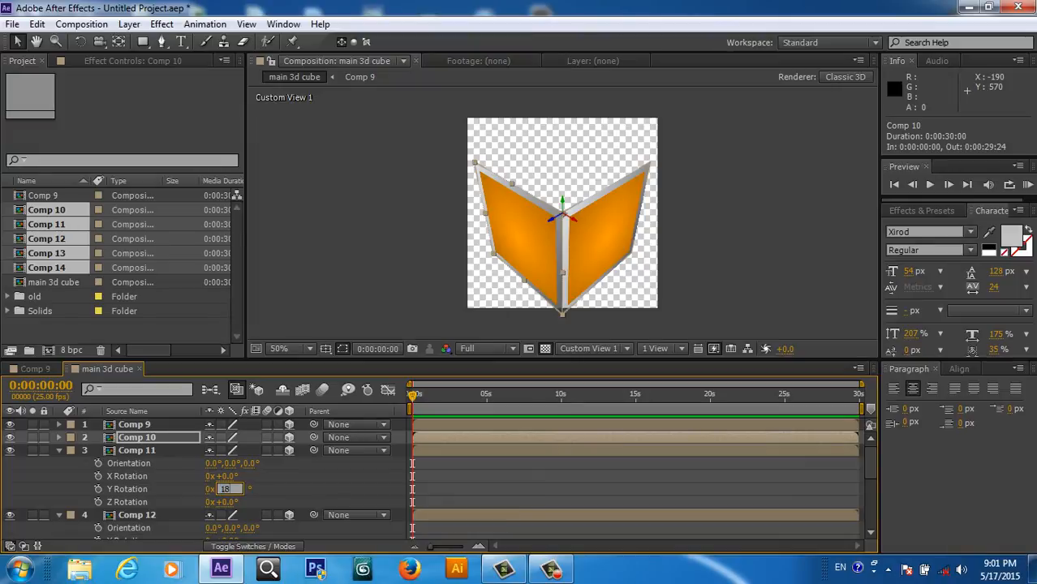
{"action": "type", "text": "180"}
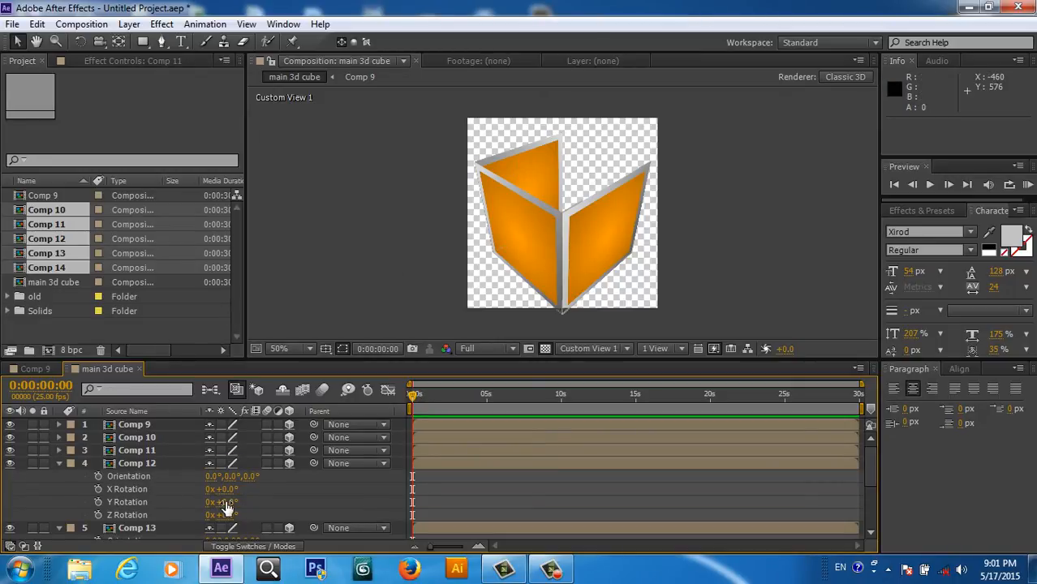
Step: Set Comp 12 Y Rotation to 270 and rotate Comp 13/14 on X by 90 to close the cube
{"action": "left_click", "coordinate": [220, 502]}
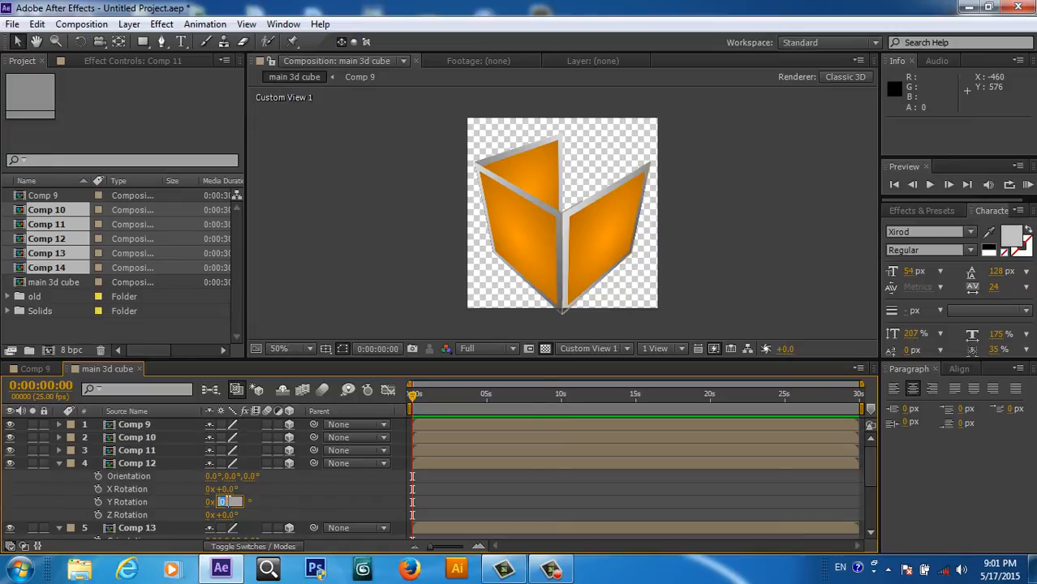
{"action": "type", "text": "270"}
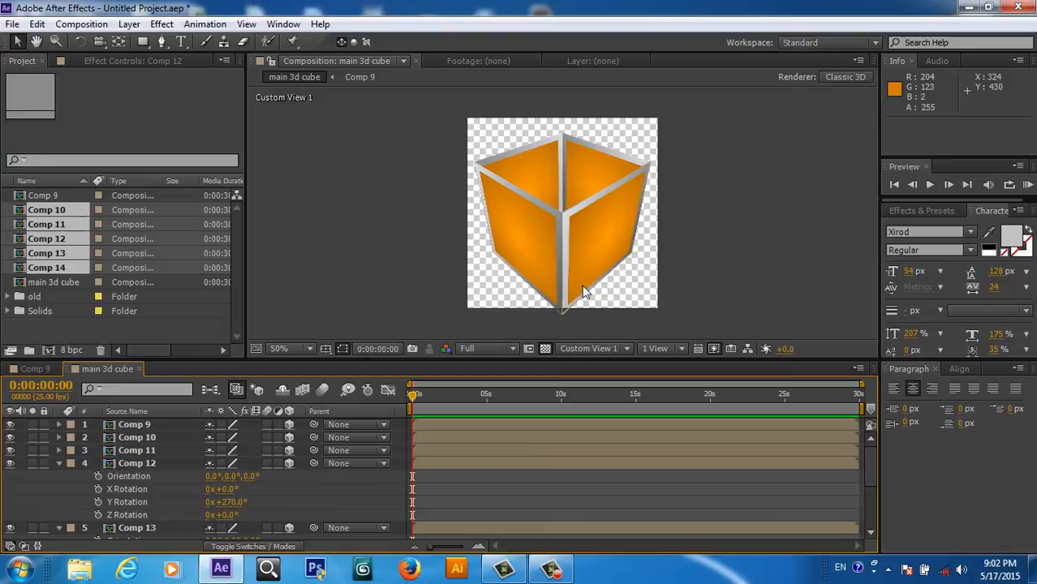
{"action": "mouse_move", "coordinate": [617, 235]}
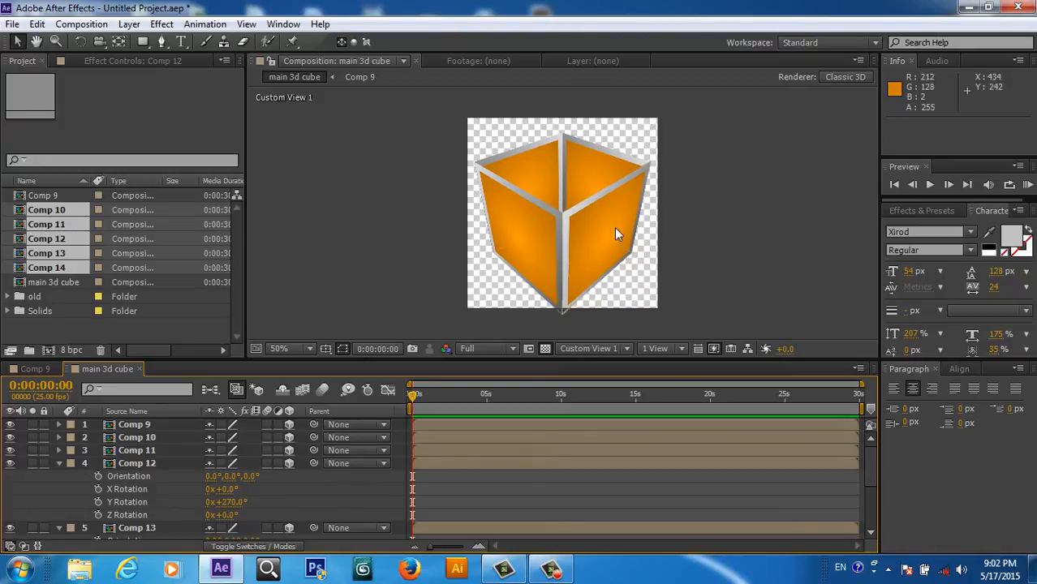
{"action": "mouse_move", "coordinate": [617, 169]}
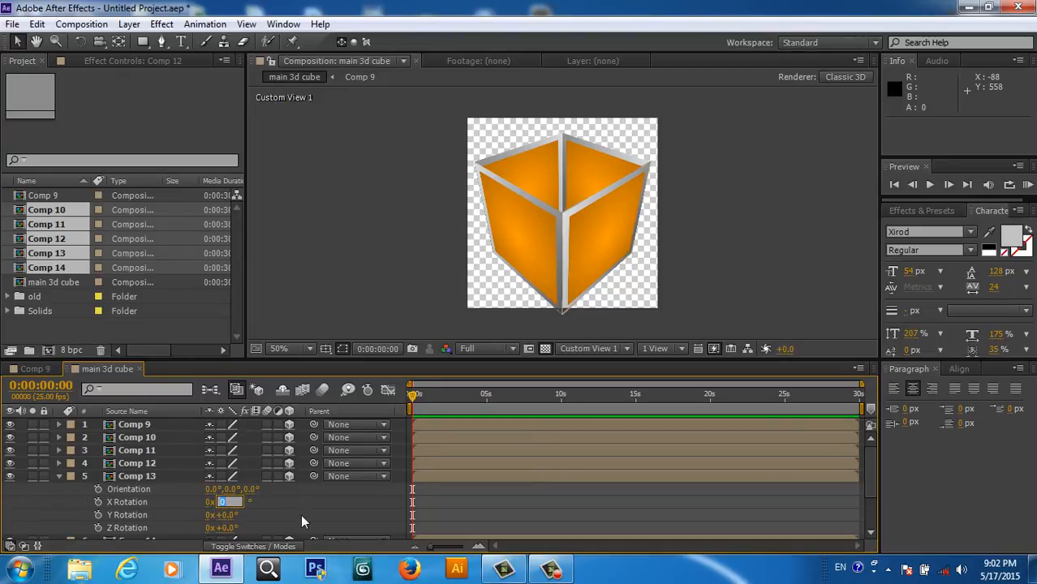
{"action": "type", "text": "9"}
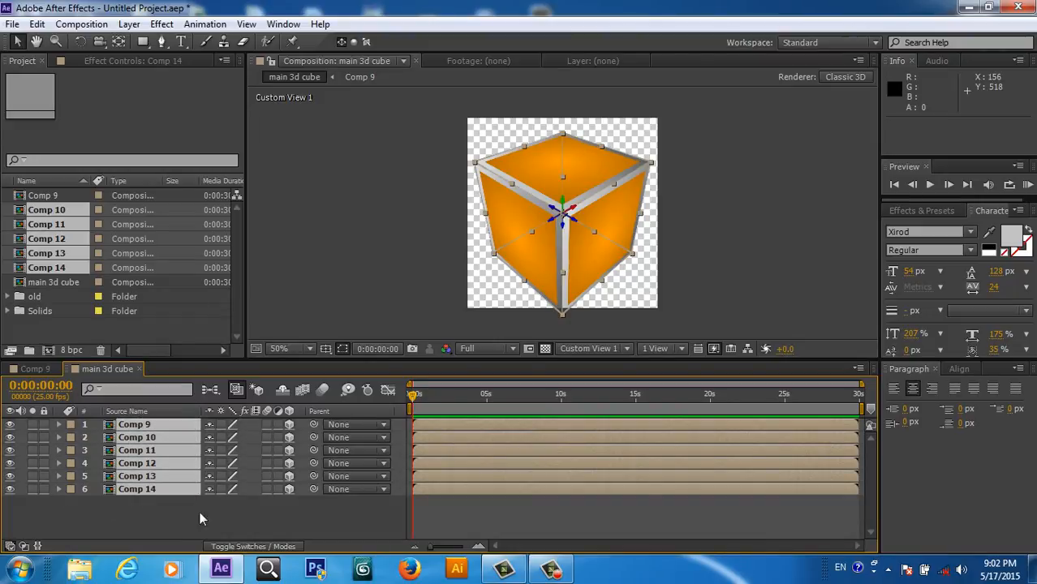
{"action": "mouse_move", "coordinate": [231, 557]}
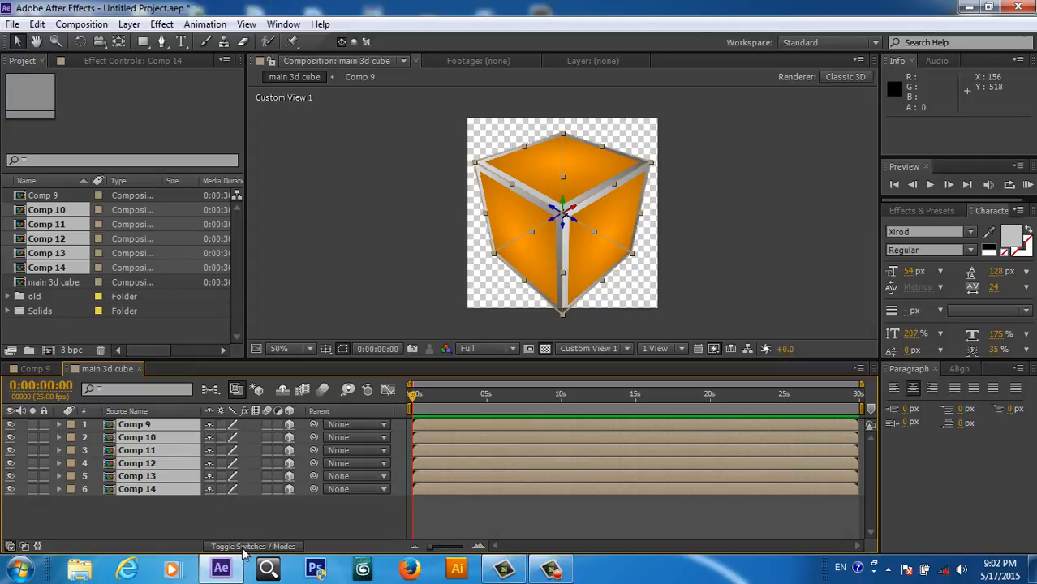
Step: Switch all six face layers to Alpha Add blending mode, then deselect to see the seamless cube
{"action": "left_click", "coordinate": [240, 546]}
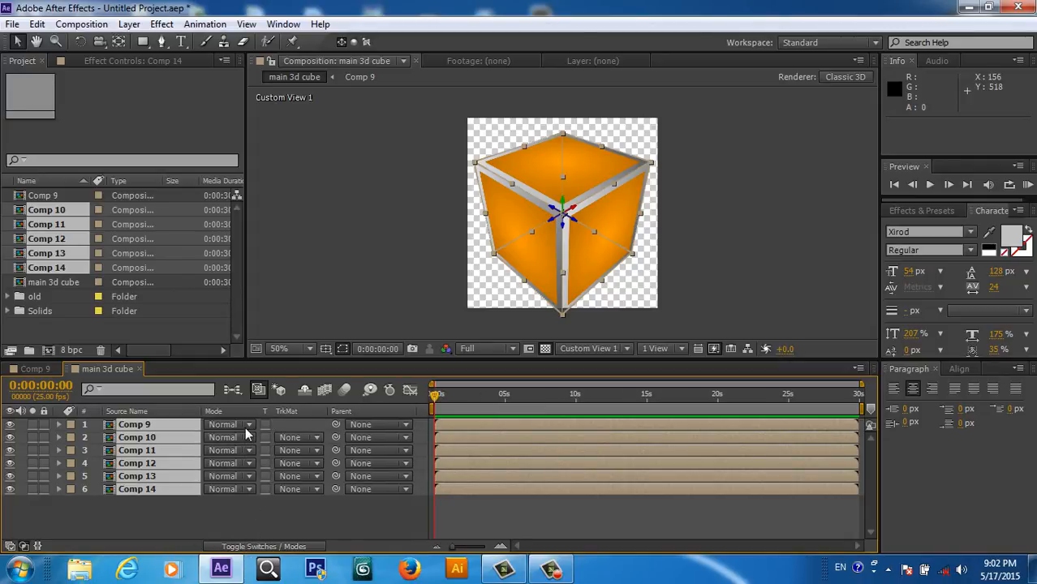
{"action": "left_click", "coordinate": [230, 425]}
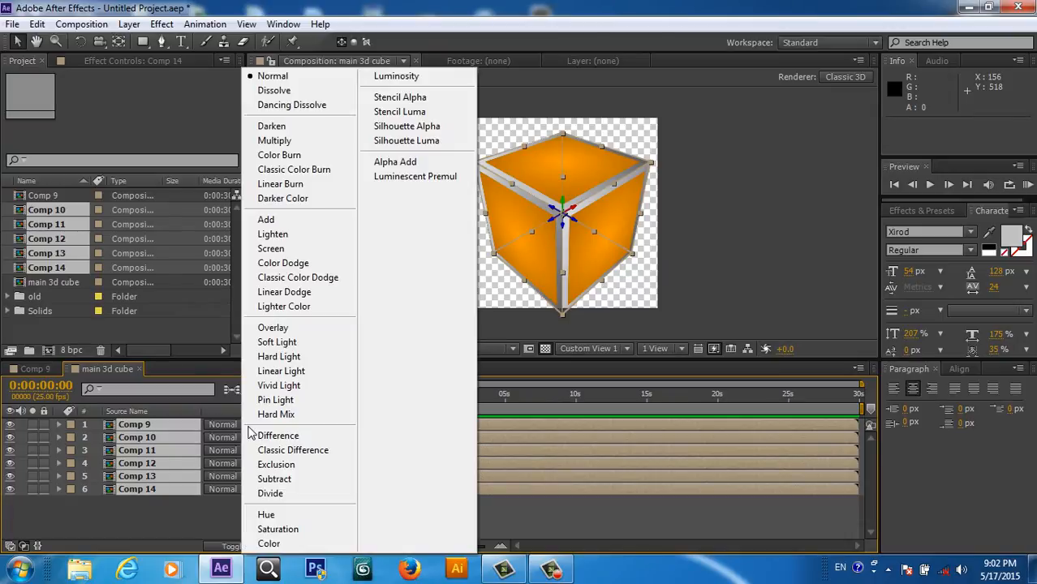
{"action": "mouse_move", "coordinate": [292, 104]}
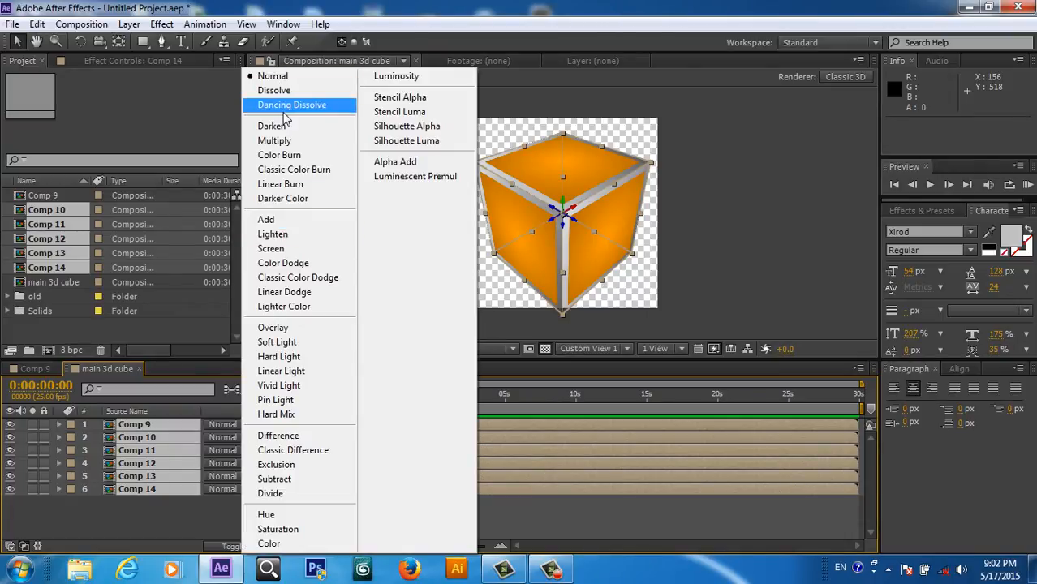
{"action": "mouse_move", "coordinate": [406, 140]}
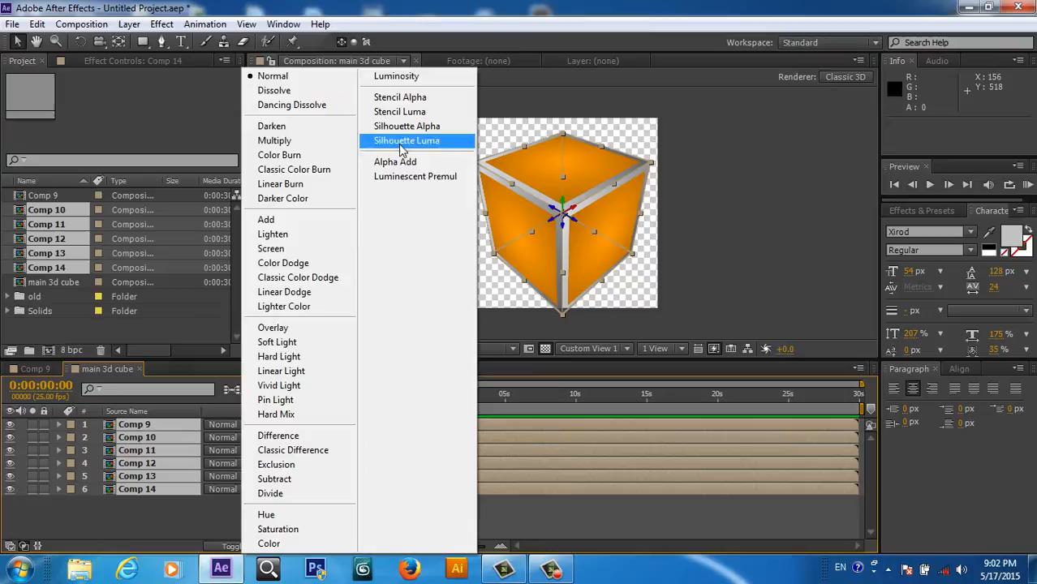
{"action": "mouse_move", "coordinate": [397, 166]}
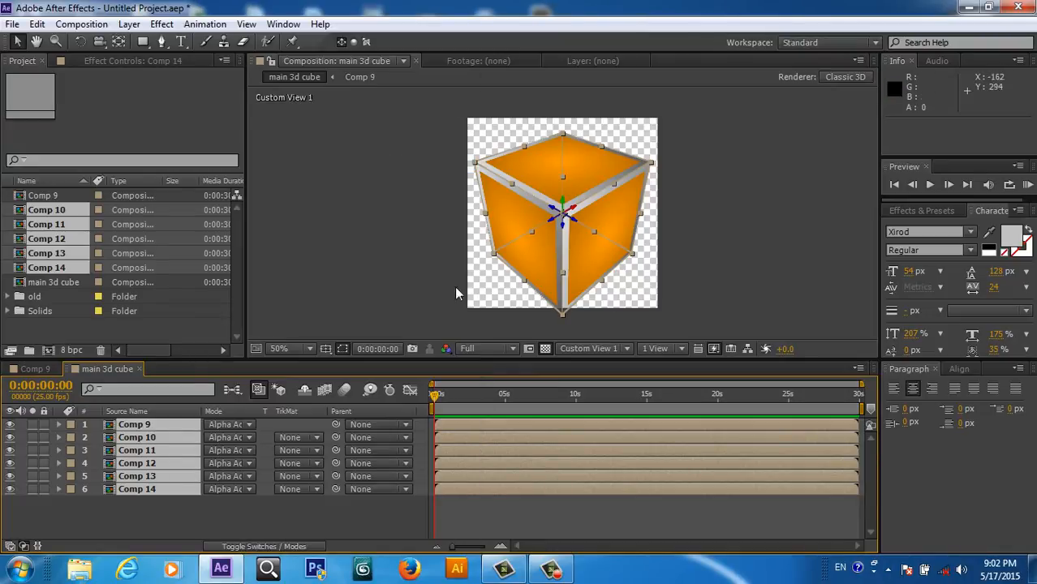
{"action": "left_click", "coordinate": [159, 519]}
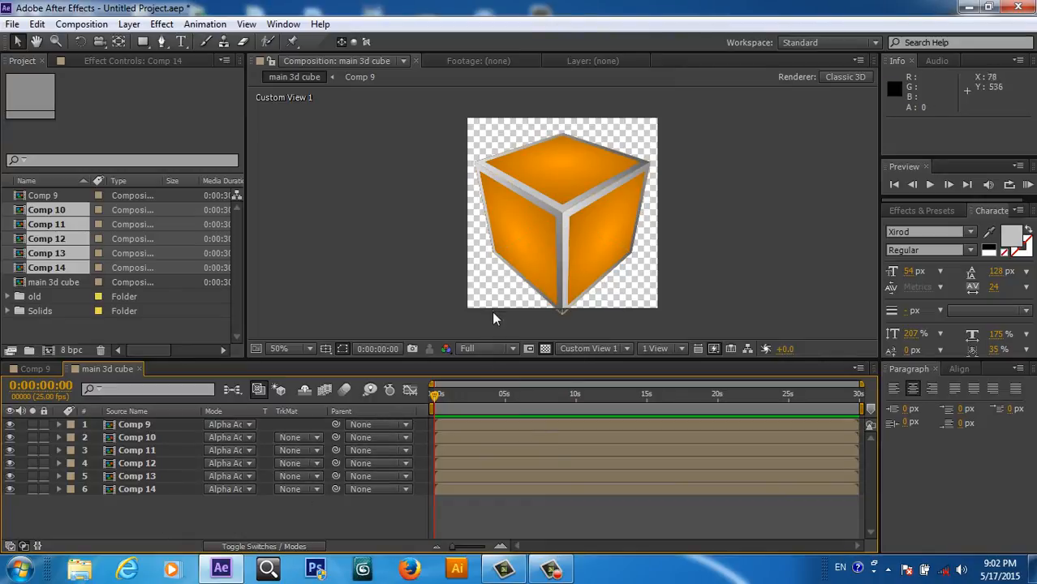
{"action": "mouse_move", "coordinate": [133, 516]}
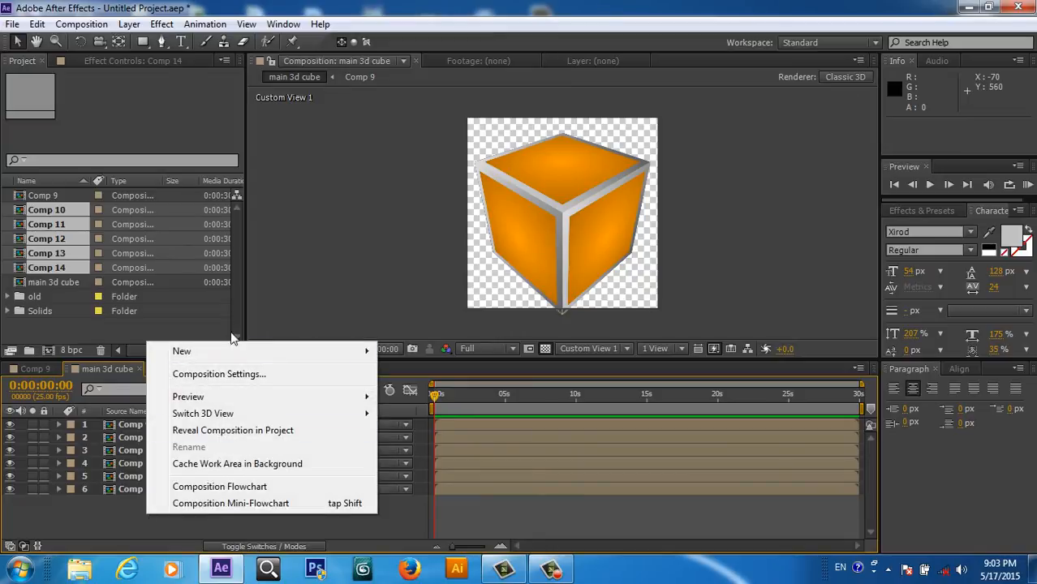
{"action": "mouse_move", "coordinate": [182, 351]}
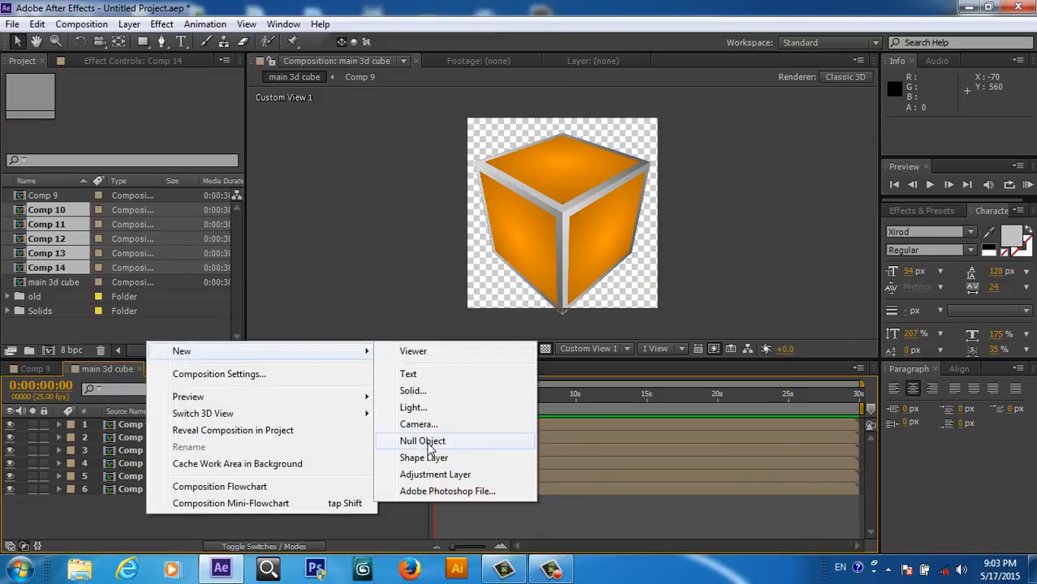
Step: Create Null 3, parent the cube faces to it, and view the scene through the Active Camera
{"action": "left_click", "coordinate": [422, 441]}
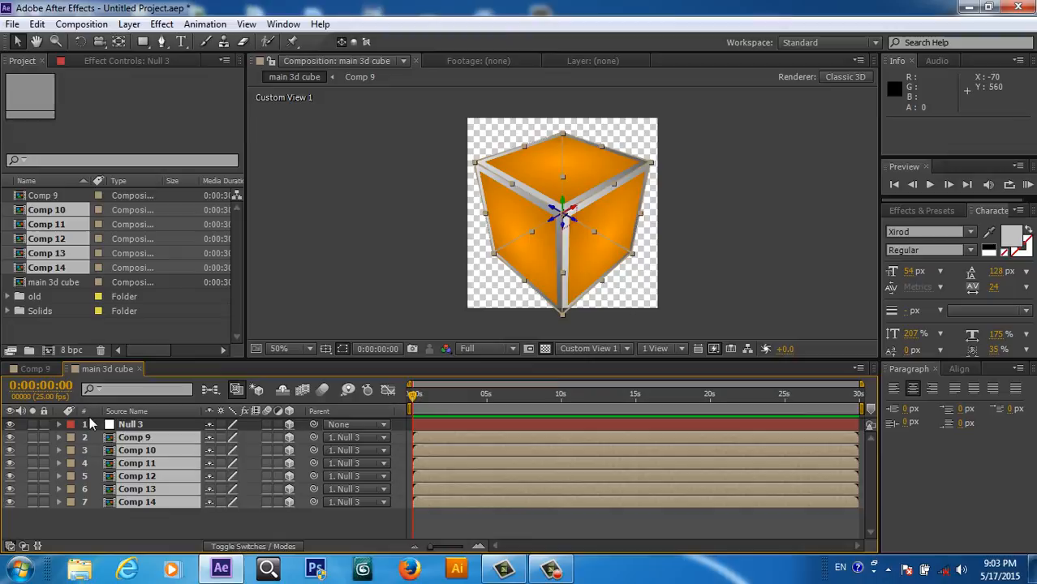
{"action": "mouse_move", "coordinate": [638, 344]}
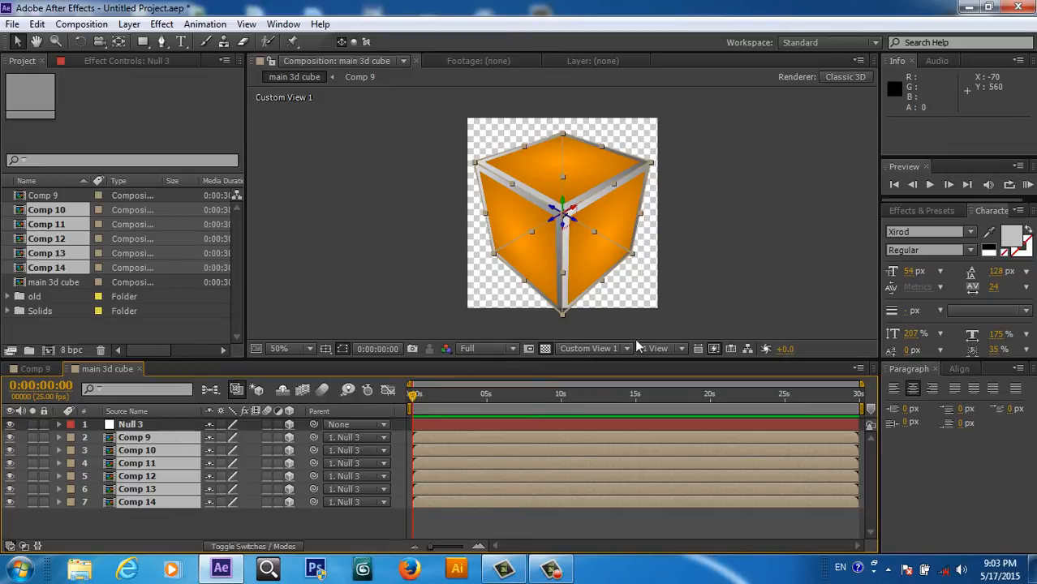
{"action": "left_click", "coordinate": [591, 347]}
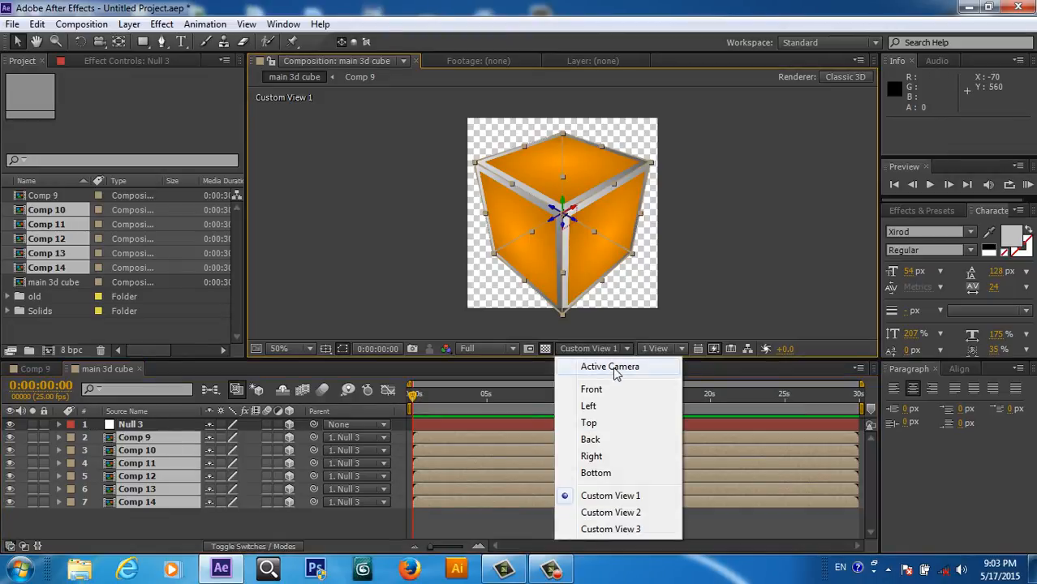
{"action": "left_click", "coordinate": [610, 366]}
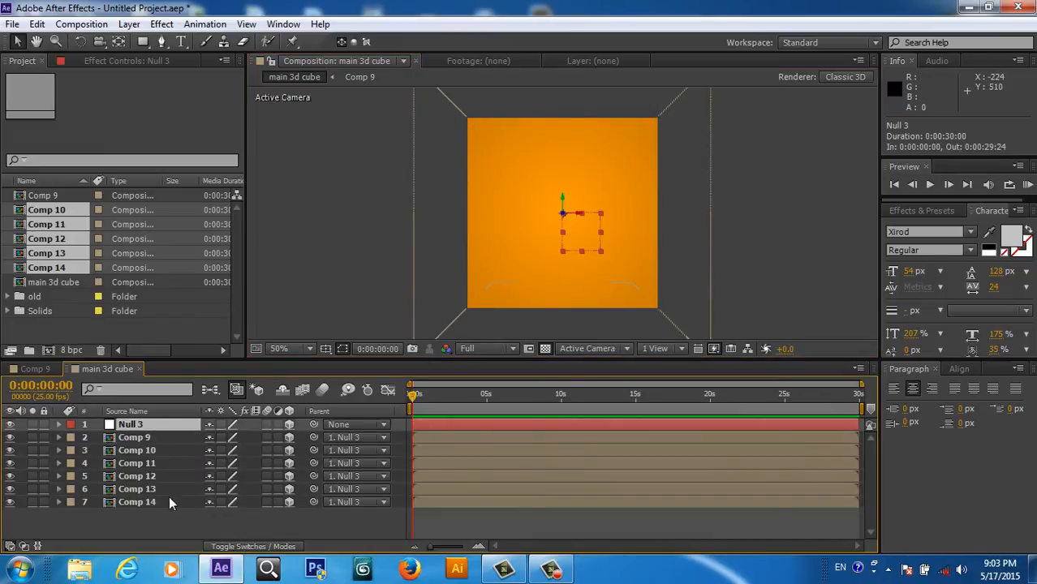
Step: Scrub Null 3's Z Position to push the cube back until it fits the camera view
{"action": "left_click", "coordinate": [59, 426]}
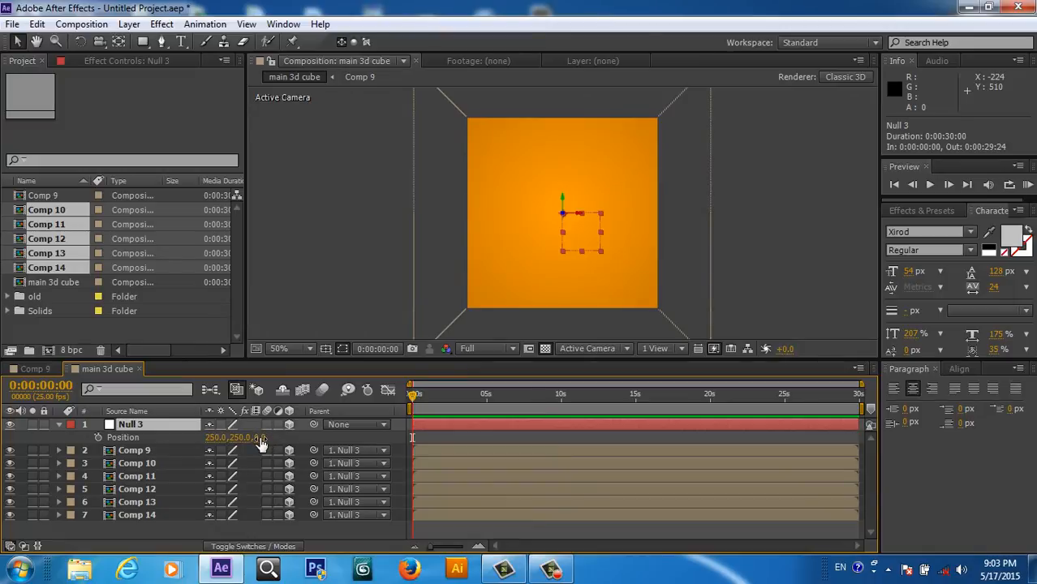
{"action": "left_click_drag", "start_coordinate": [259, 438], "coordinate": [260, 438]}
{"action": "type", "text": "383"}
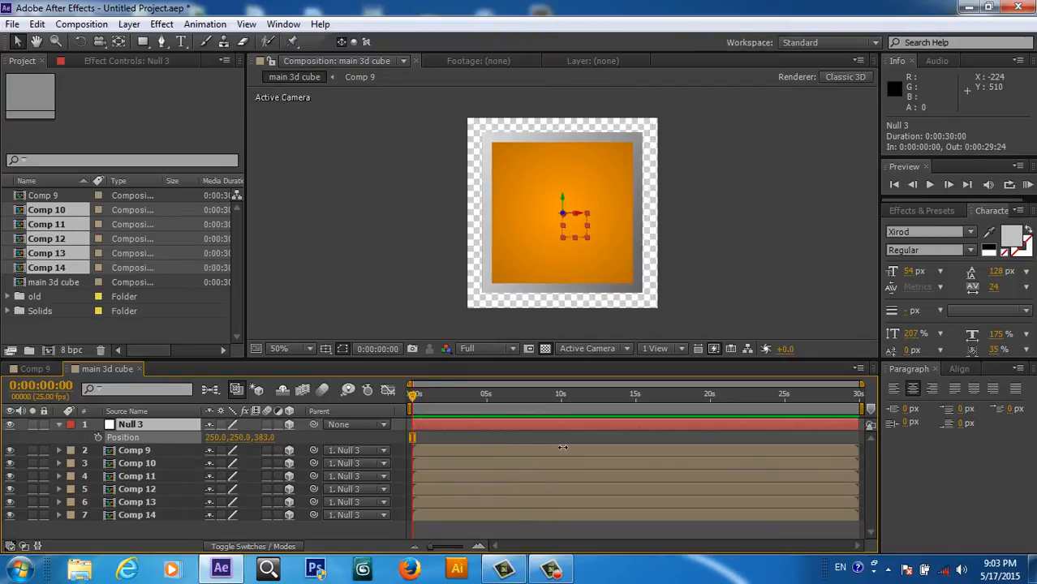
{"action": "left_click_drag", "start_coordinate": [563, 448], "coordinate": [600, 448]}
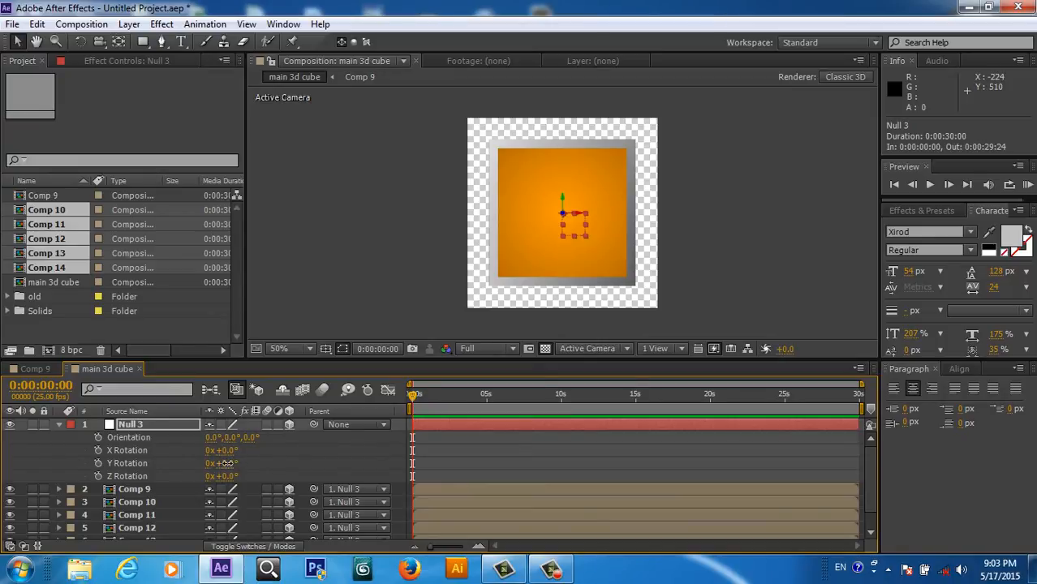
Step: Keyframe Null 3's Y Rotation from 0 at the start to 3 revolutions at the end, then scrub to check the spin
{"action": "left_click_drag", "start_coordinate": [221, 462], "coordinate": [243, 463]}
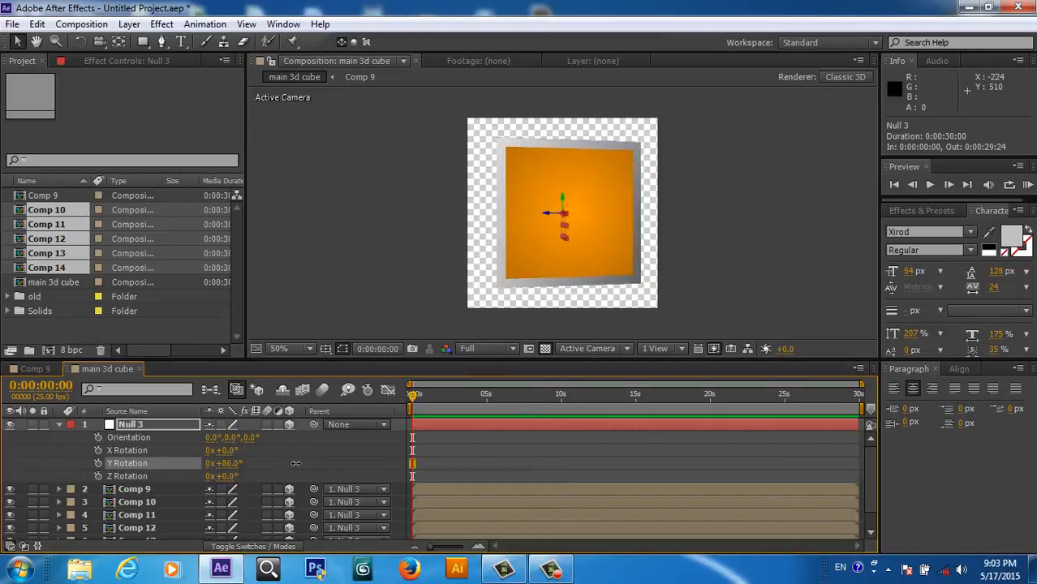
{"action": "left_click_drag", "start_coordinate": [230, 462], "coordinate": [224, 462]}
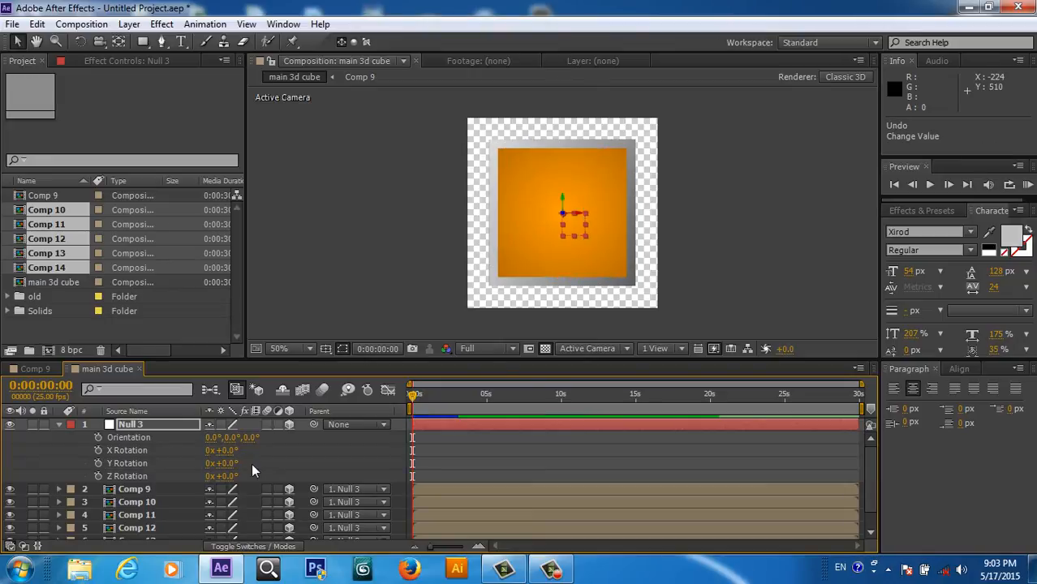
{"action": "mouse_move", "coordinate": [97, 464]}
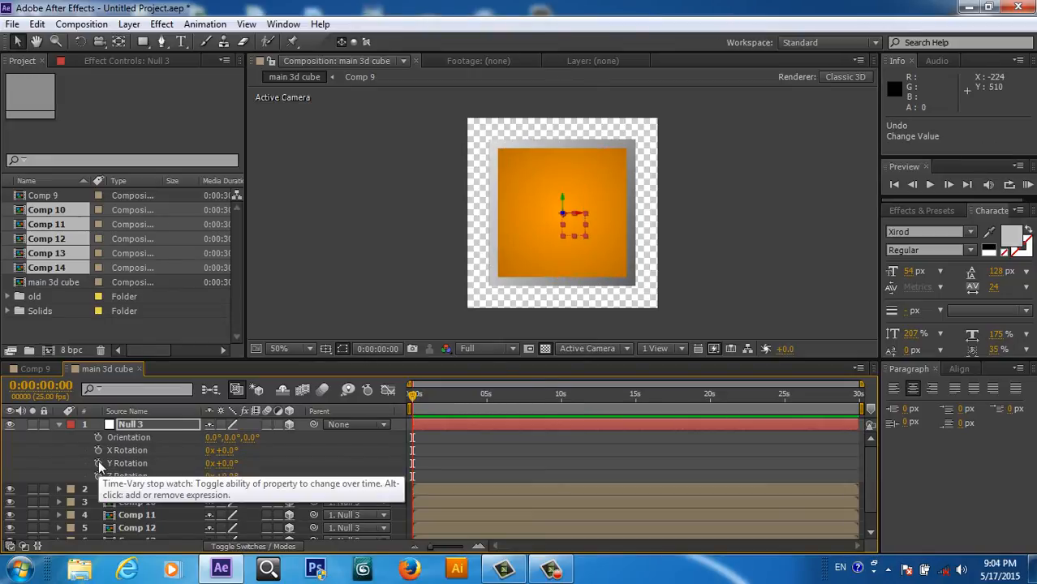
{"action": "left_click", "coordinate": [99, 464]}
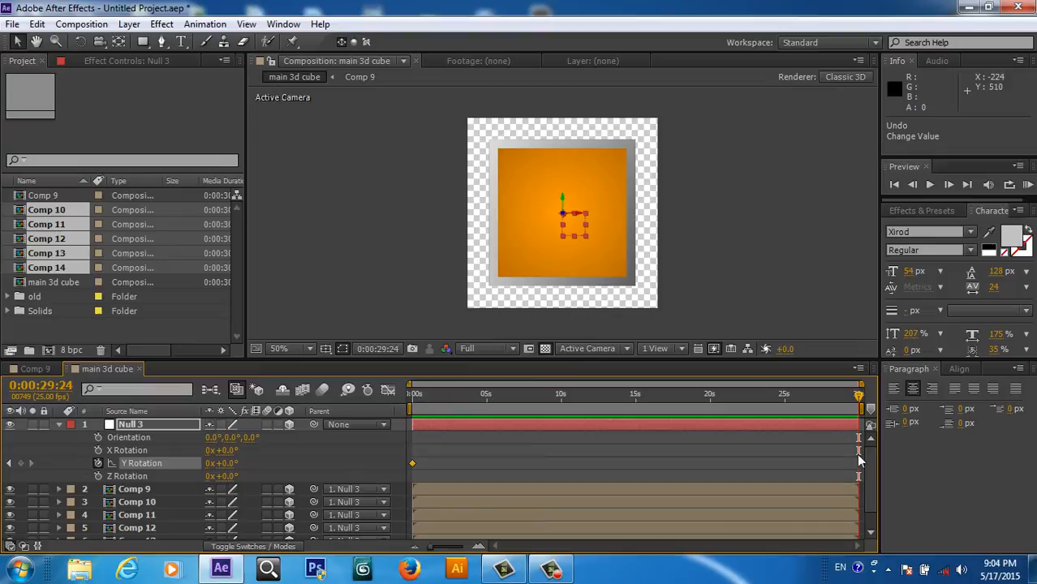
{"action": "mouse_move", "coordinate": [208, 470]}
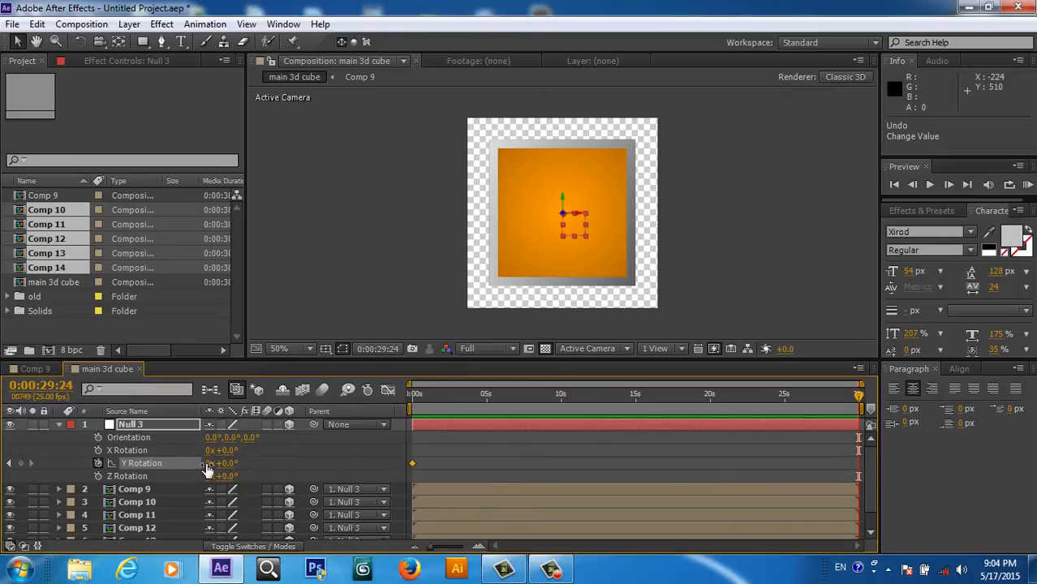
{"action": "double_click", "coordinate": [223, 462]}
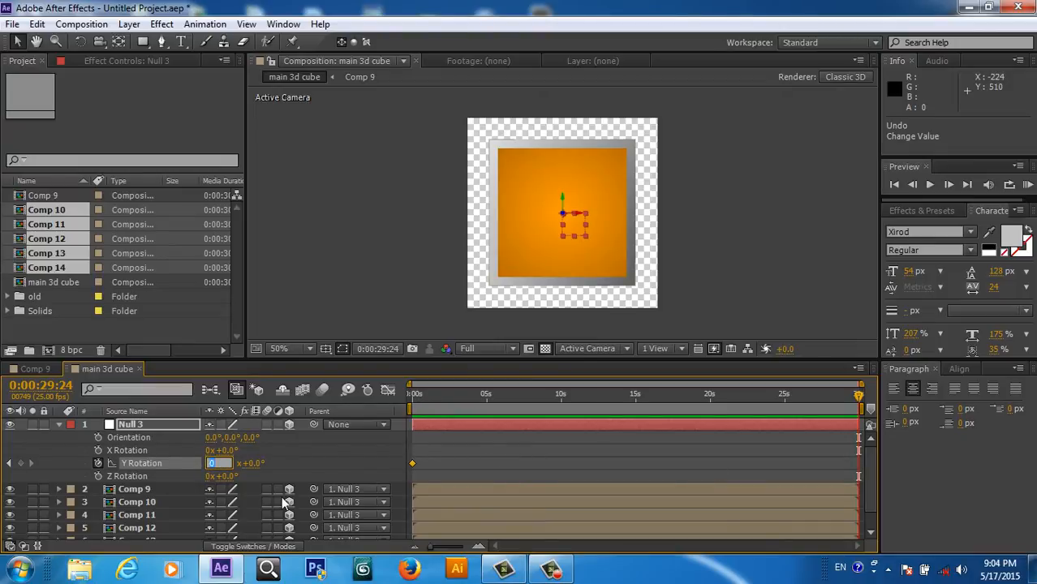
{"action": "type", "text": "3"}
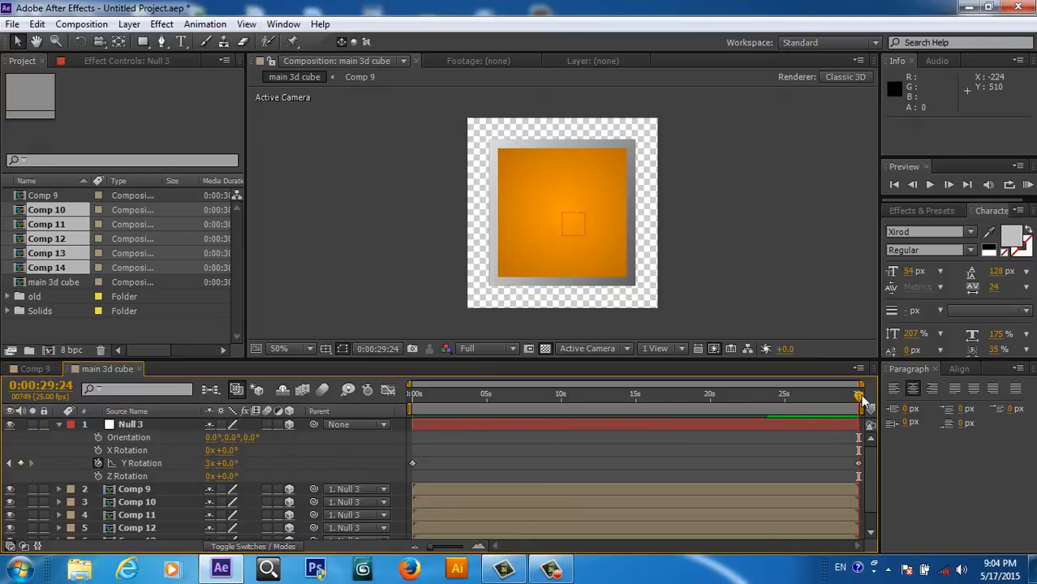
{"action": "left_click_drag", "start_coordinate": [857, 394], "coordinate": [673, 394]}
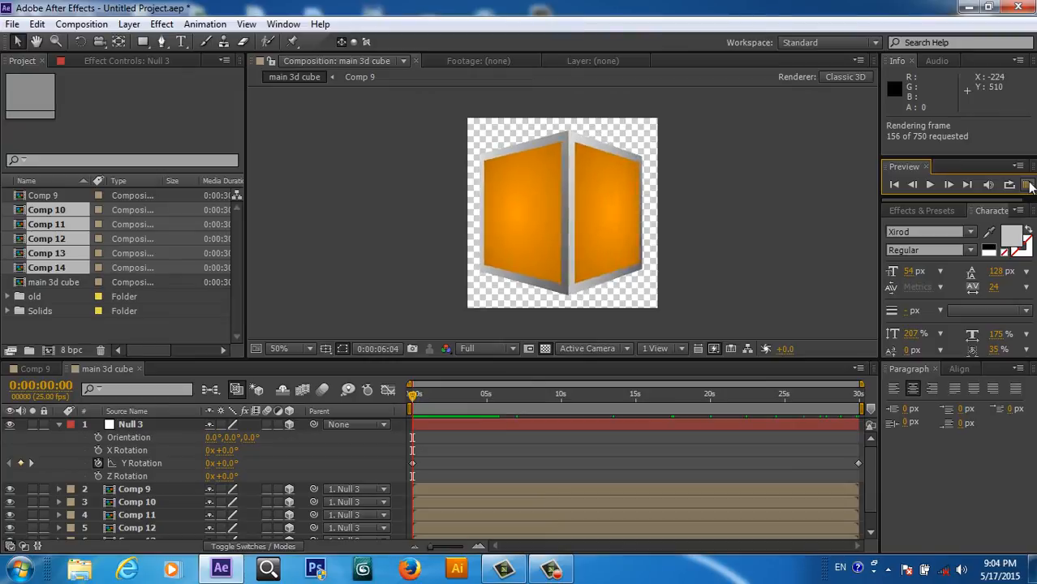
Step: Stop the RAM preview of the spinning cube and collapse Null 3's rotation properties
{"action": "left_click", "coordinate": [948, 185]}
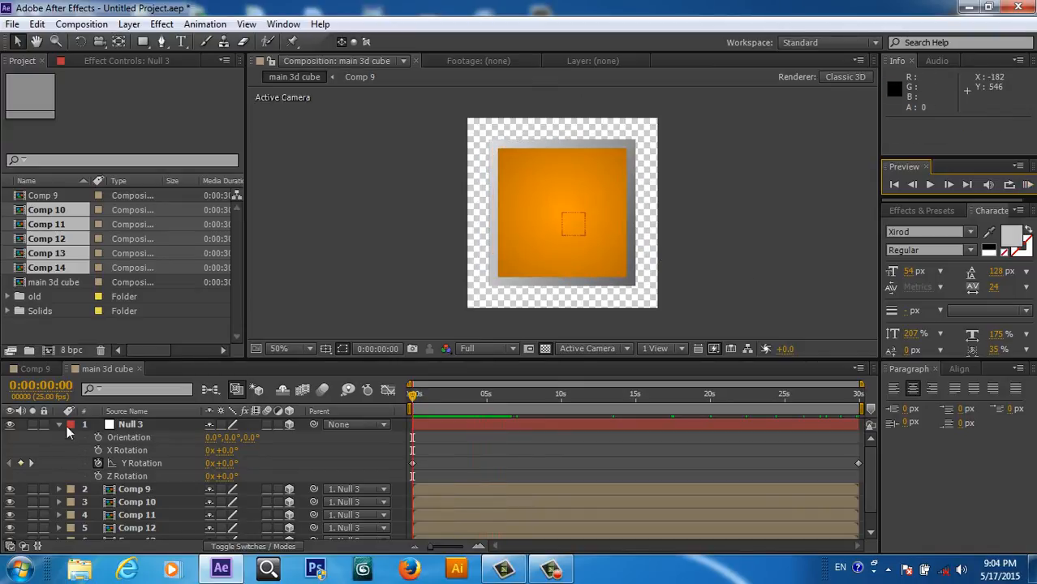
{"action": "left_click", "coordinate": [59, 425]}
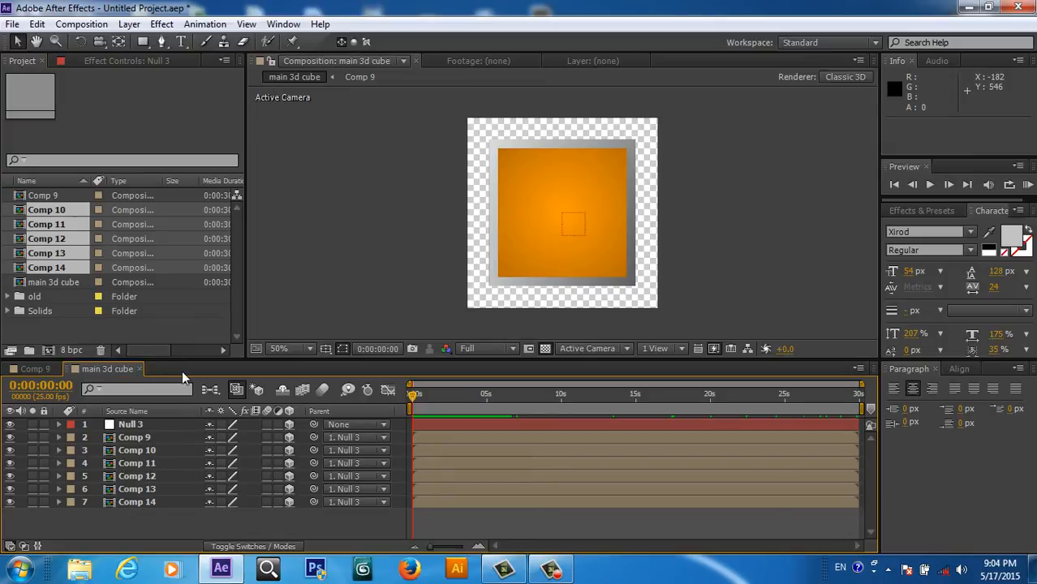
{"action": "mouse_move", "coordinate": [198, 371]}
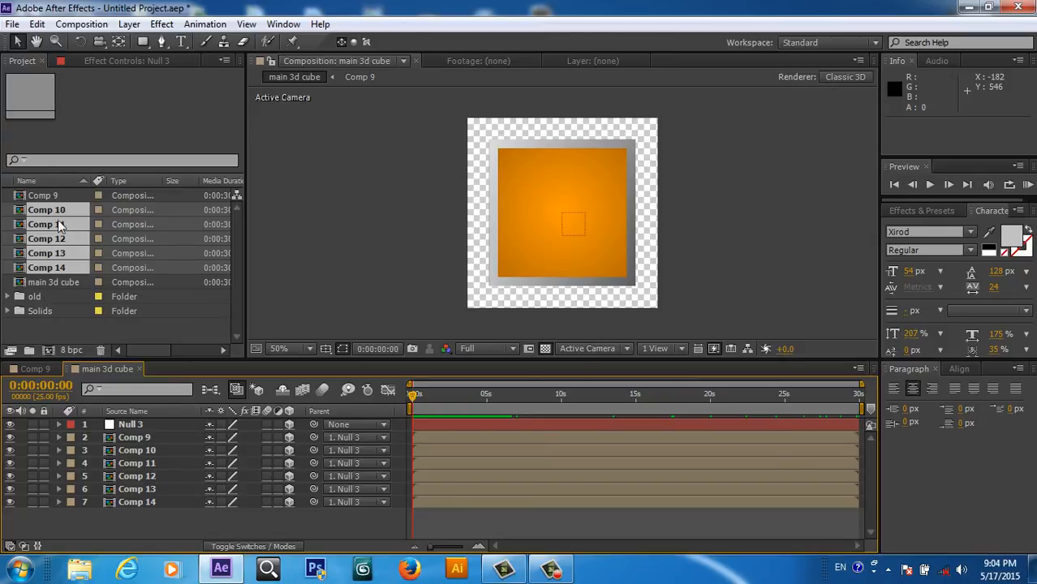
Step: Open Comp 9 and nudge its SAHAK text toward the centre of the orange face
{"action": "left_click", "coordinate": [42, 195]}
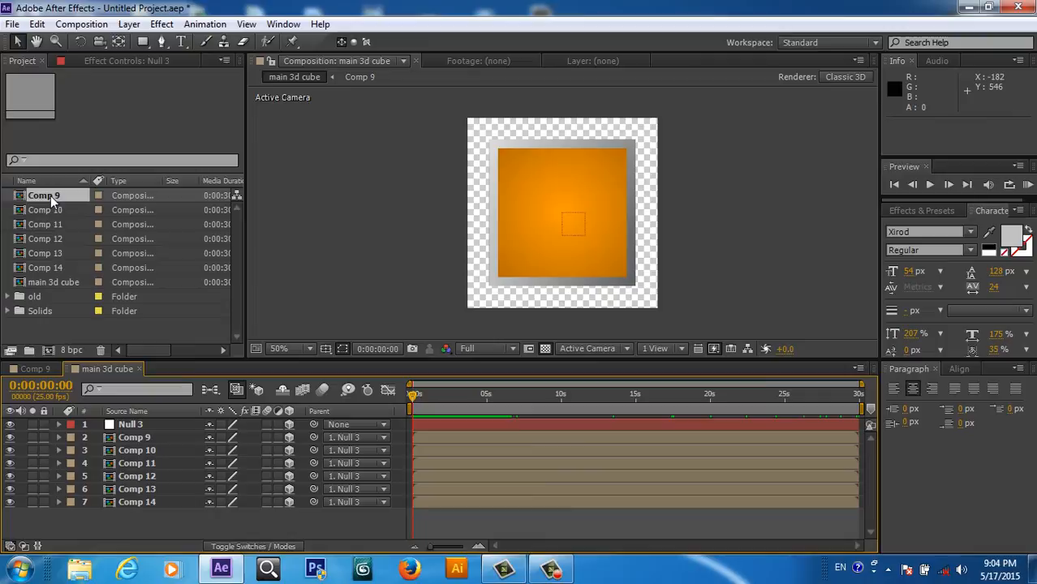
{"action": "double_click", "coordinate": [44, 194]}
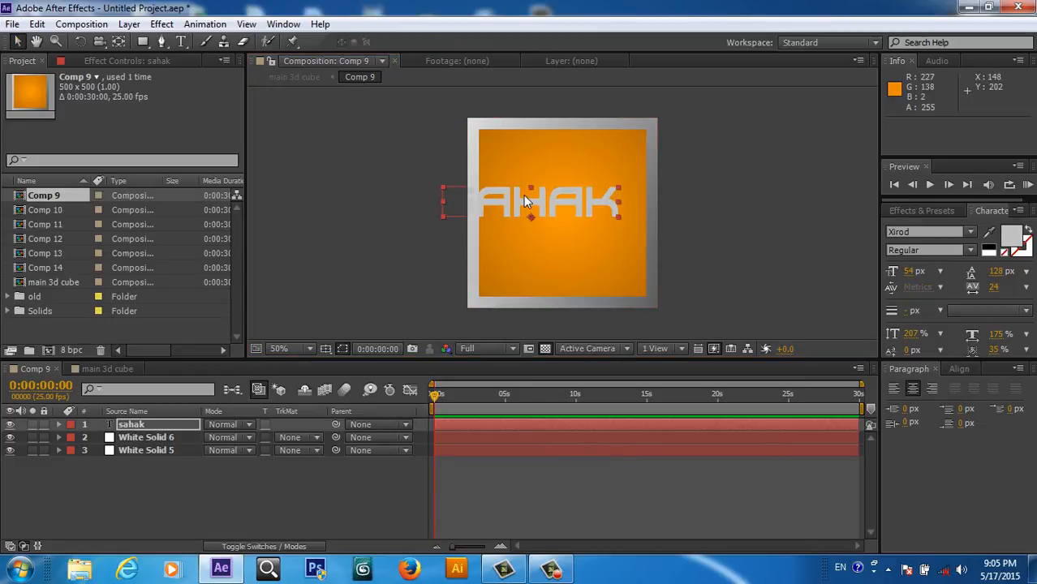
{"action": "left_click_drag", "start_coordinate": [532, 201], "coordinate": [560, 223]}
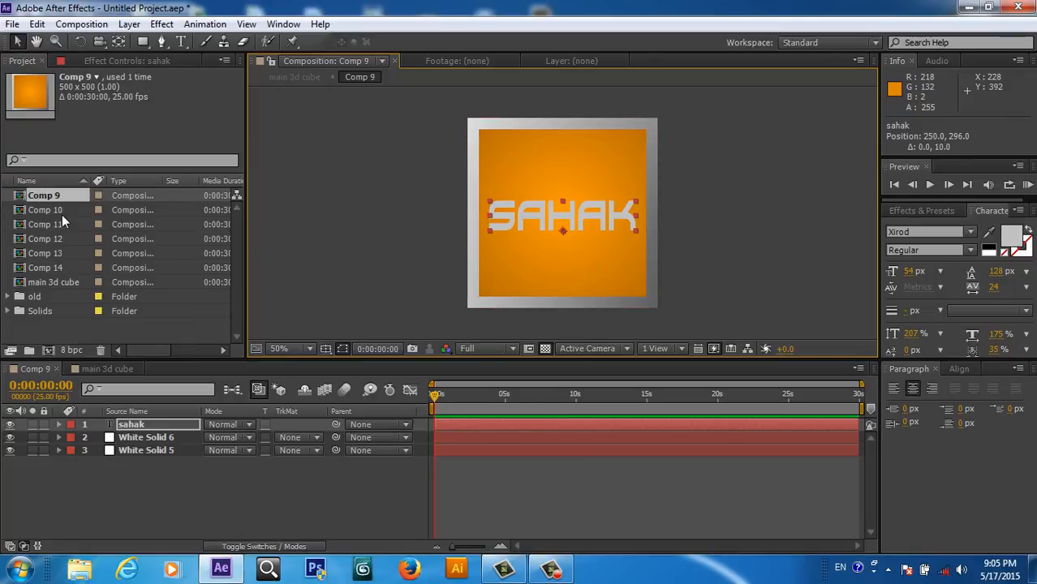
Step: Open Comp 10, the plain orange face, and start a new composition from the Project panel
{"action": "double_click", "coordinate": [45, 210]}
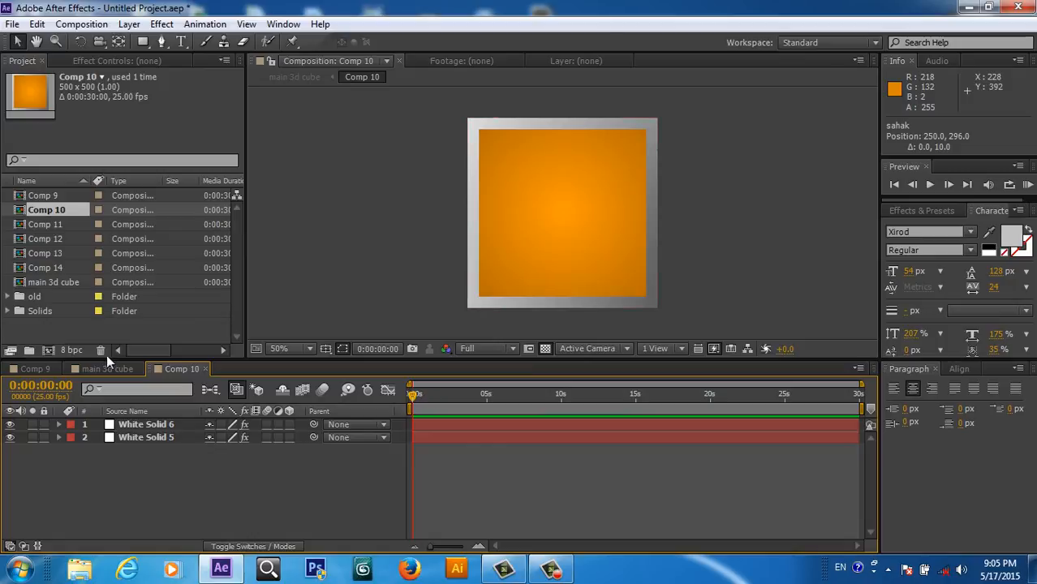
{"action": "left_click", "coordinate": [44, 195]}
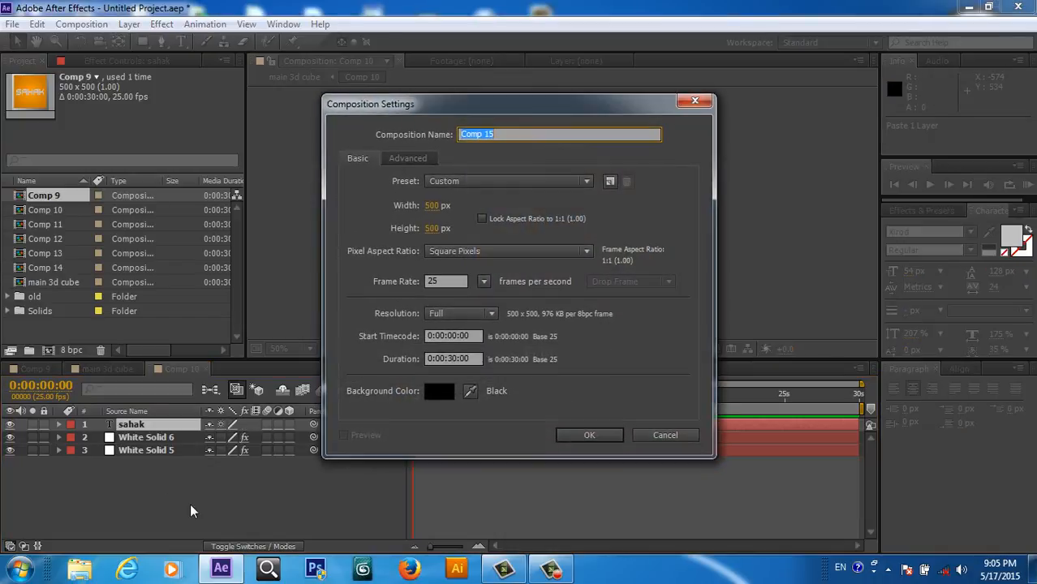
Step: Give Comp 15 the HDV/HDTV 720 25 preset (1280x720) and confirm the settings
{"action": "left_click", "coordinate": [586, 182]}
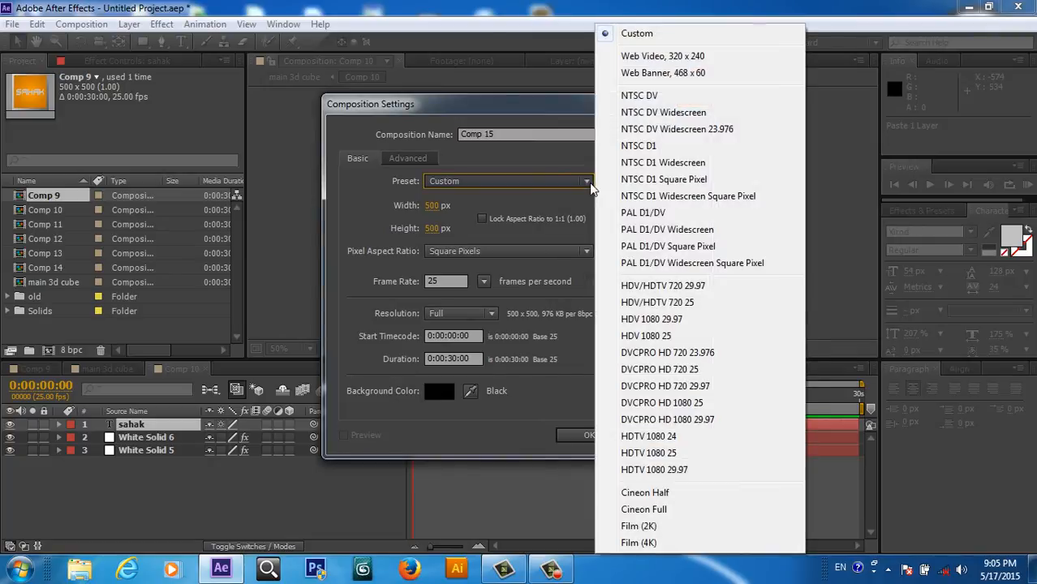
{"action": "mouse_move", "coordinate": [658, 302]}
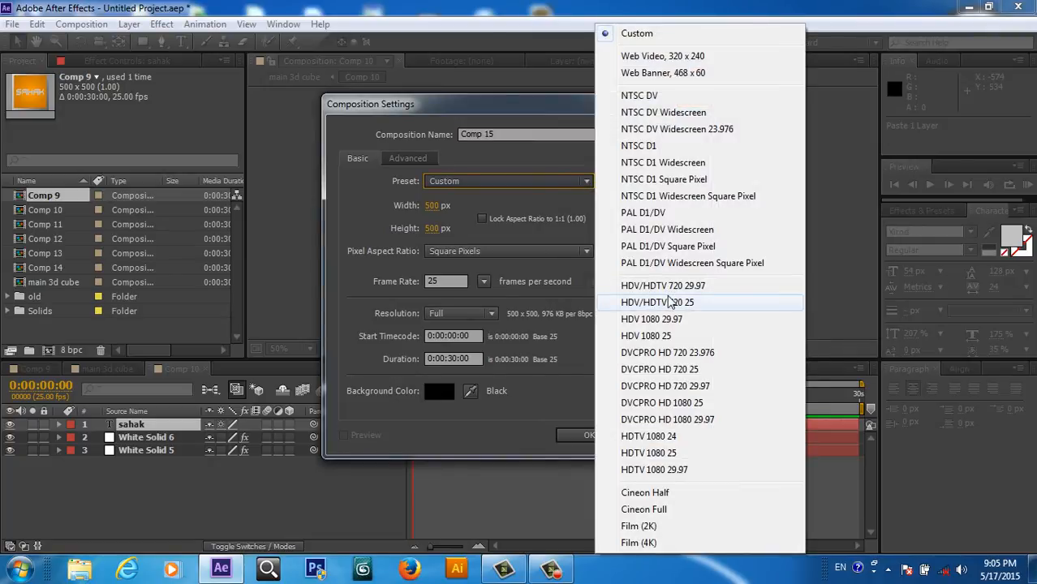
{"action": "left_click", "coordinate": [657, 302]}
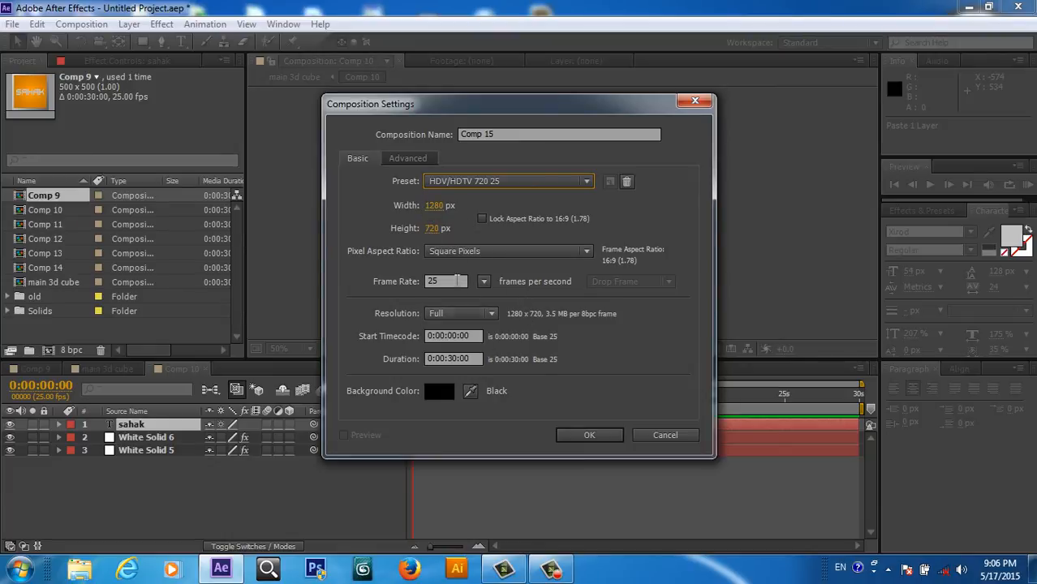
{"action": "left_click", "coordinate": [589, 435]}
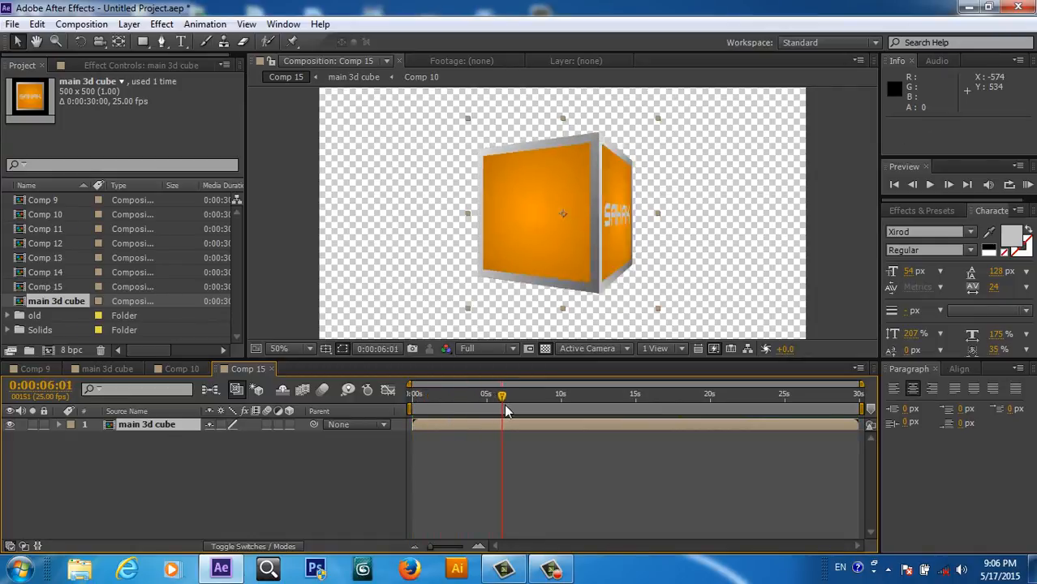
{"action": "left_click_drag", "start_coordinate": [502, 397], "coordinate": [586, 397]}
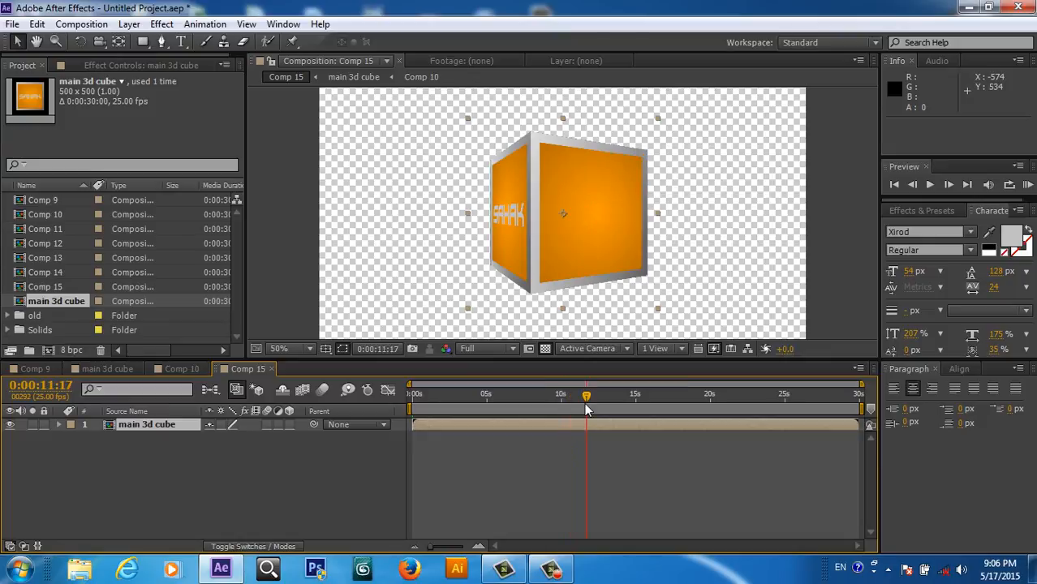
{"action": "left_click_drag", "start_coordinate": [586, 398], "coordinate": [631, 397]}
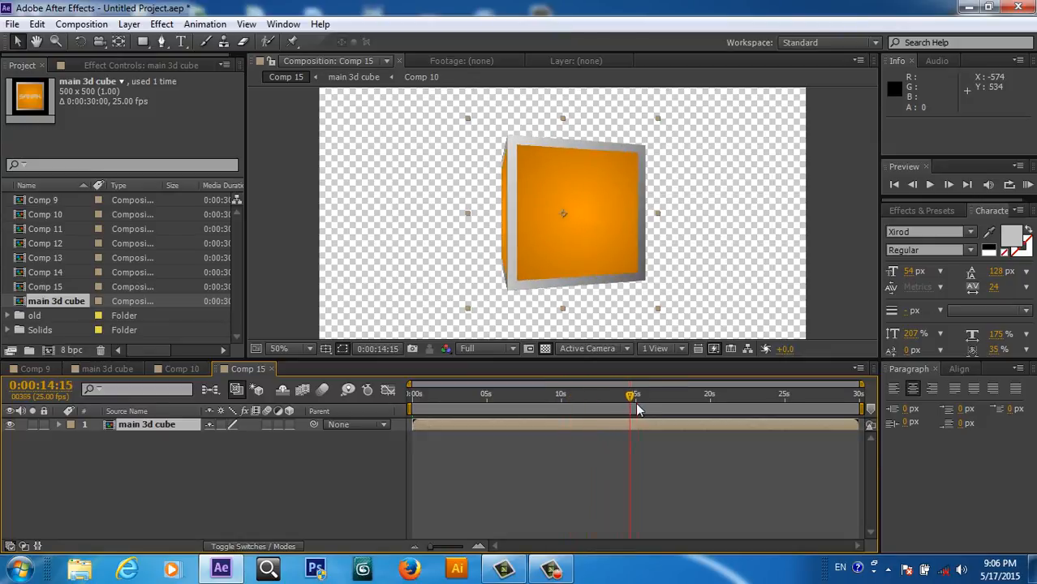
{"action": "left_click_drag", "start_coordinate": [631, 396], "coordinate": [696, 396]}
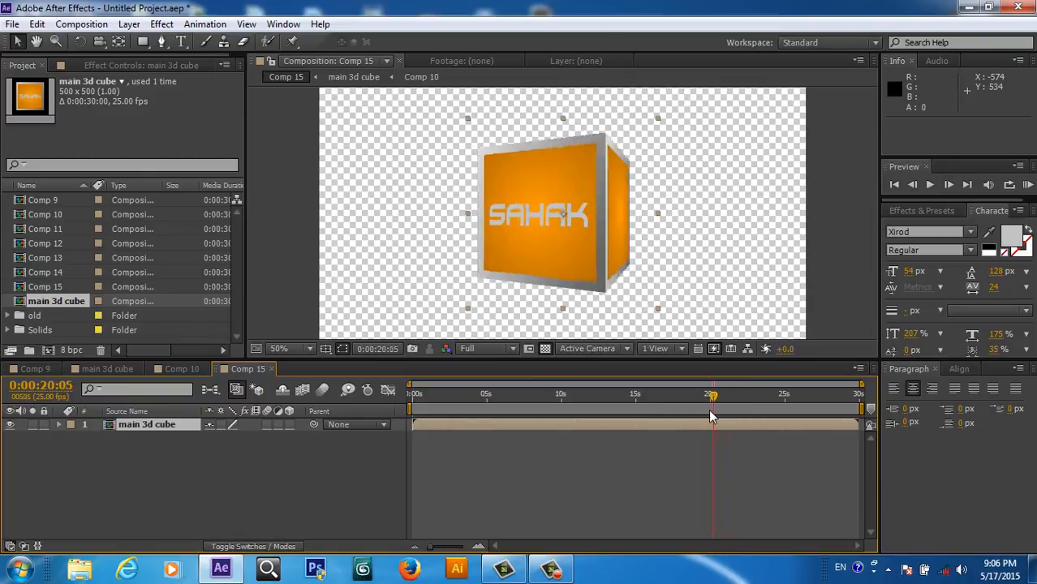
{"action": "left_click", "coordinate": [597, 398]}
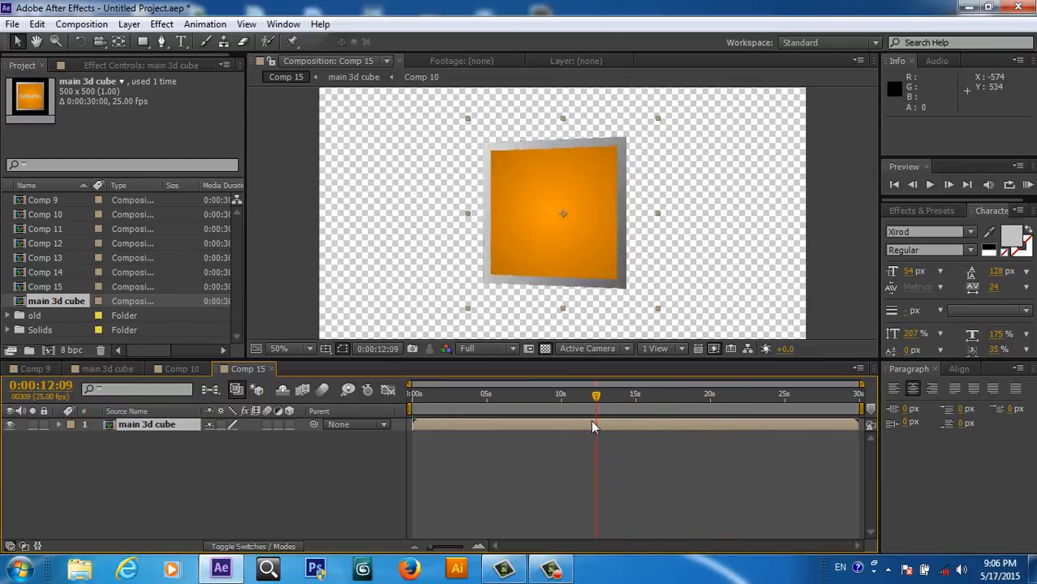
{"action": "left_click_drag", "start_coordinate": [597, 398], "coordinate": [474, 397]}
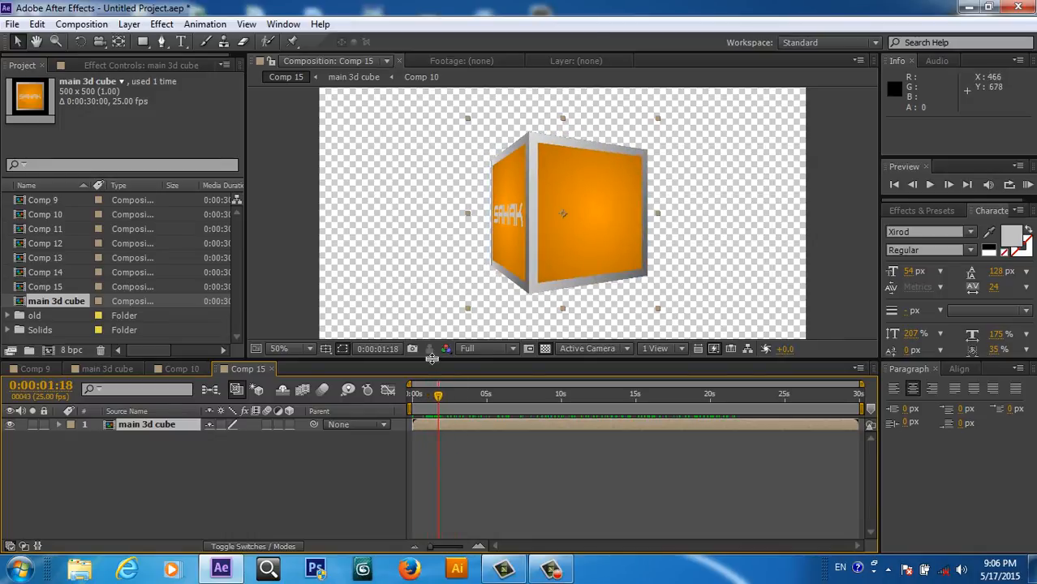
{"action": "mouse_move", "coordinate": [170, 484]}
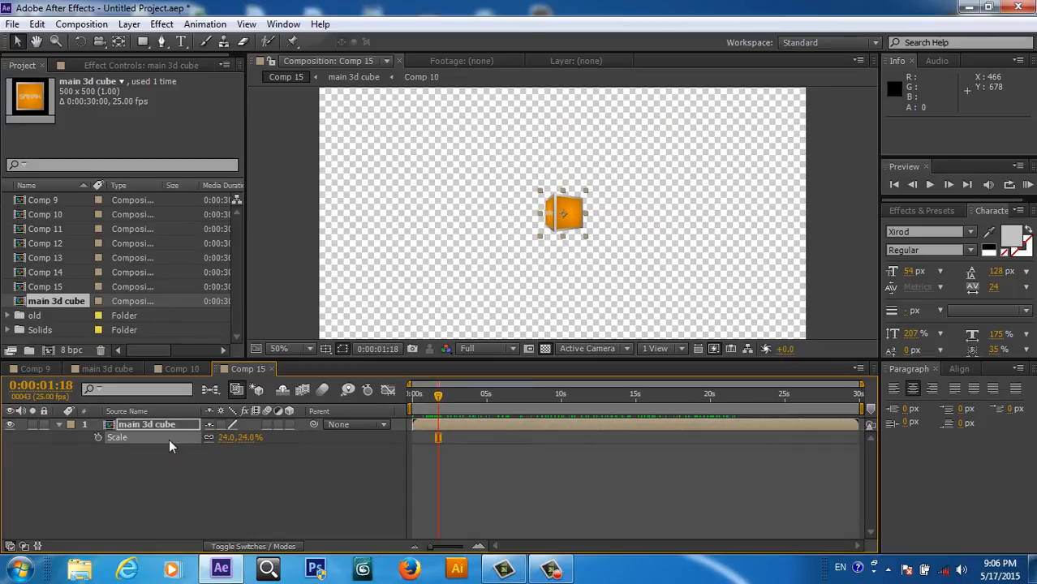
Step: Drag the shrunken nested cube around the corners of Comp 15 to test placement
{"action": "left_click_drag", "start_coordinate": [563, 214], "coordinate": [770, 117]}
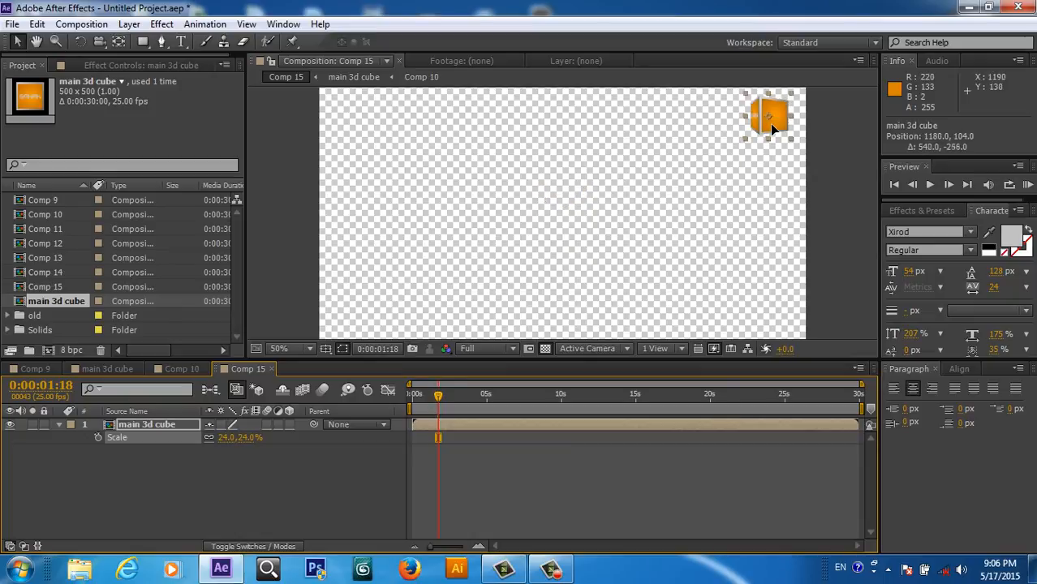
{"action": "left_click_drag", "start_coordinate": [771, 117], "coordinate": [782, 305]}
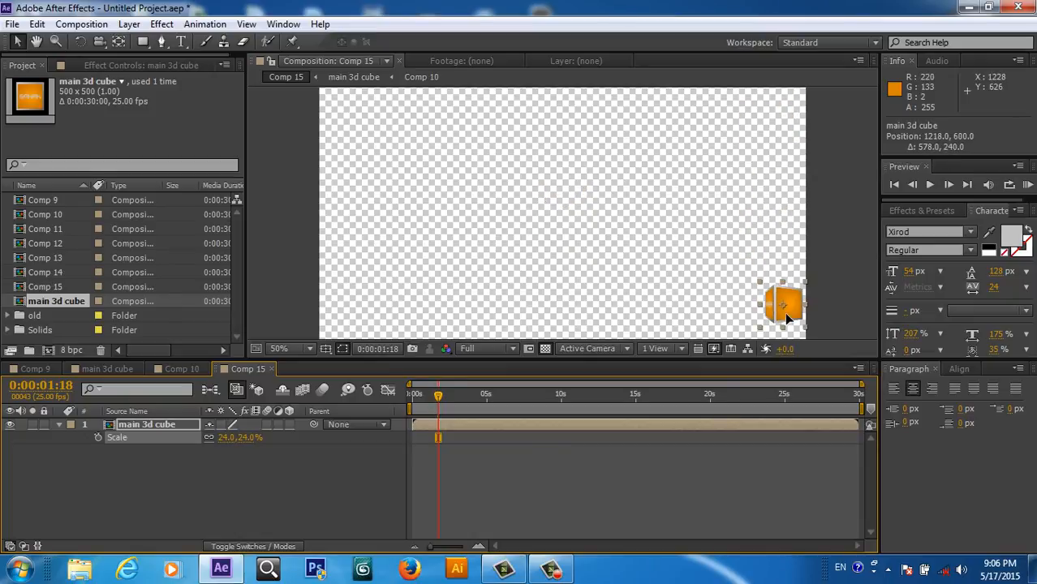
{"action": "left_click_drag", "start_coordinate": [782, 305], "coordinate": [349, 307]}
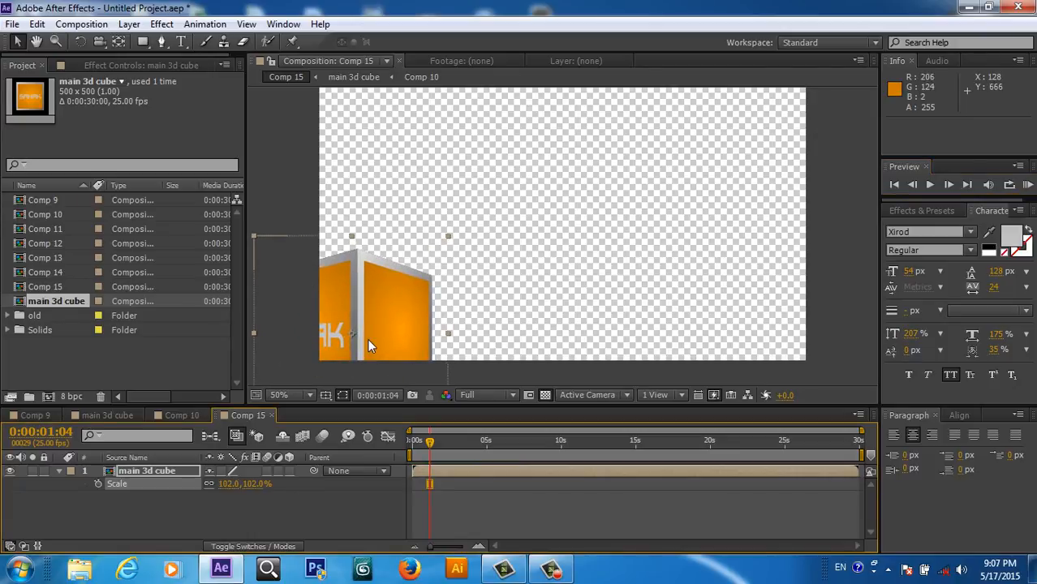
Step: Centre the cube enlarged to 102% in the 1280x720 comp and scrub to preview it spinning
{"action": "left_click_drag", "start_coordinate": [368, 344], "coordinate": [568, 240]}
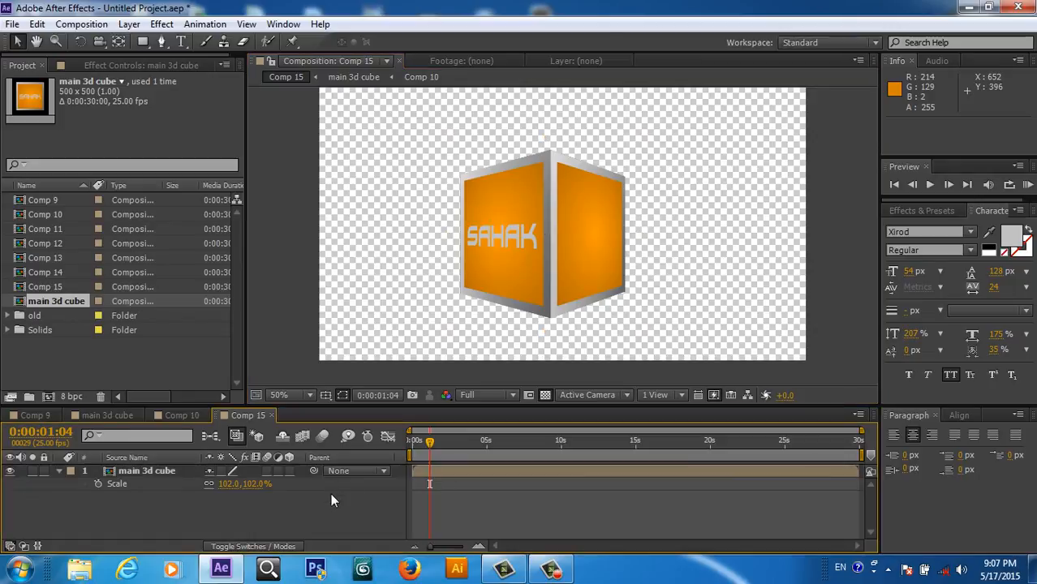
{"action": "mouse_move", "coordinate": [445, 453]}
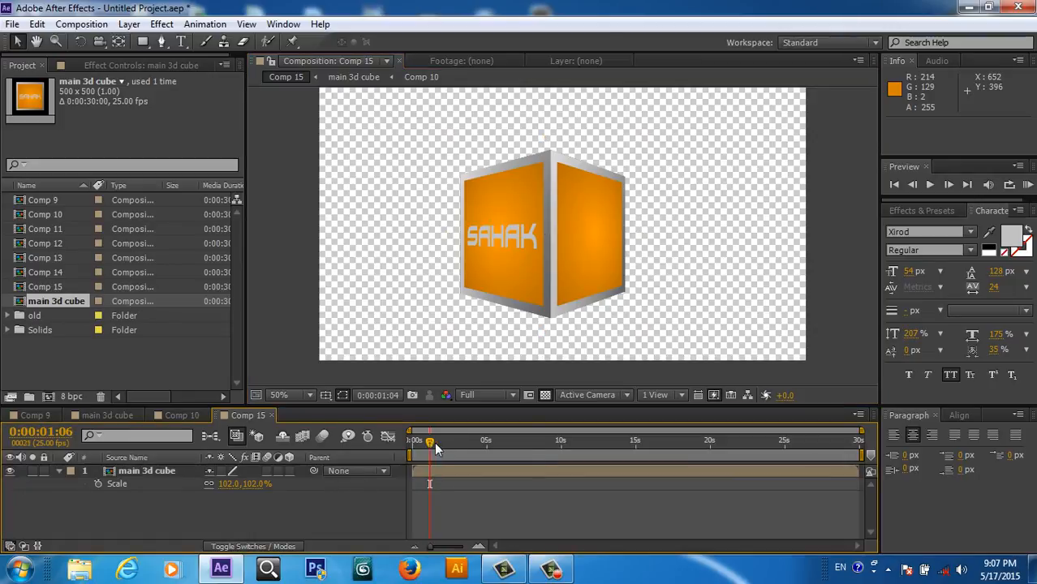
{"action": "left_click_drag", "start_coordinate": [431, 442], "coordinate": [553, 442]}
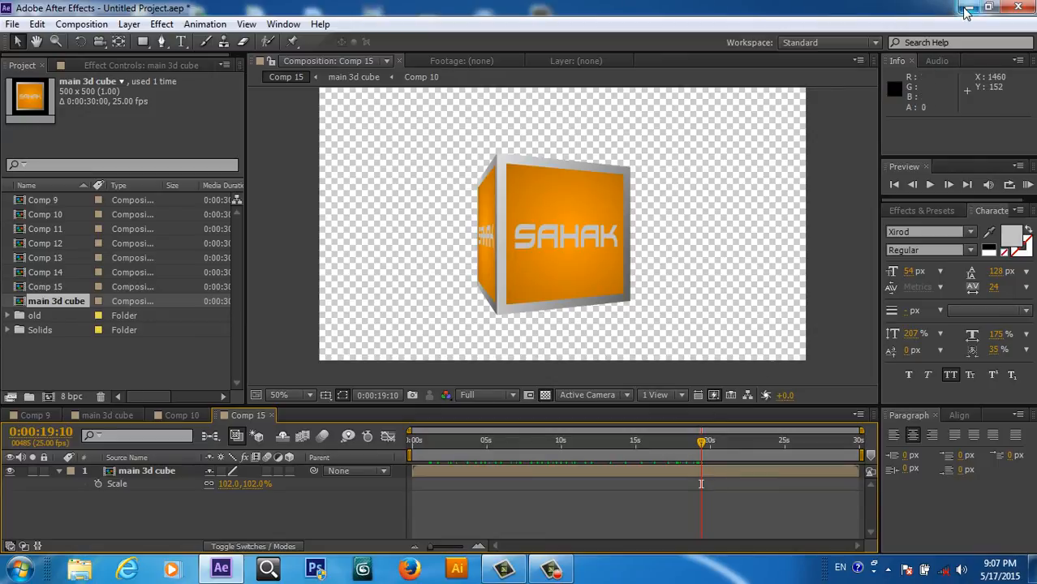
{"action": "mouse_move", "coordinate": [967, 11]}
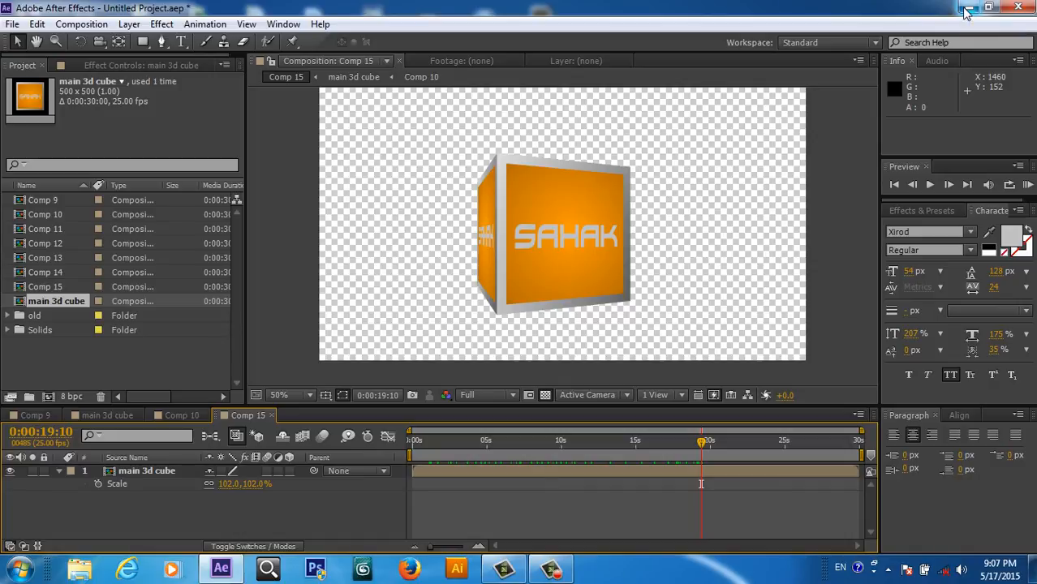
Step: Play the rendered spinning SAHAK cube video from the desktop in full screen
{"action": "left_click", "coordinate": [989, 8]}
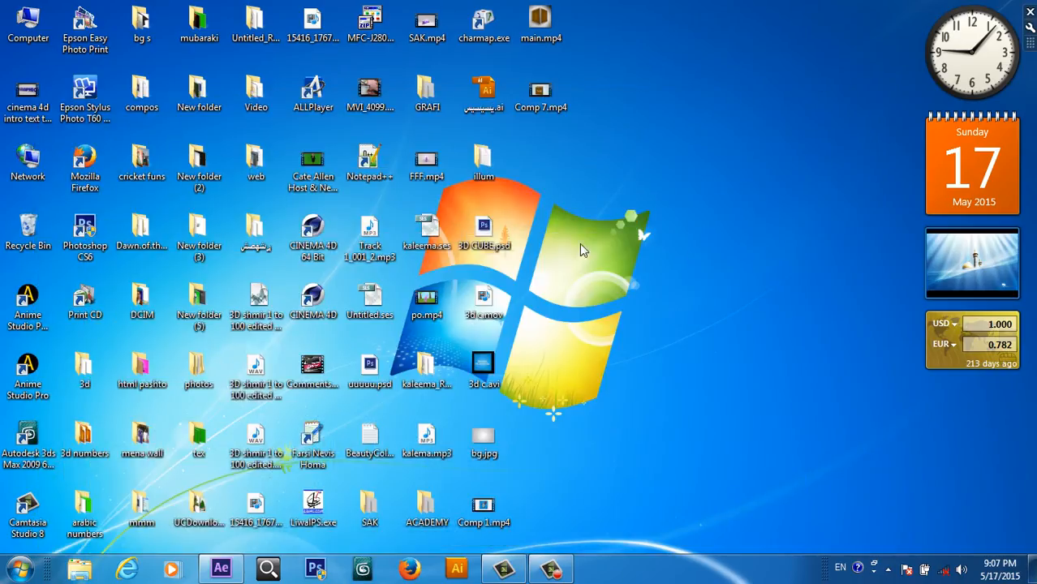
{"action": "left_click", "coordinate": [541, 91]}
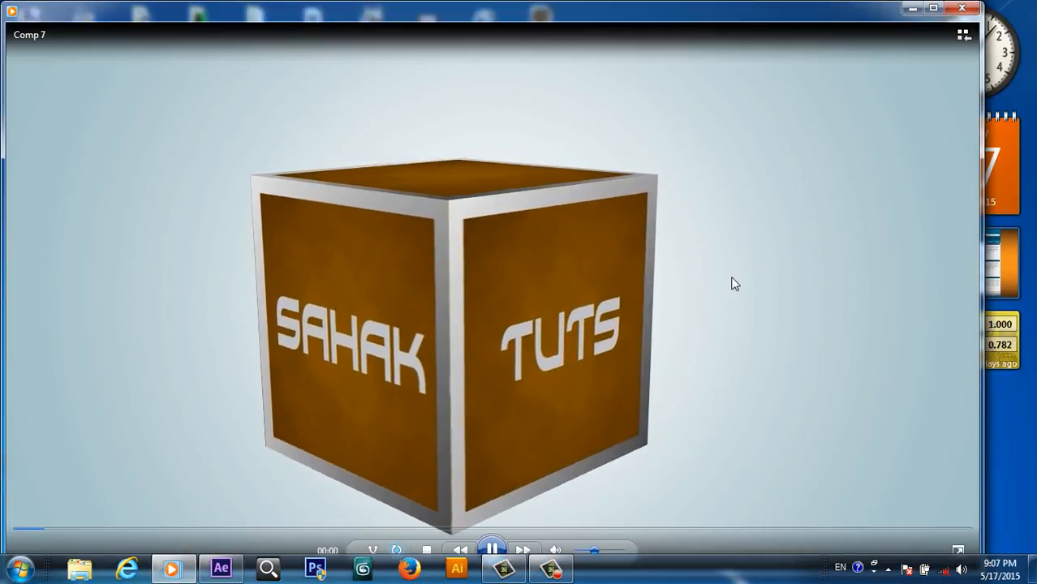
{"action": "left_click", "coordinate": [964, 34]}
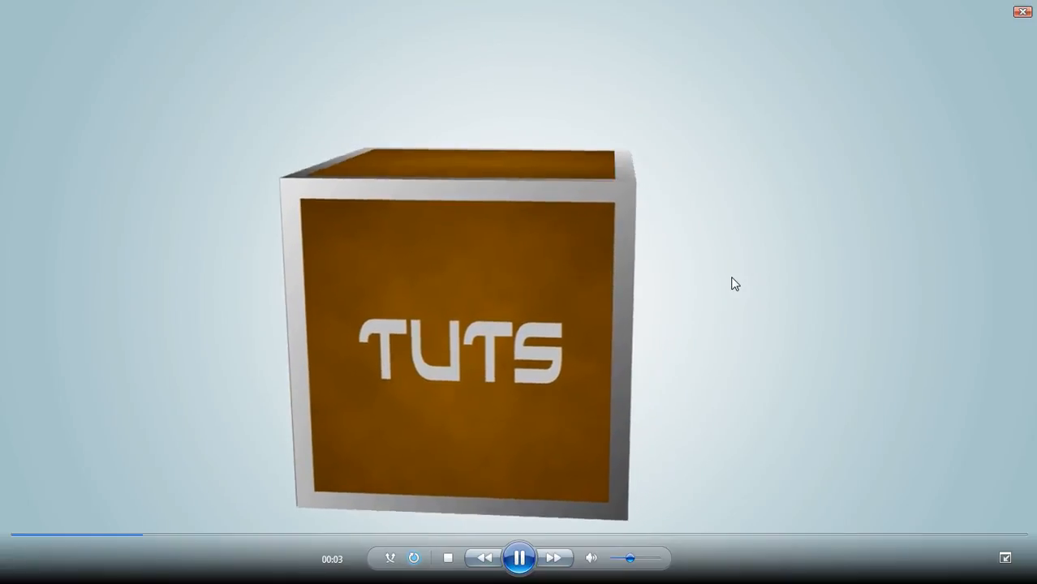